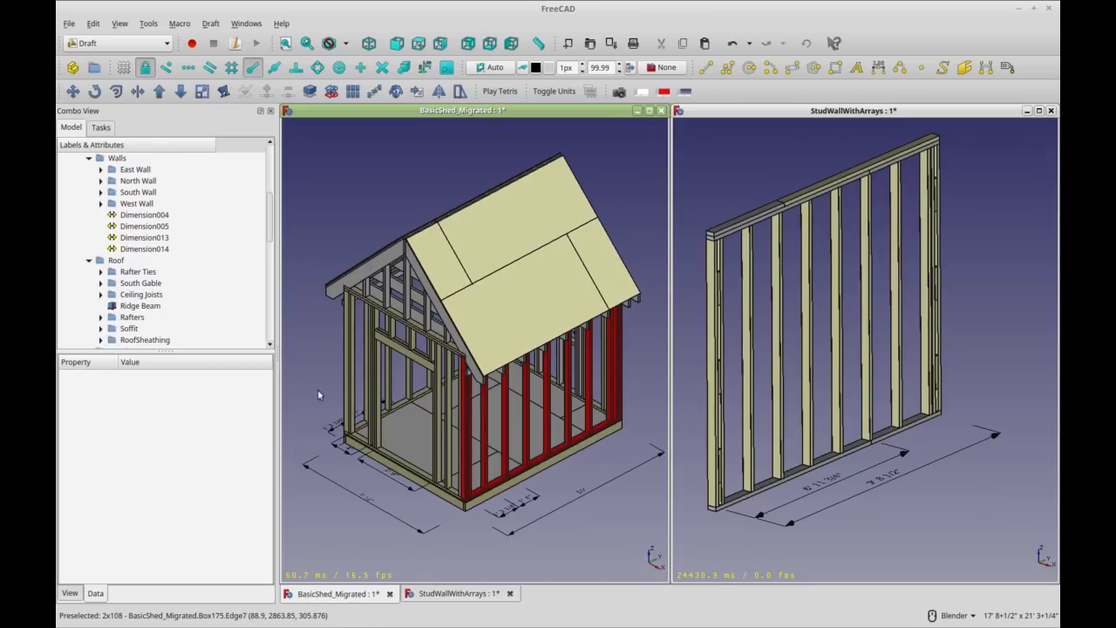
mouse_move(489, 410)
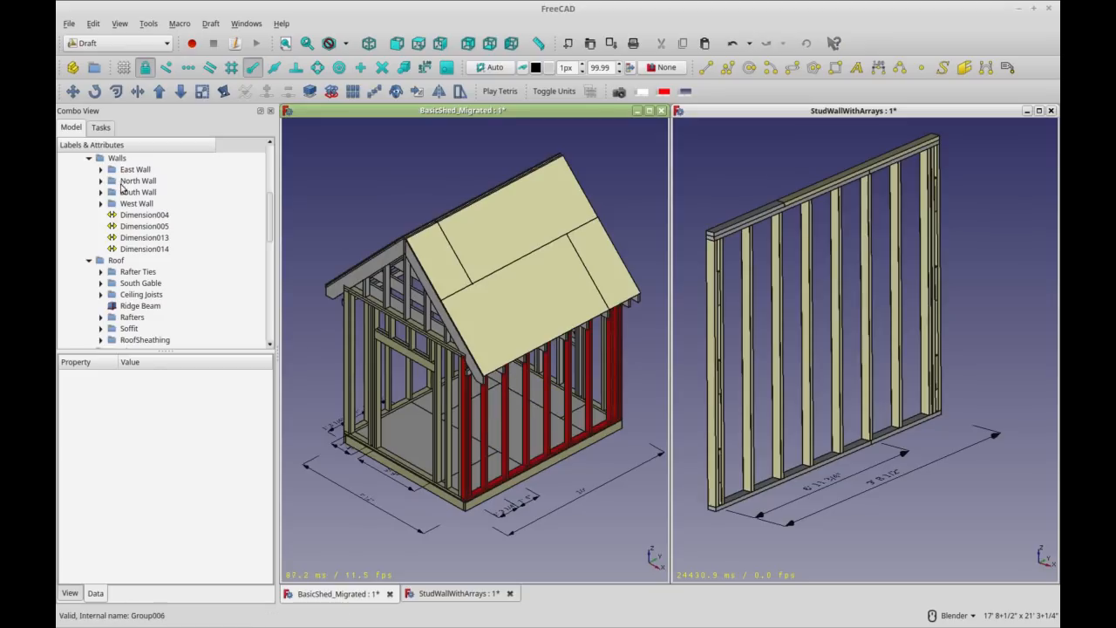
- Expand the East Wall group and inspect two of its studs
left_click(136, 169)
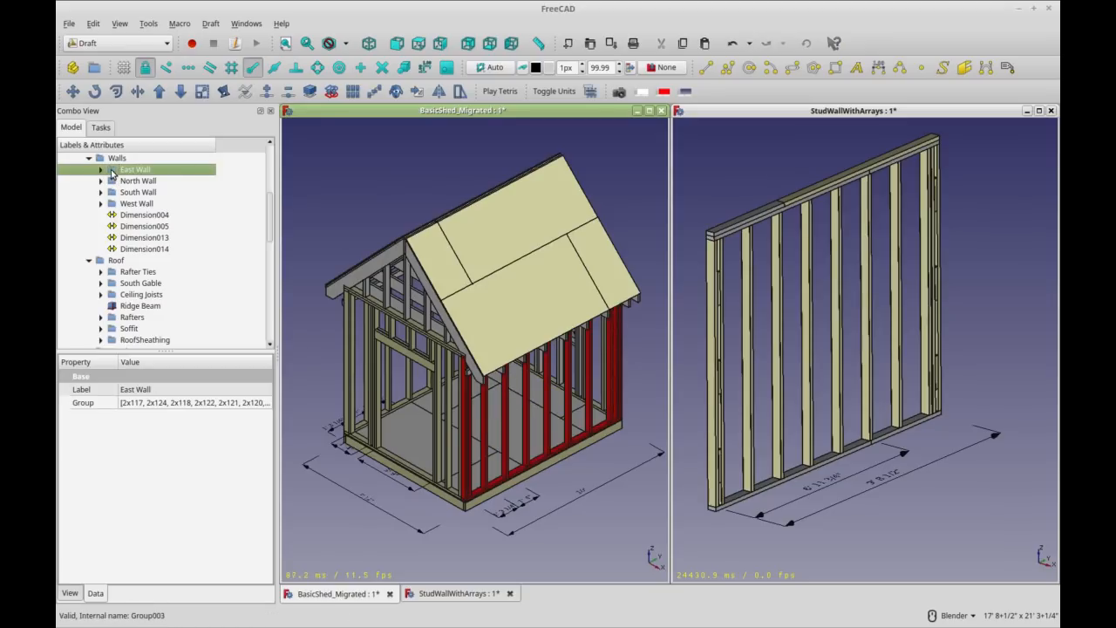
left_click(101, 170)
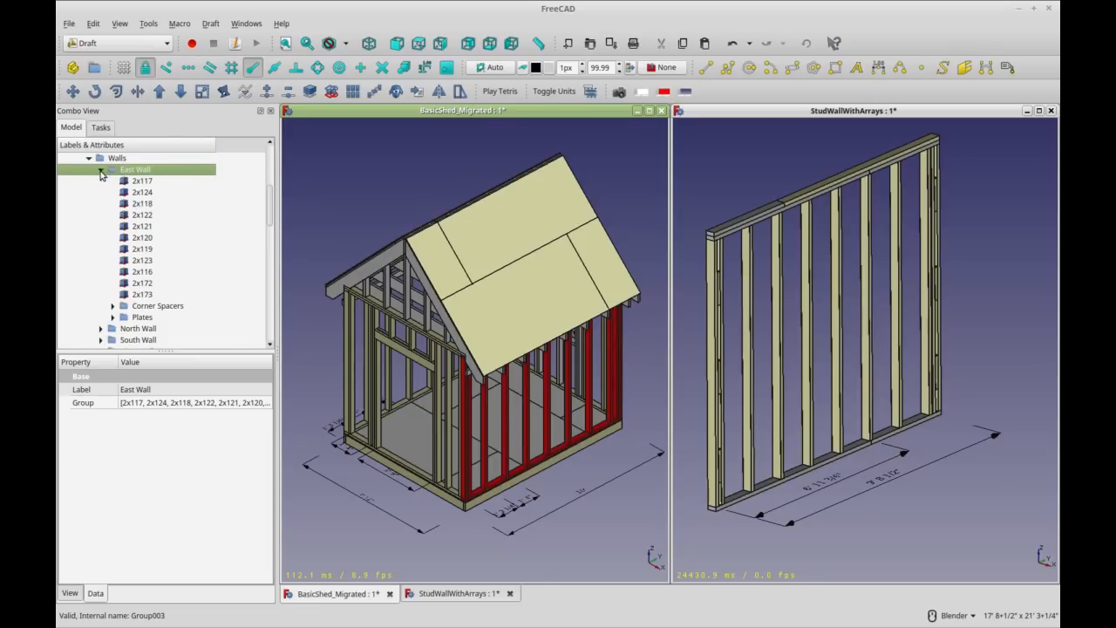
left_click(143, 180)
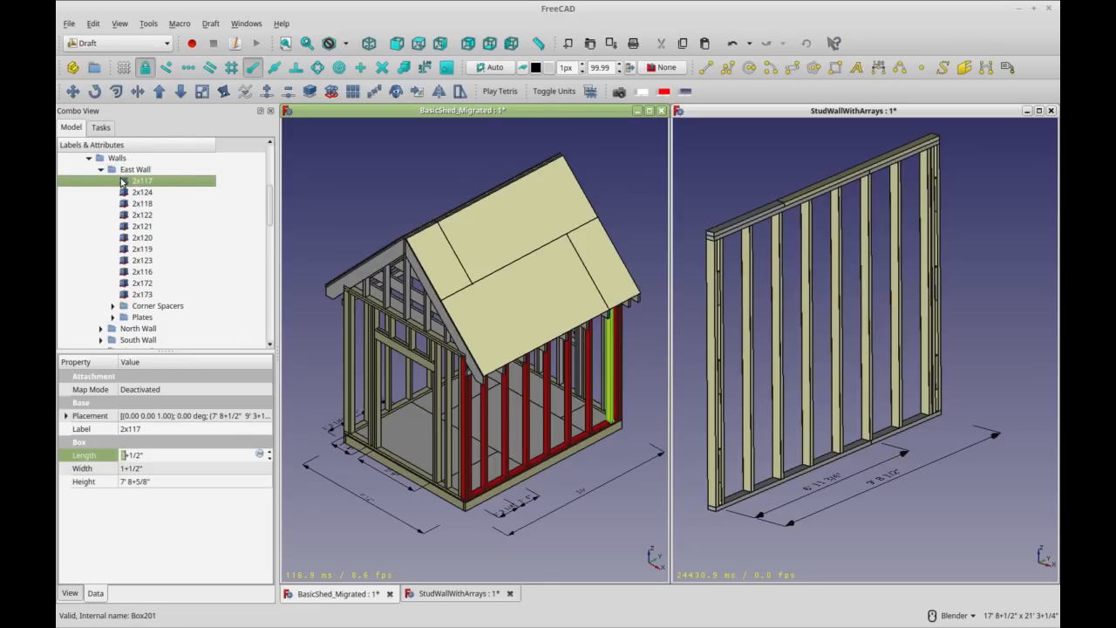
left_click(141, 202)
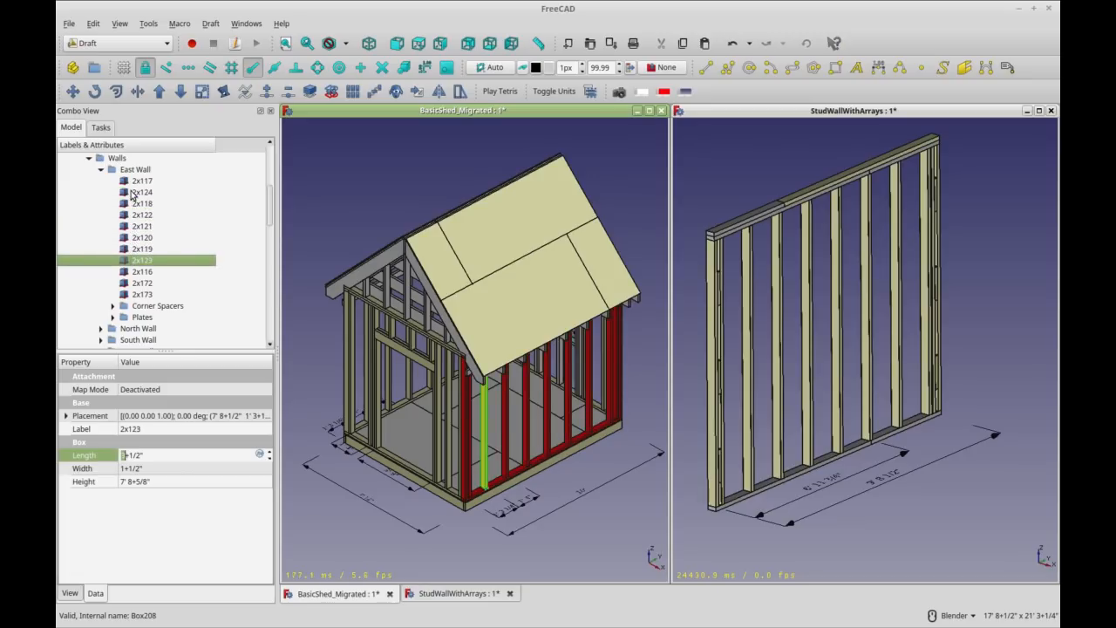
- Expand the Corner Spacers group to show its spacer boxes
left_click(157, 306)
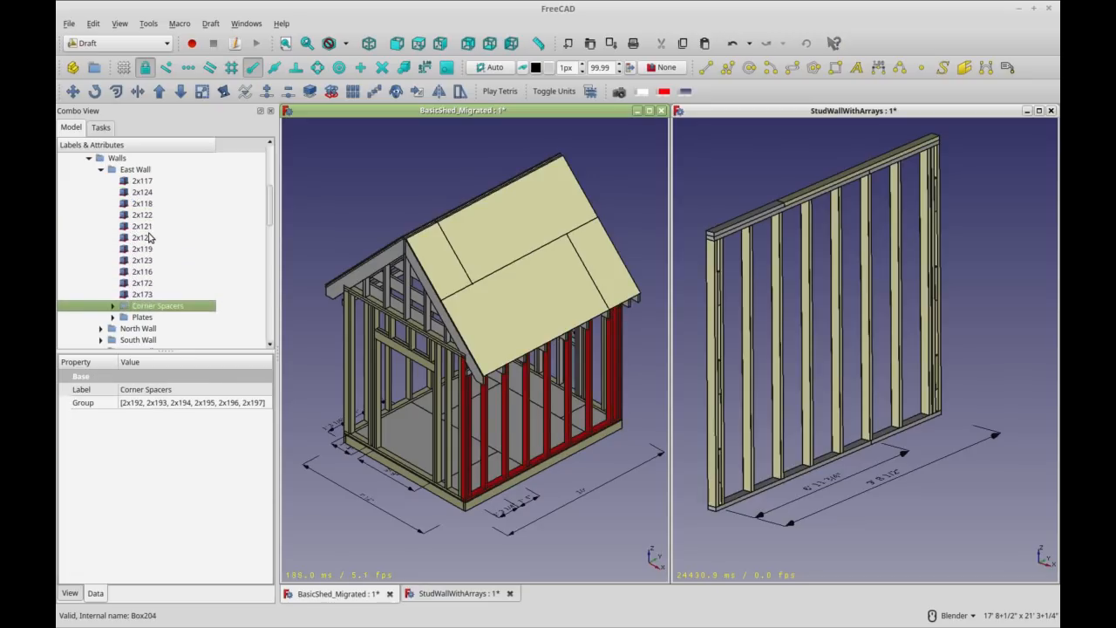
left_click(111, 307)
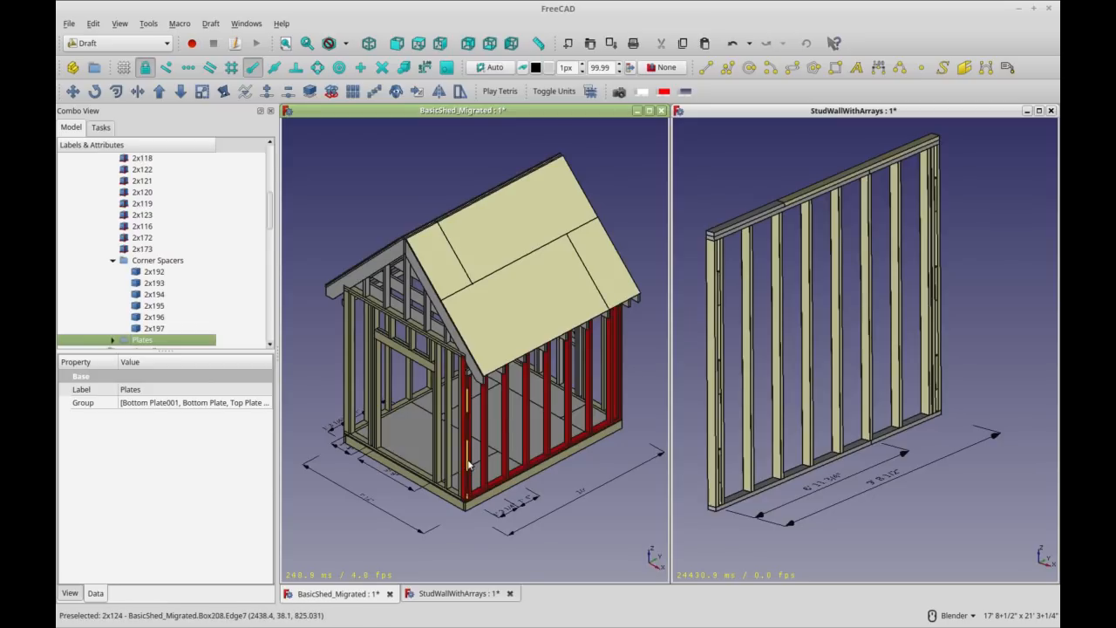
mouse_move(468, 410)
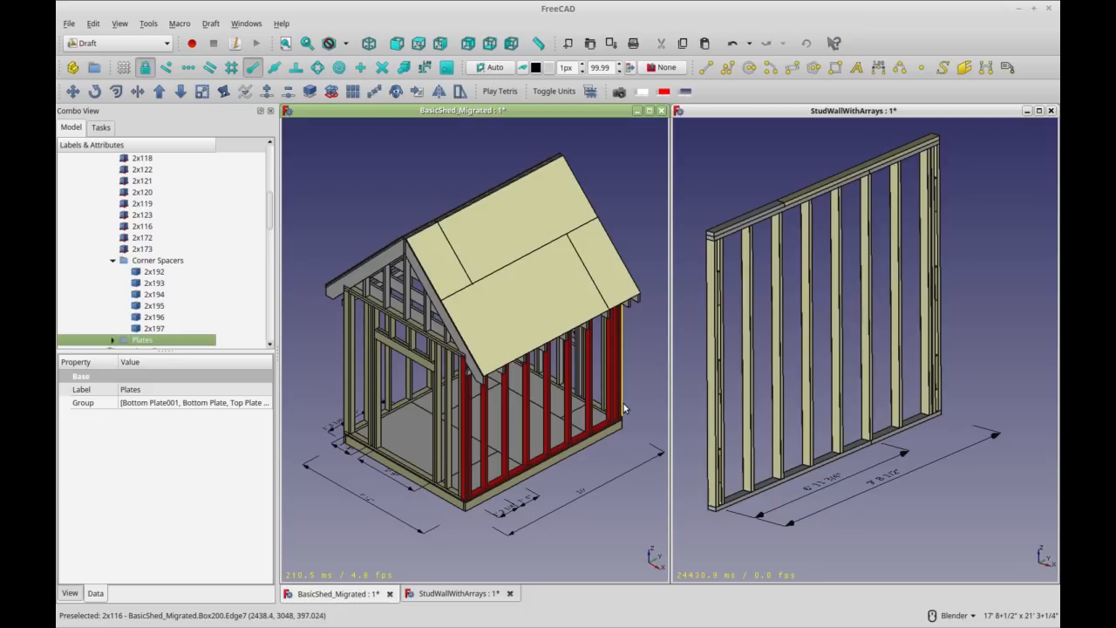
mouse_move(341, 365)
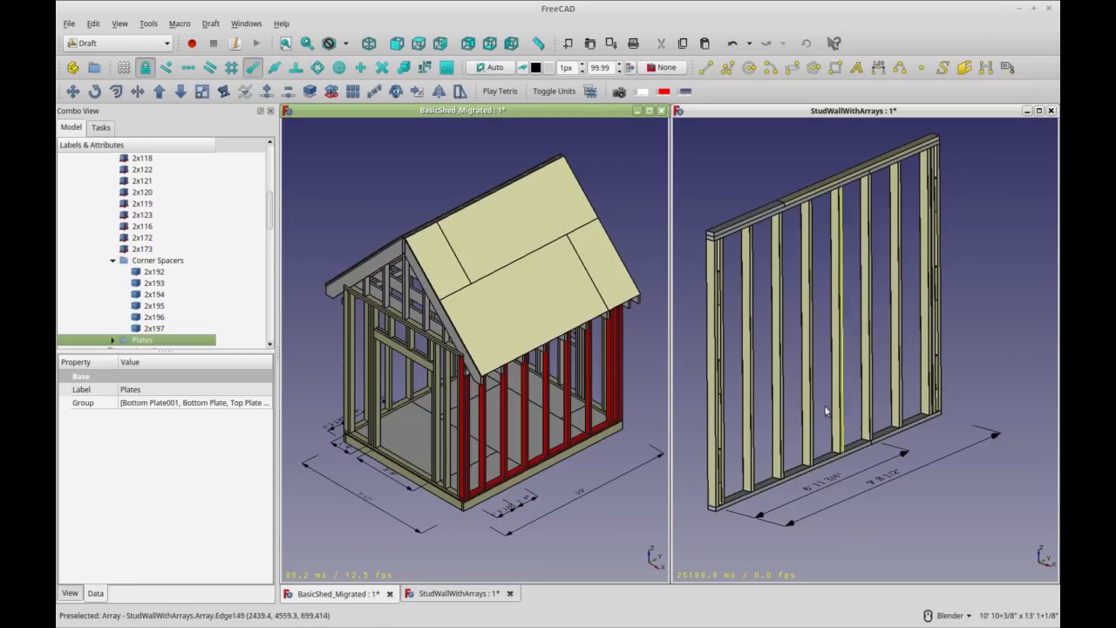
mouse_move(914, 353)
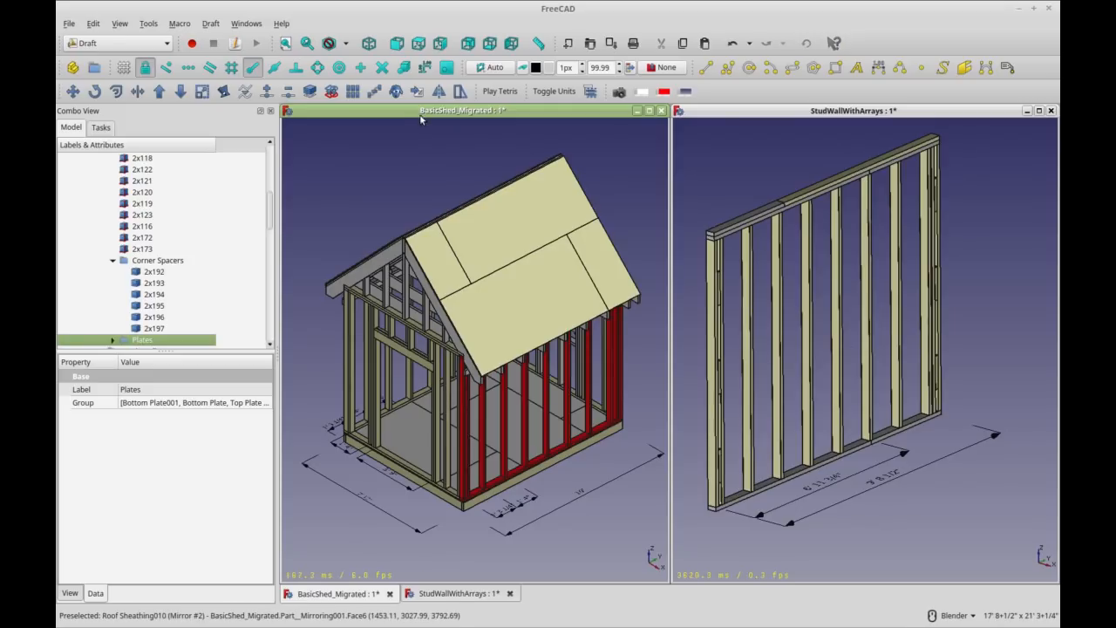
mouse_move(352, 91)
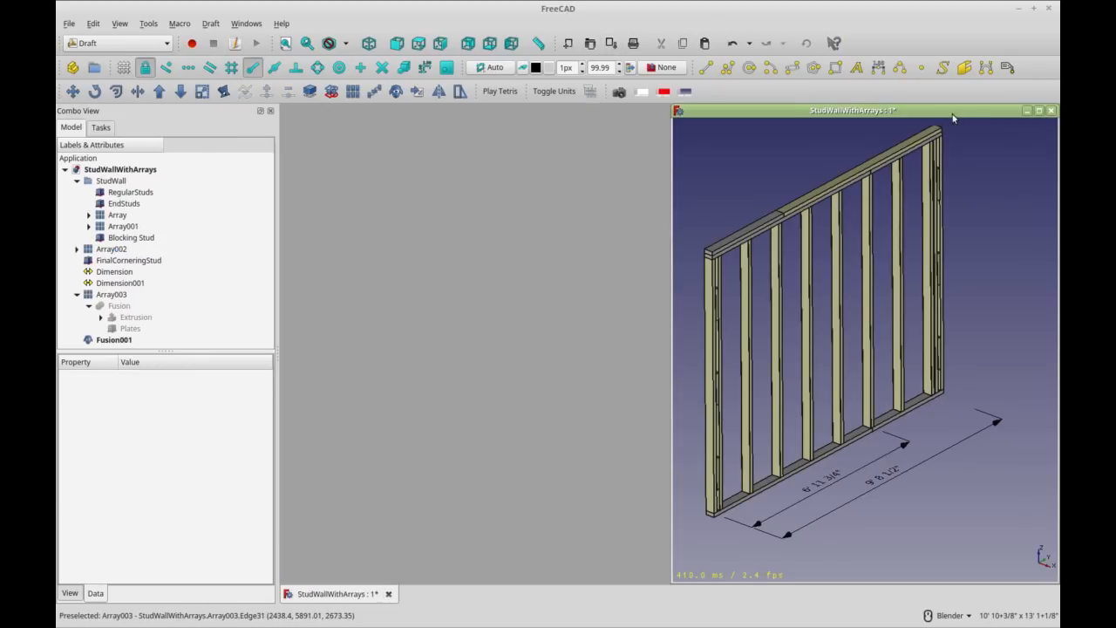
- Start a new empty document and copy the RegularStuds box into it
left_click_drag(853, 110, 600, 119)
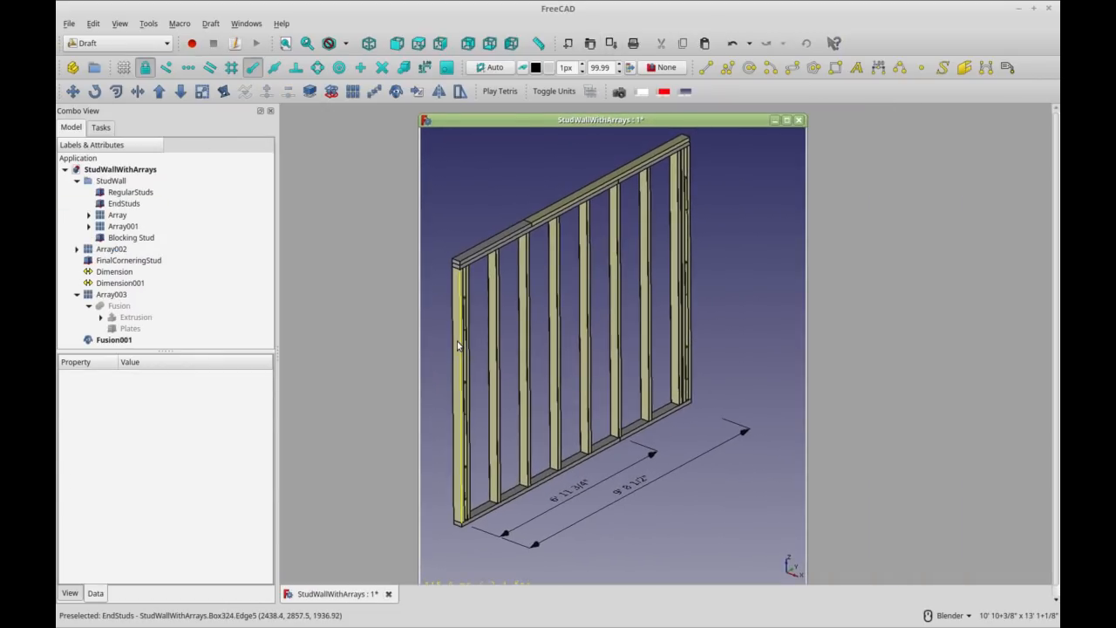
left_click(123, 203)
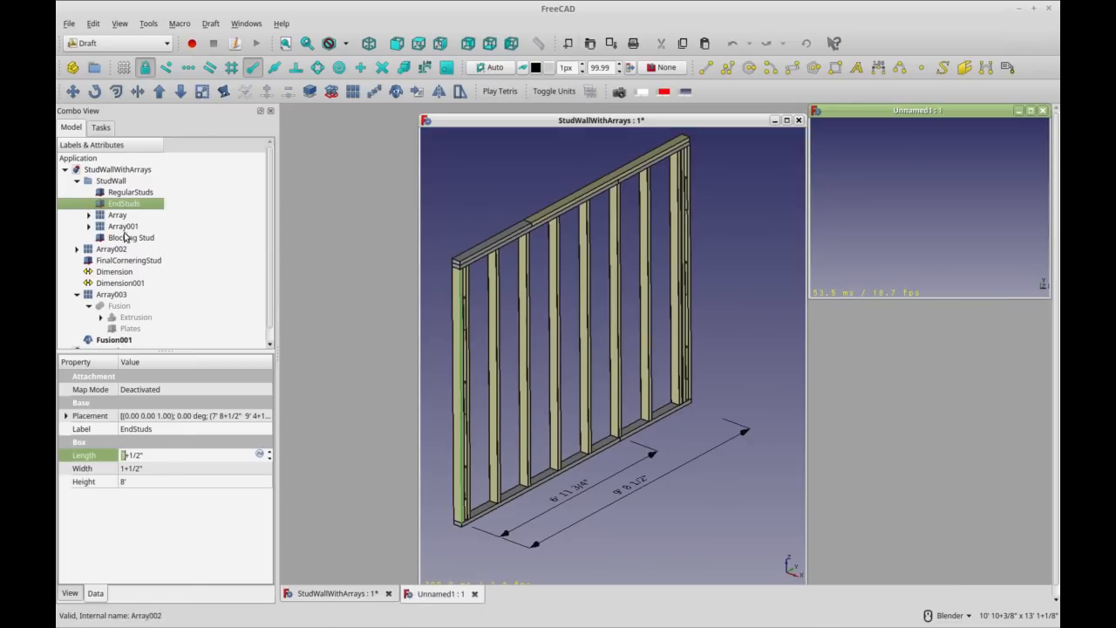
left_click(131, 192)
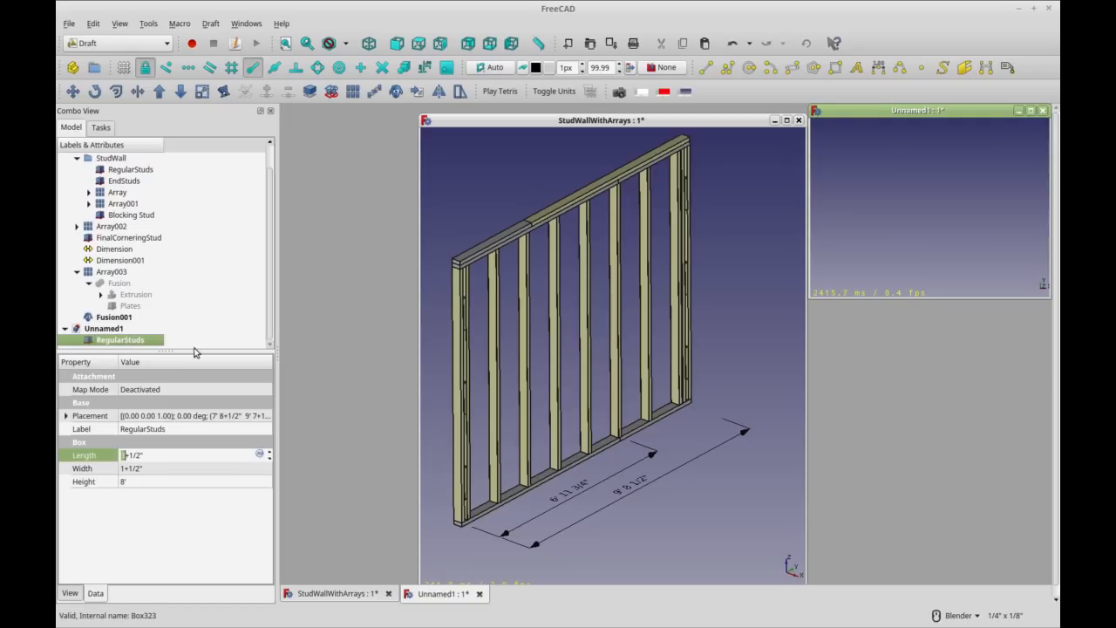
mouse_move(677, 227)
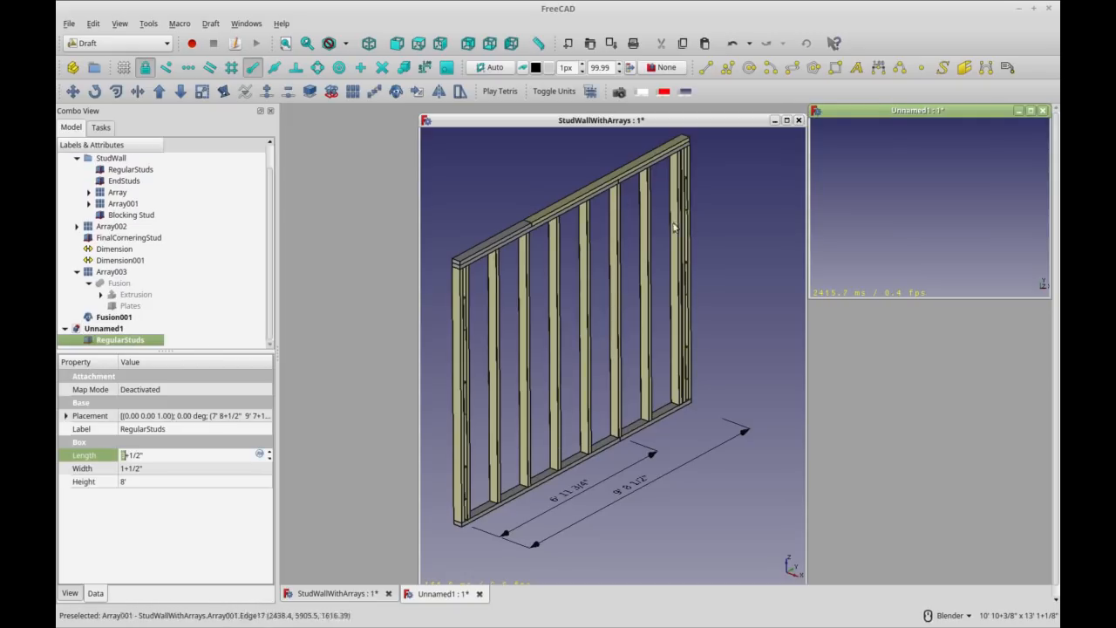
- Close the StudWallWithArrays document without saving
left_click(799, 119)
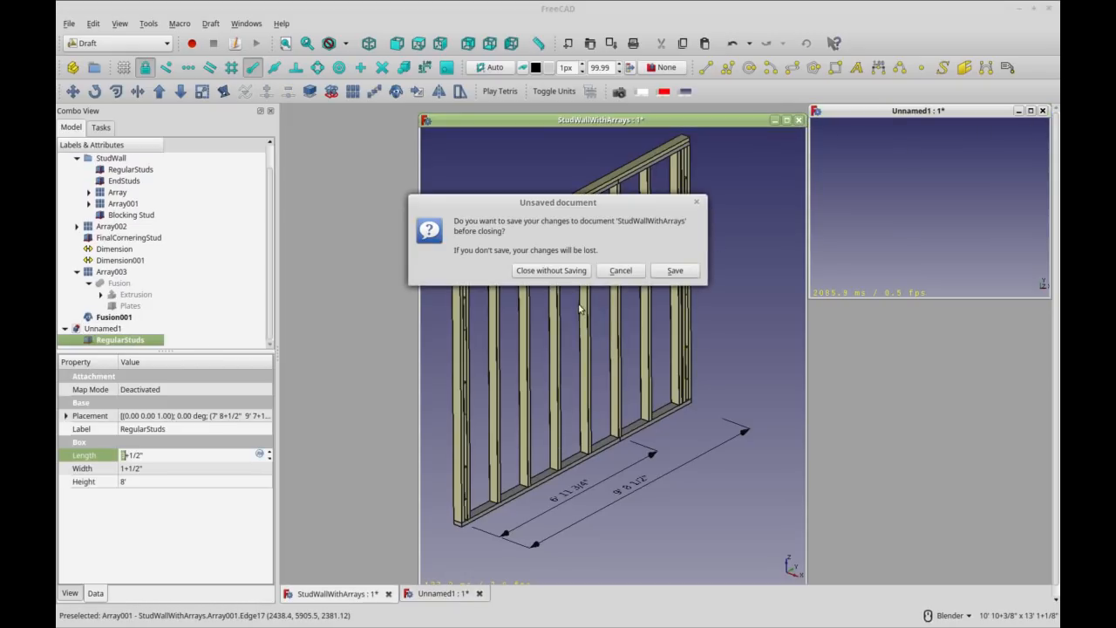
left_click(552, 268)
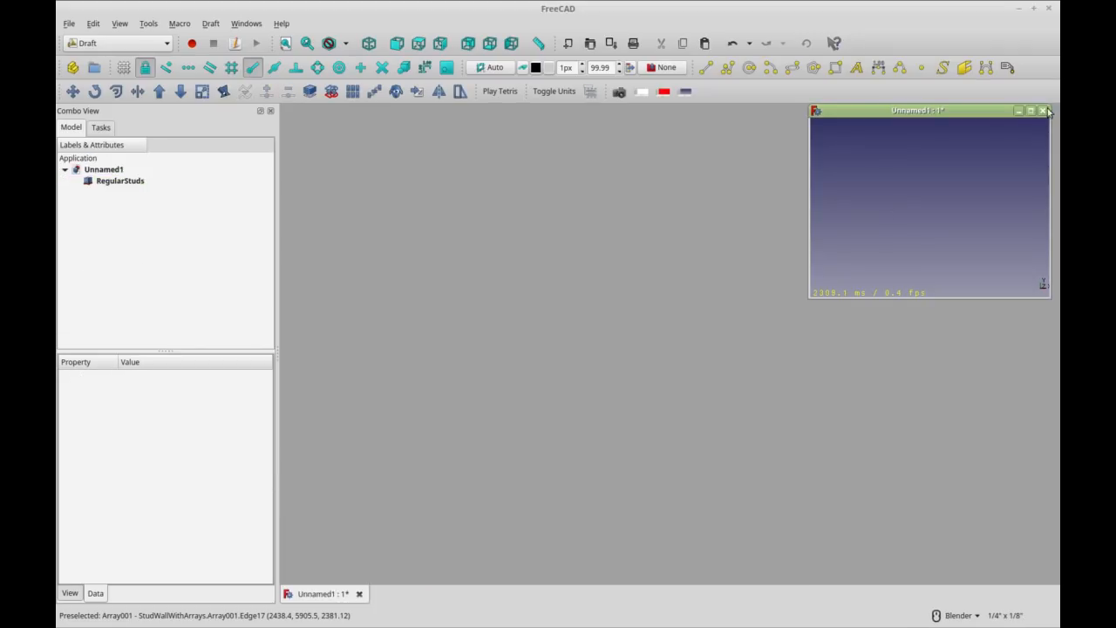
- Maximize the Unnamed1 view and select the single stud board
left_click(1031, 110)
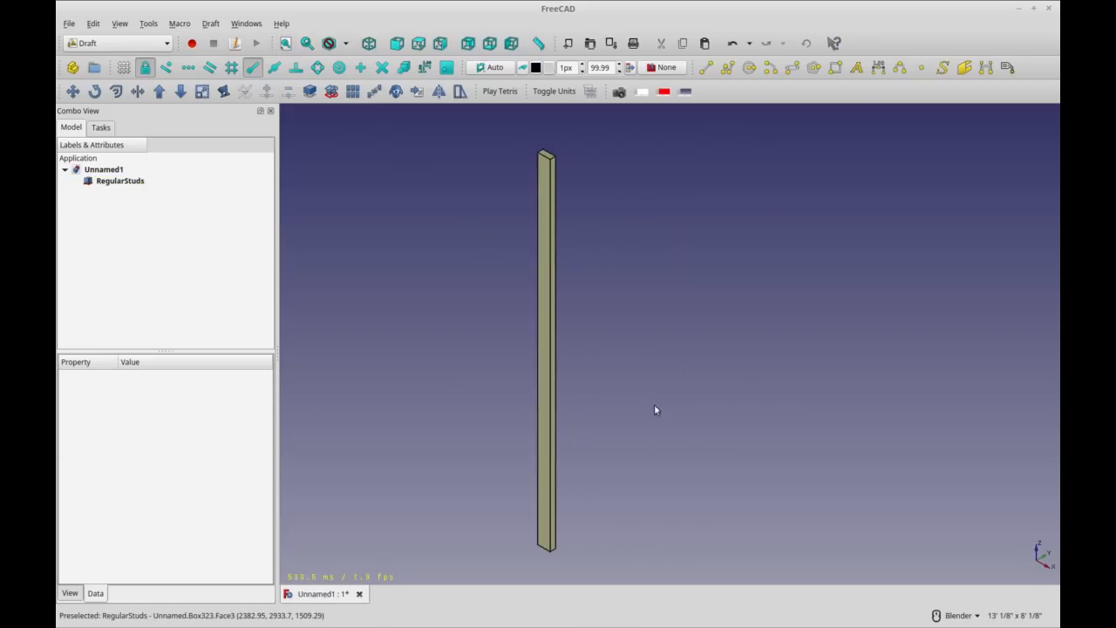
mouse_move(932, 241)
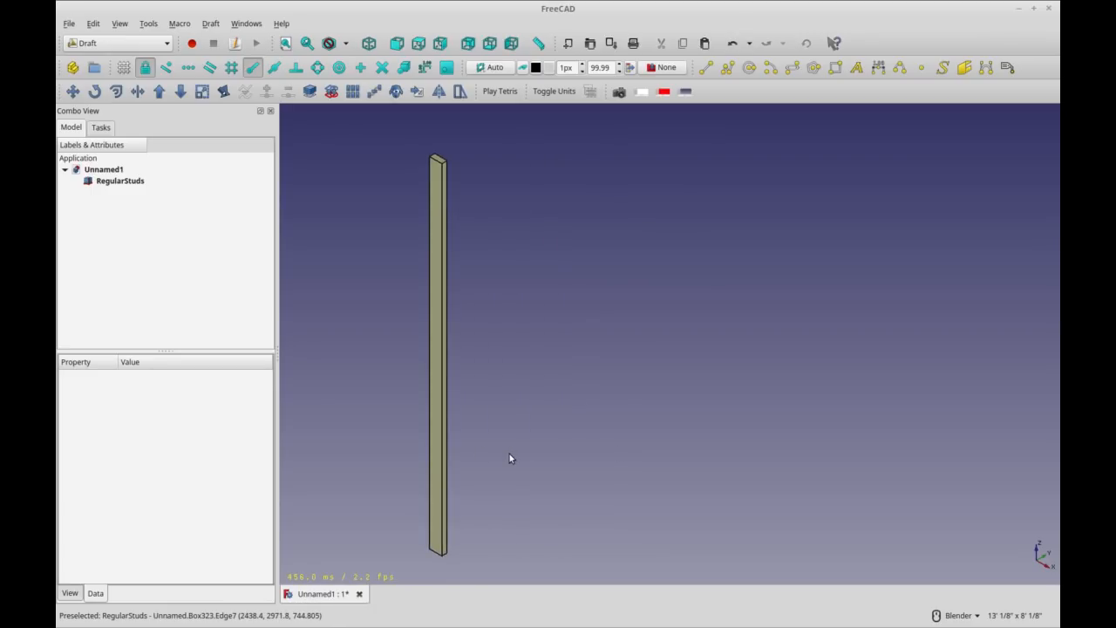
left_click(119, 180)
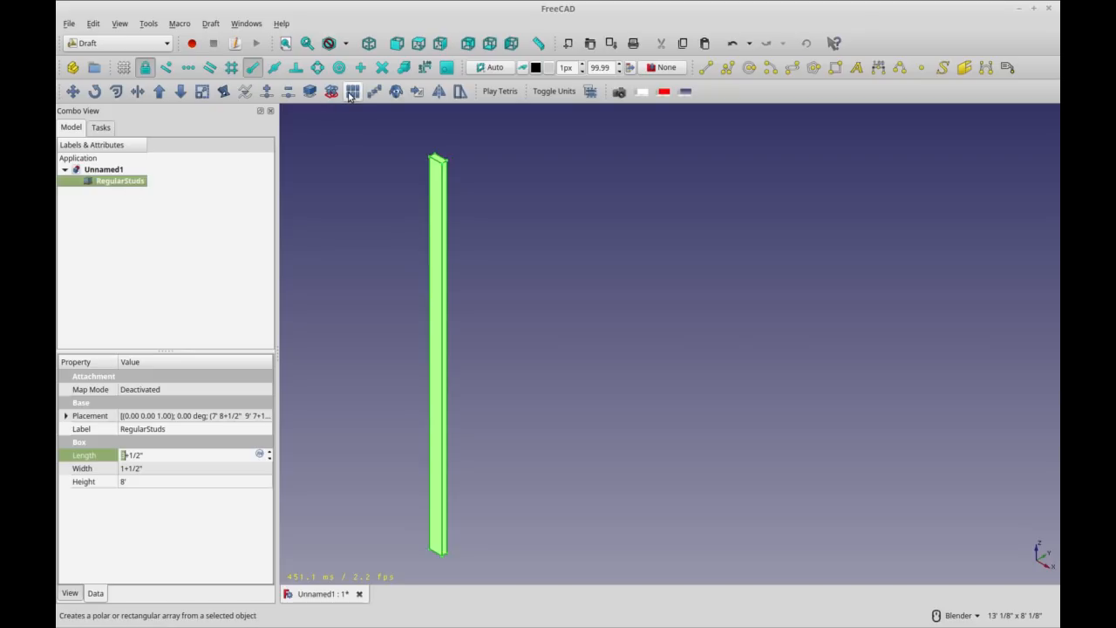
- Create a Draft ortho array of the stud with 2 copies along Y at 10' spacing
left_click(352, 91)
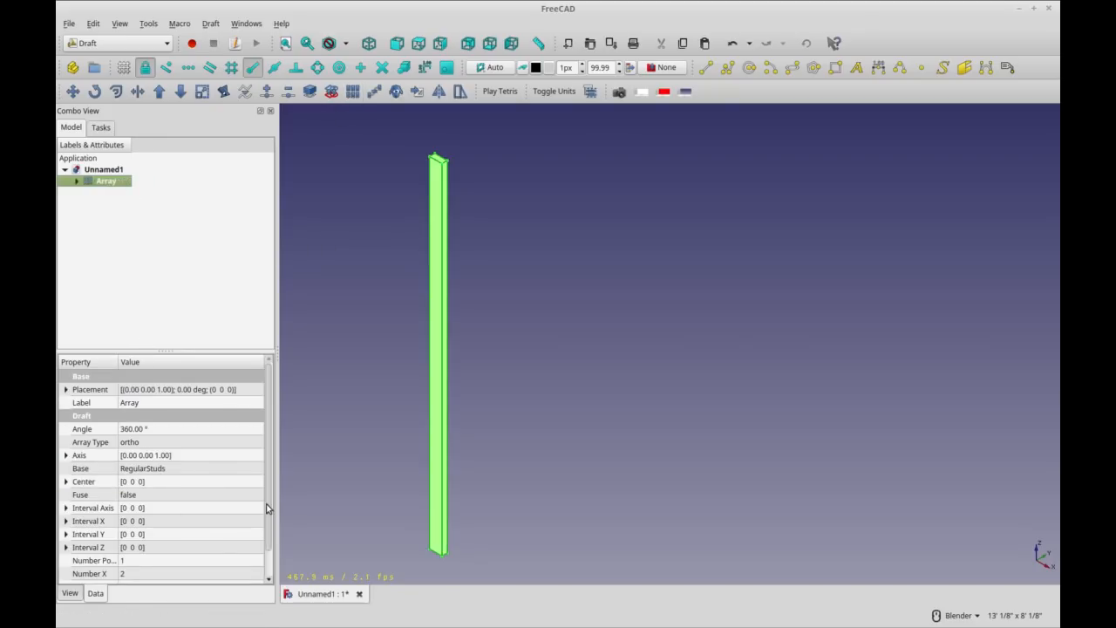
scroll("down", 3)
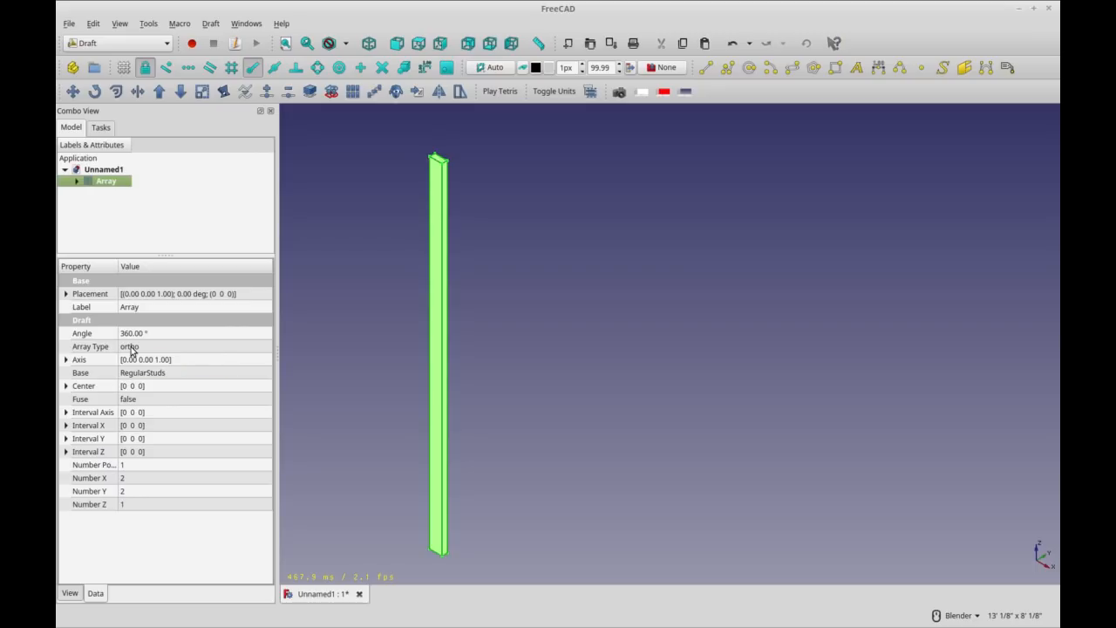
mouse_move(195, 339)
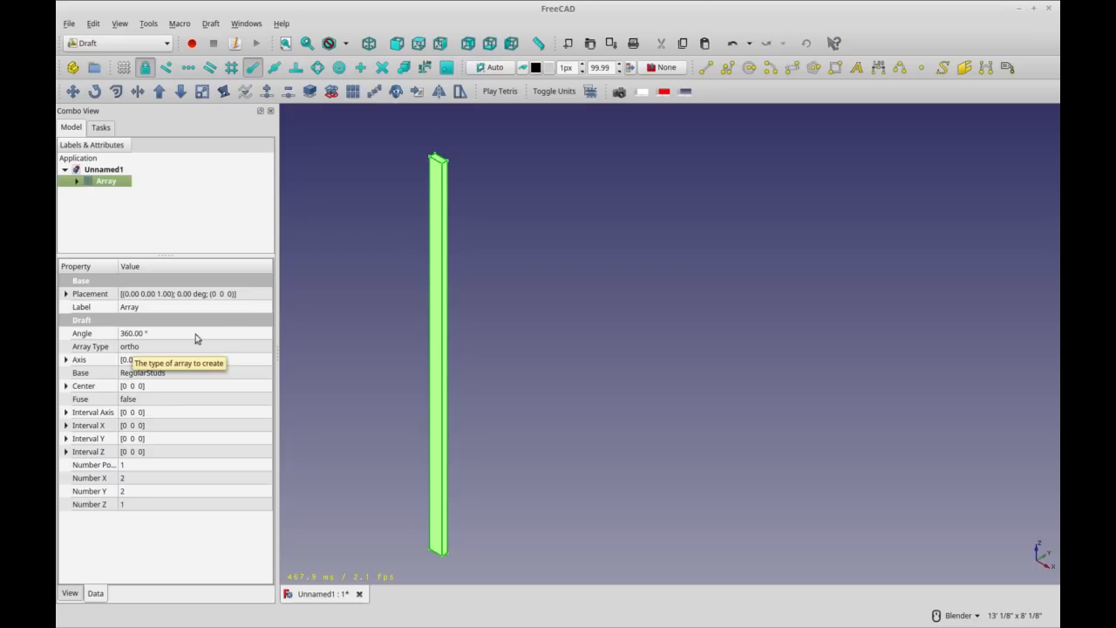
mouse_move(352, 91)
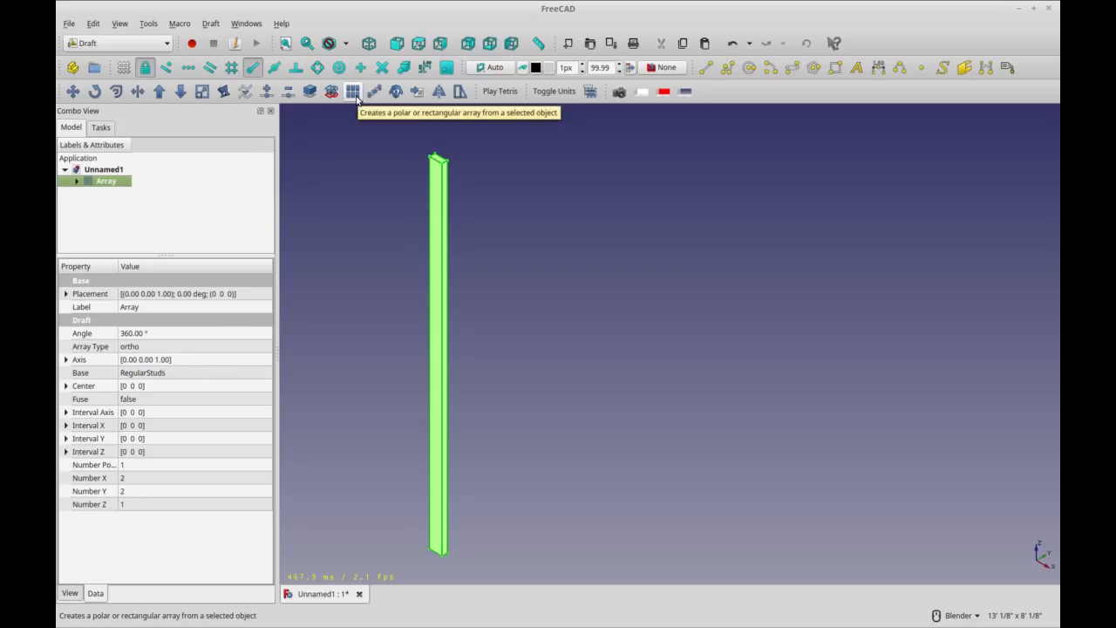
left_click(175, 346)
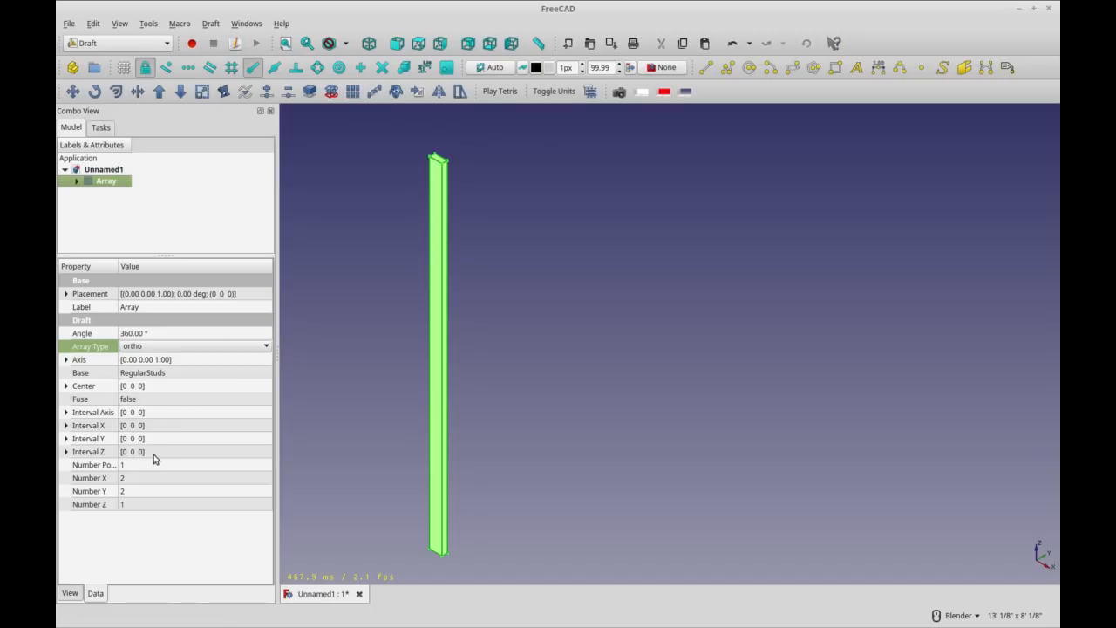
mouse_move(1015, 561)
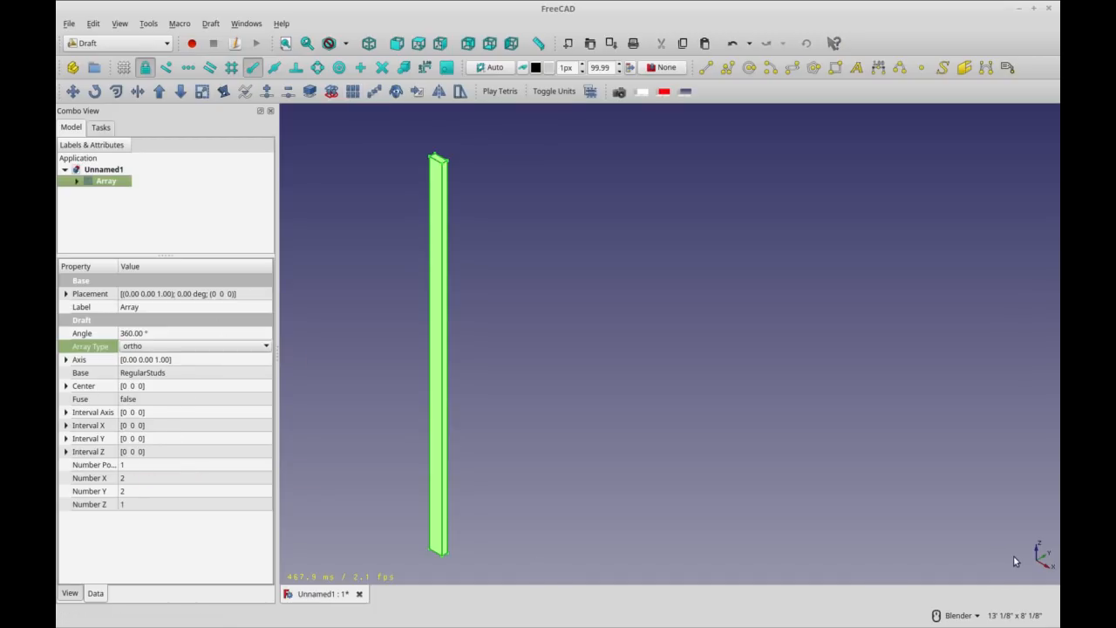
mouse_move(1043, 560)
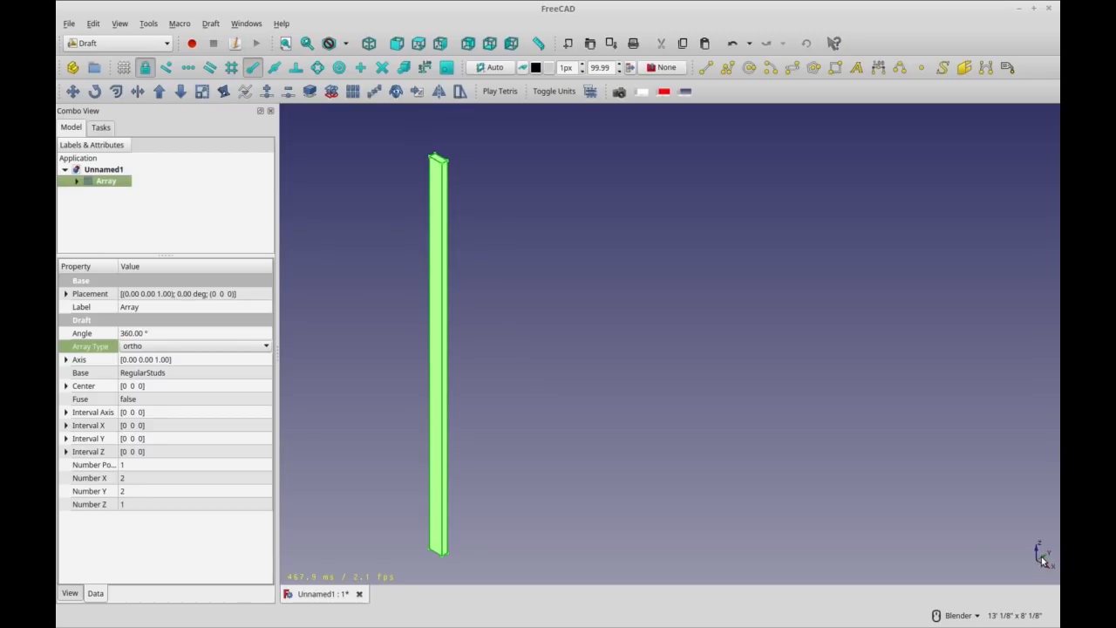
mouse_move(157, 497)
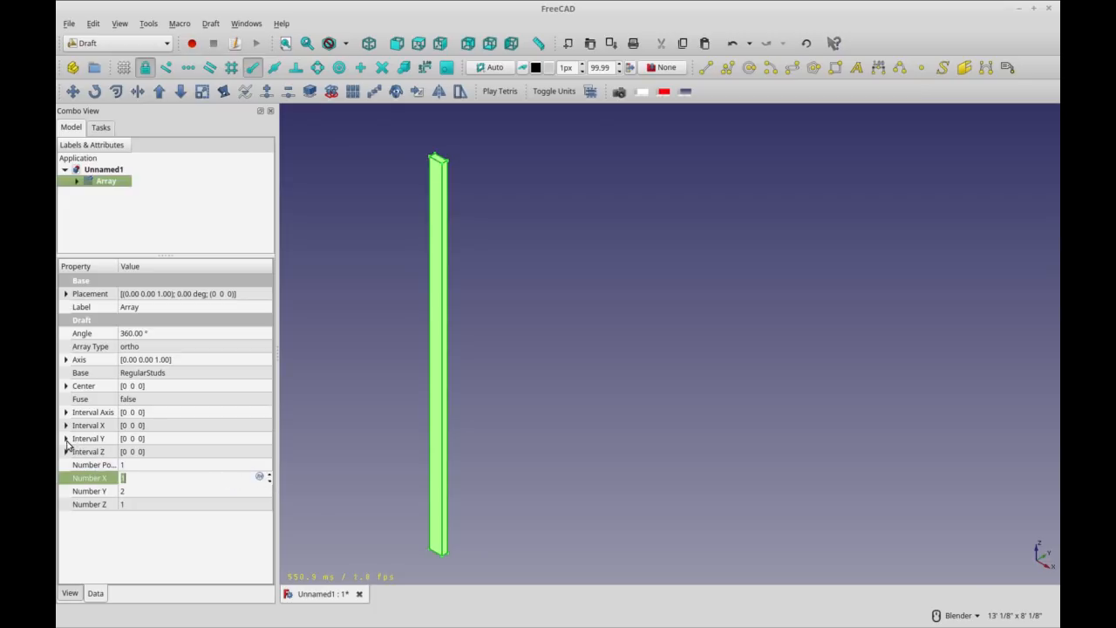
left_click(67, 438)
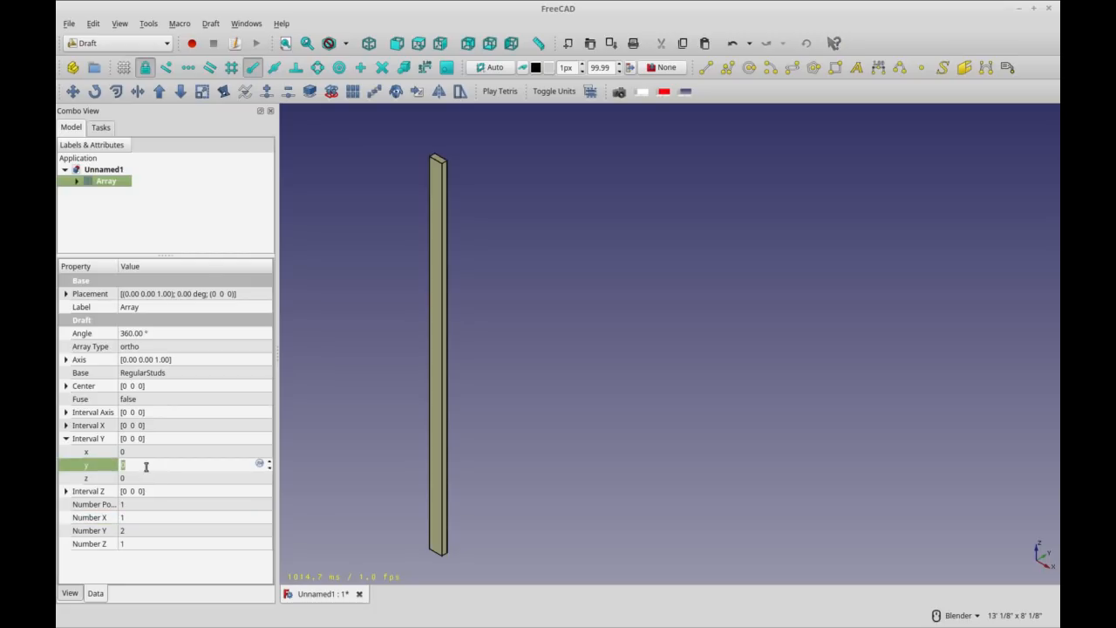
type("10'")
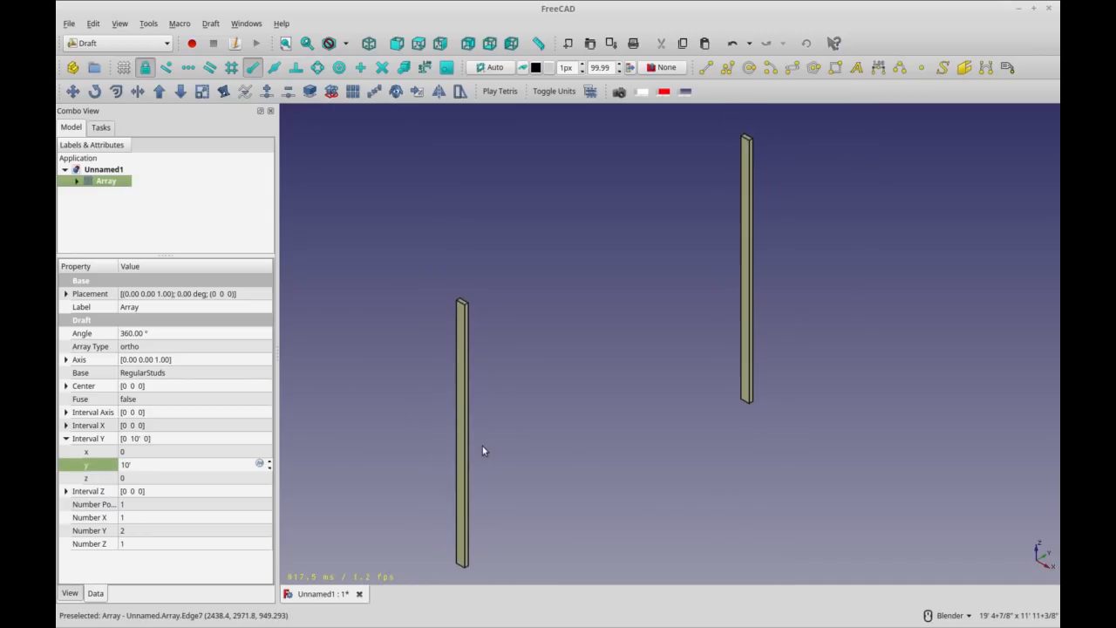
mouse_move(161, 189)
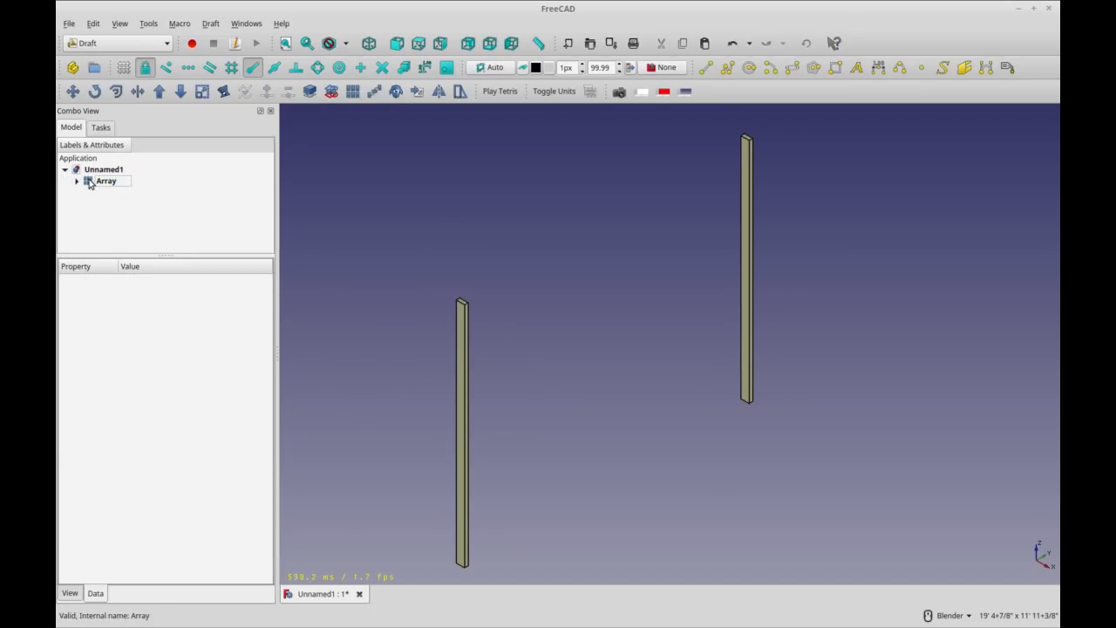
- Duplicate the stud and start the Transform dragger with a 1.5 increment
left_click(104, 180)
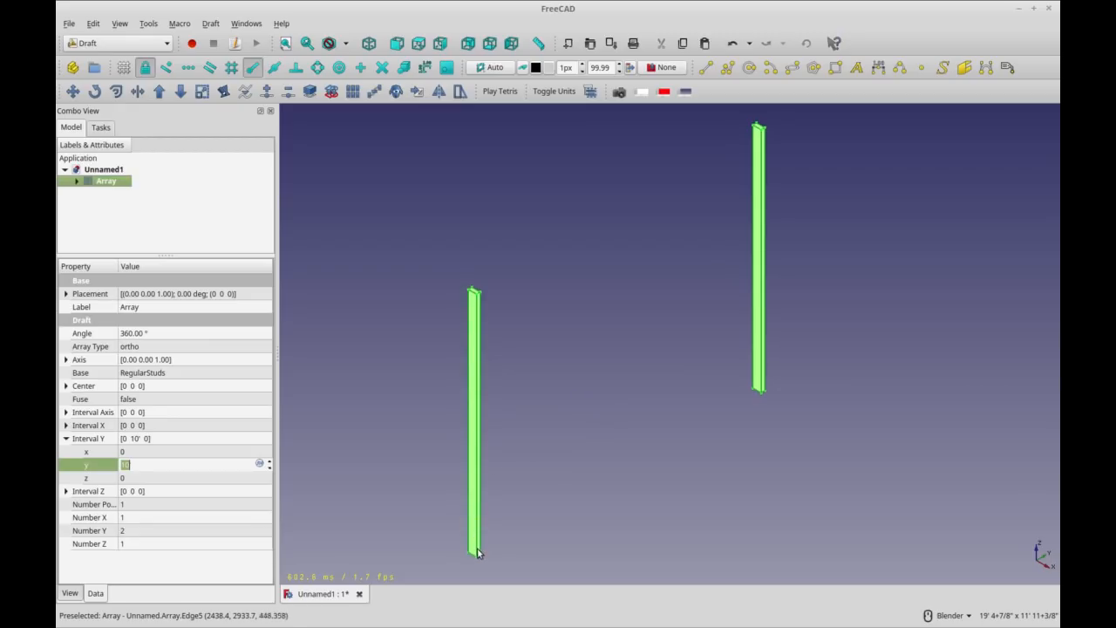
mouse_move(481, 561)
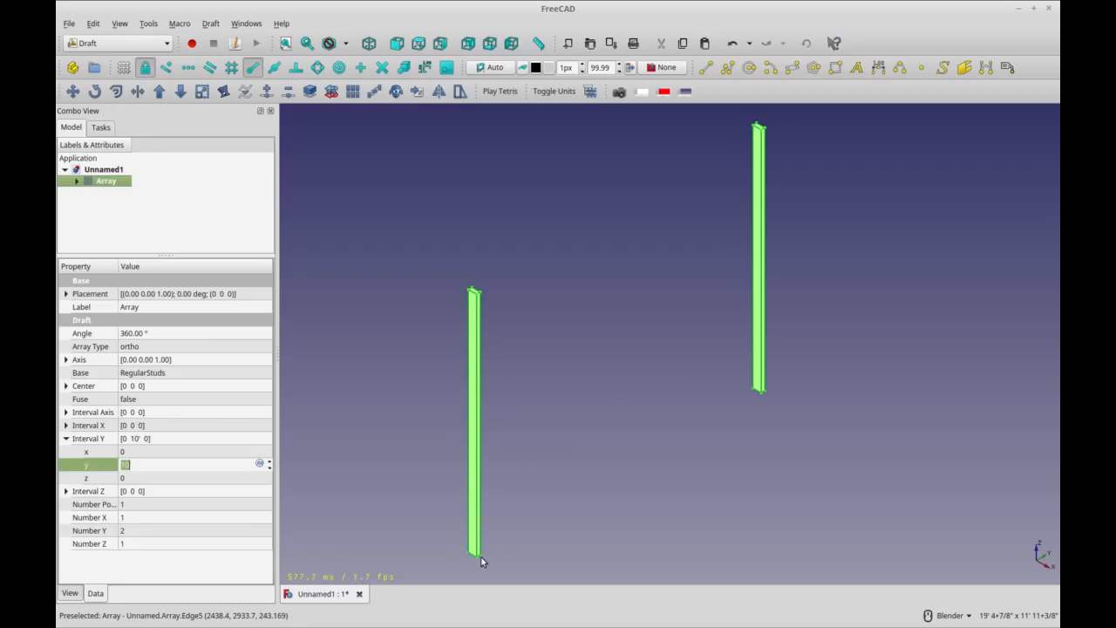
mouse_move(520, 533)
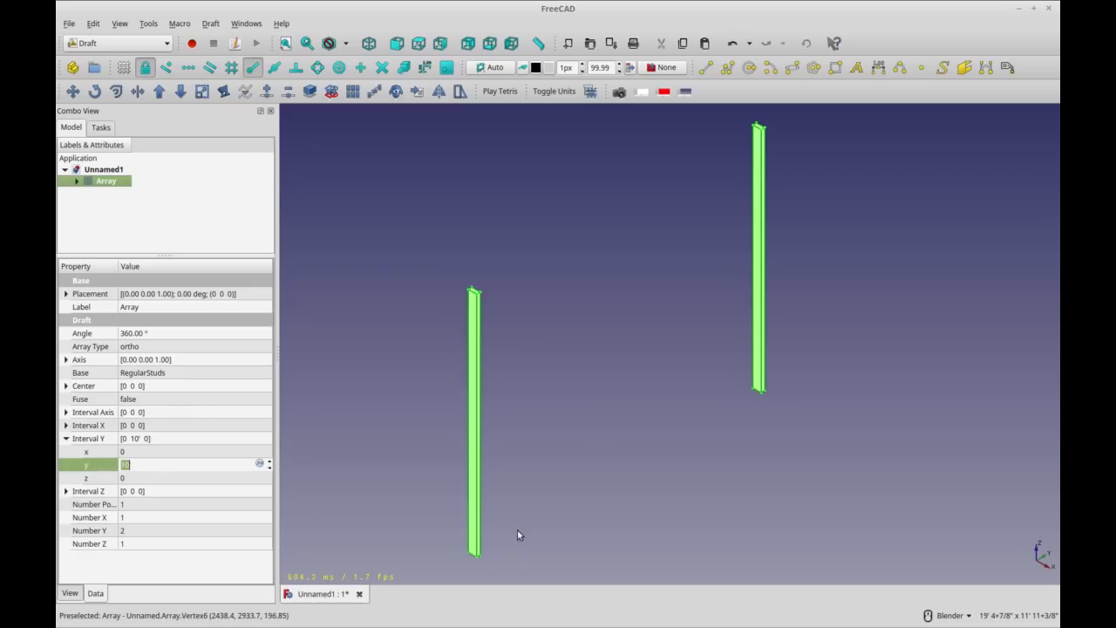
mouse_move(540, 539)
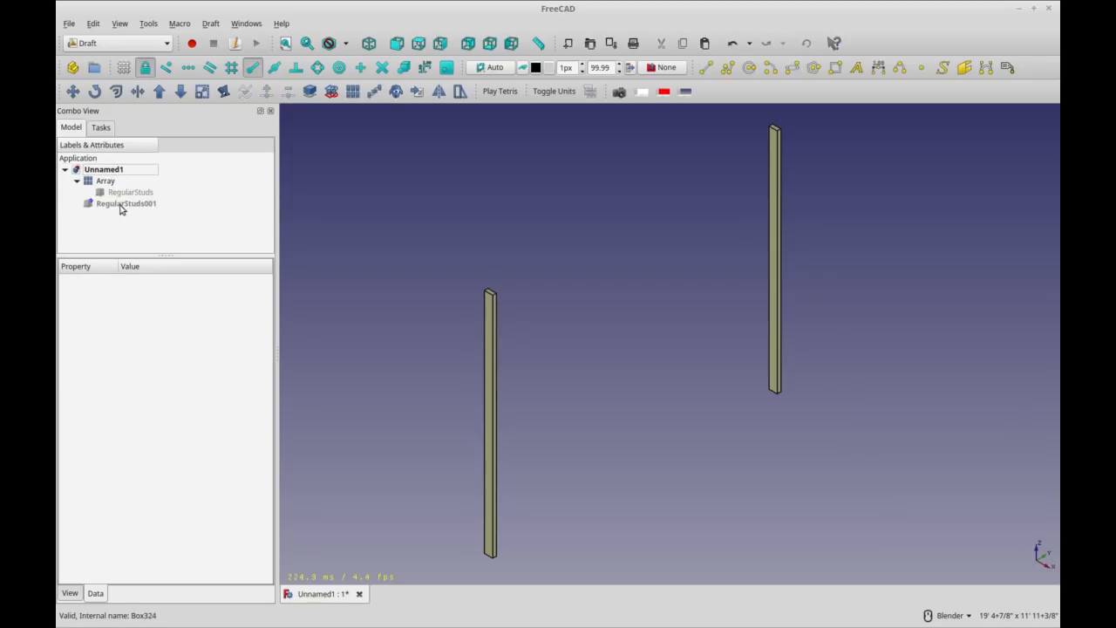
left_click(126, 202)
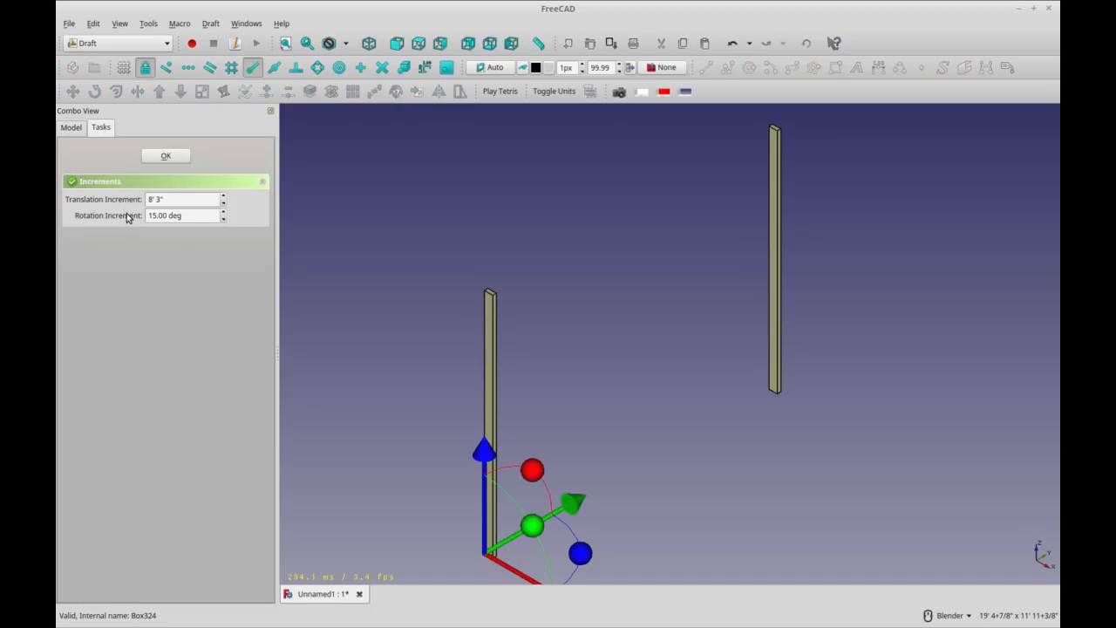
left_click(183, 199)
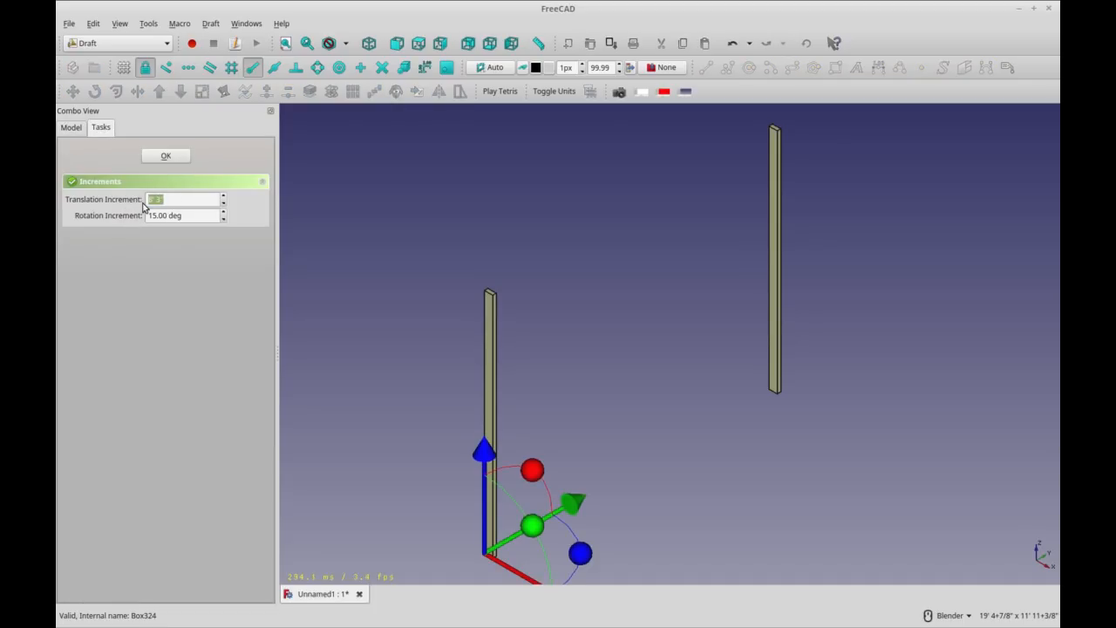
type("1.5")
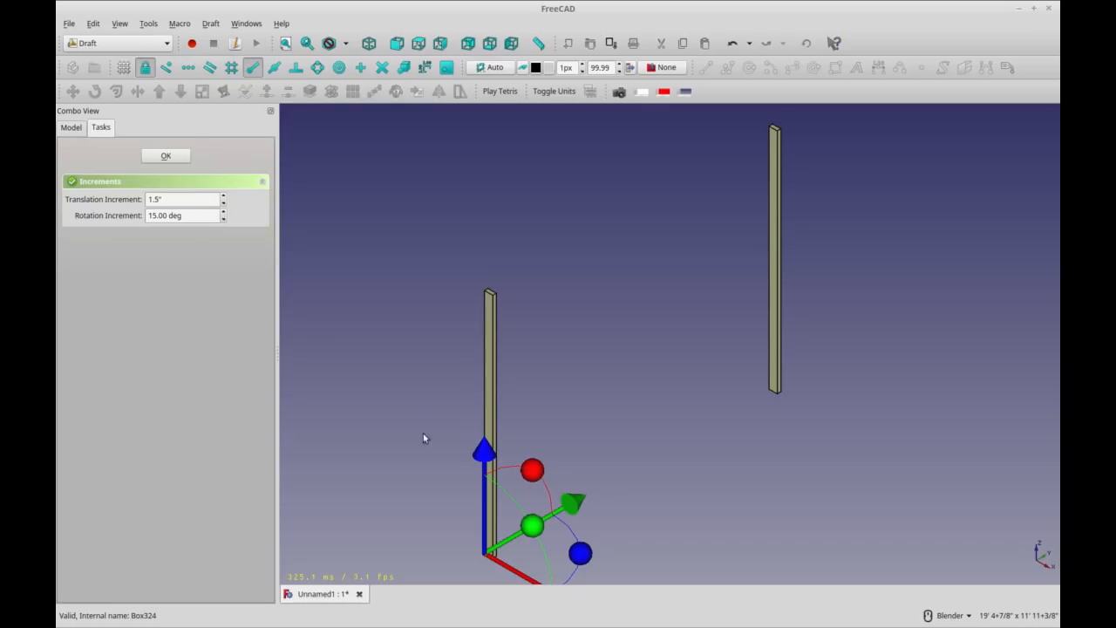
mouse_move(192, 213)
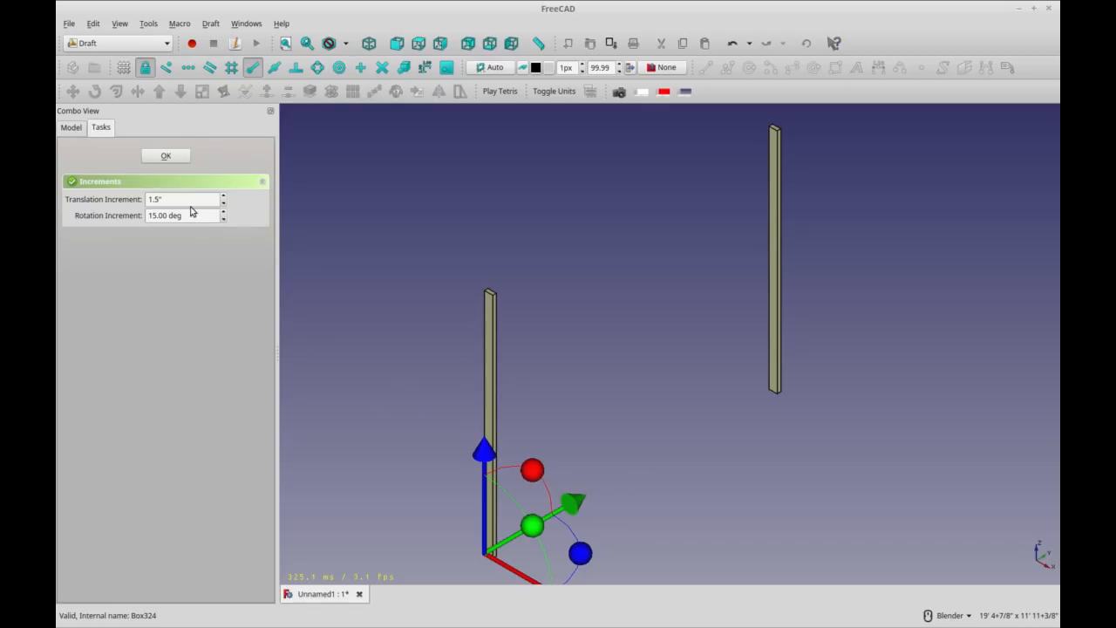
- Set the translation increment to 16" and move the copy 16 inches along the wall
left_click(178, 199)
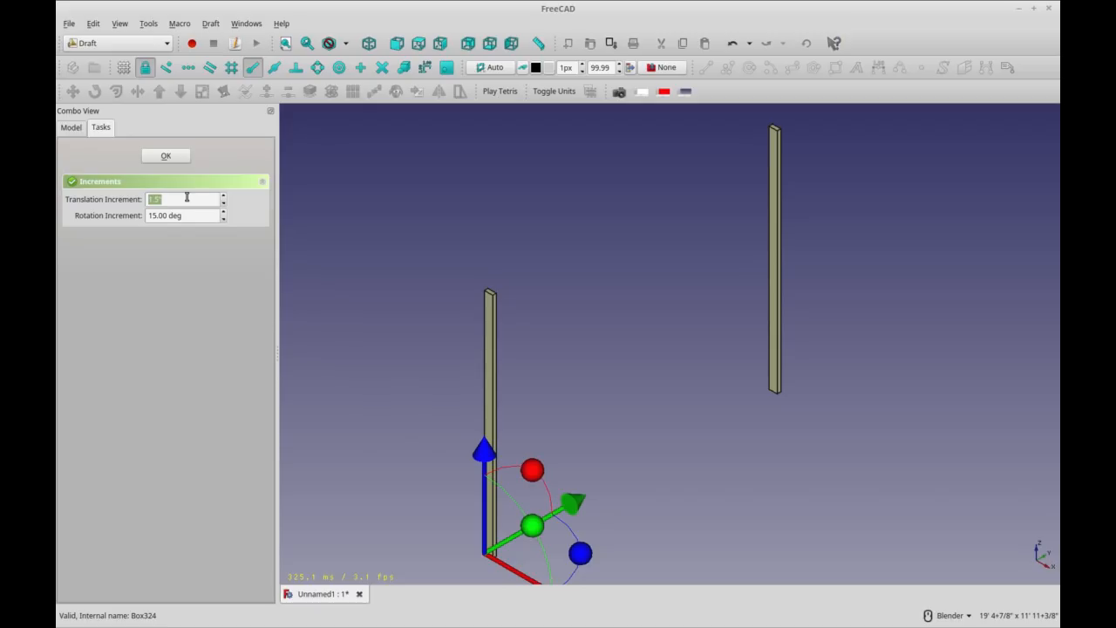
type("16\"")
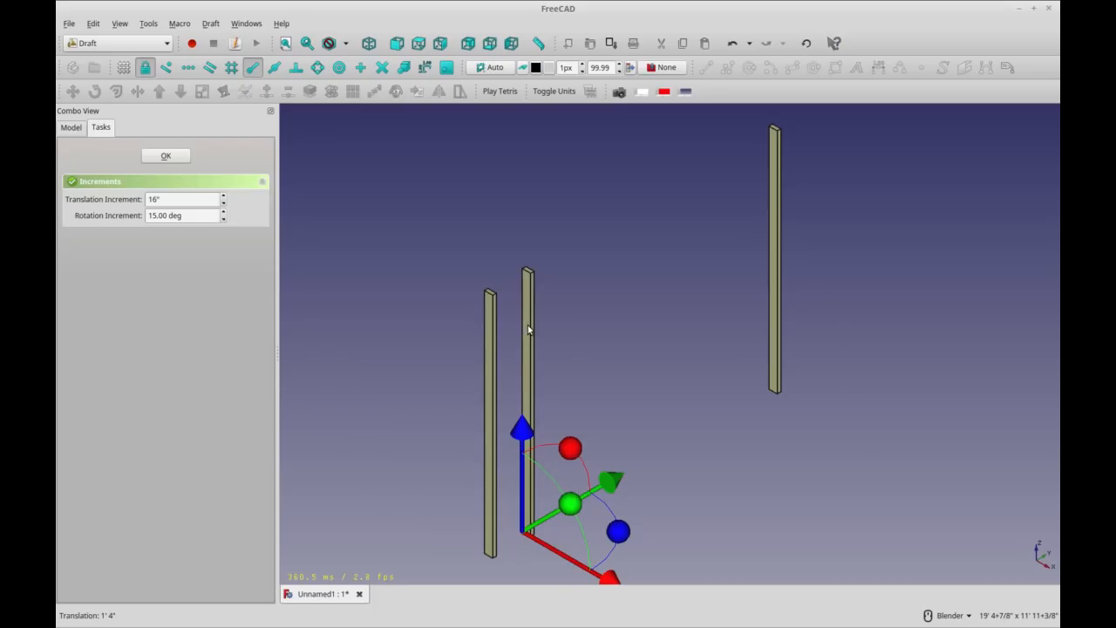
mouse_move(517, 391)
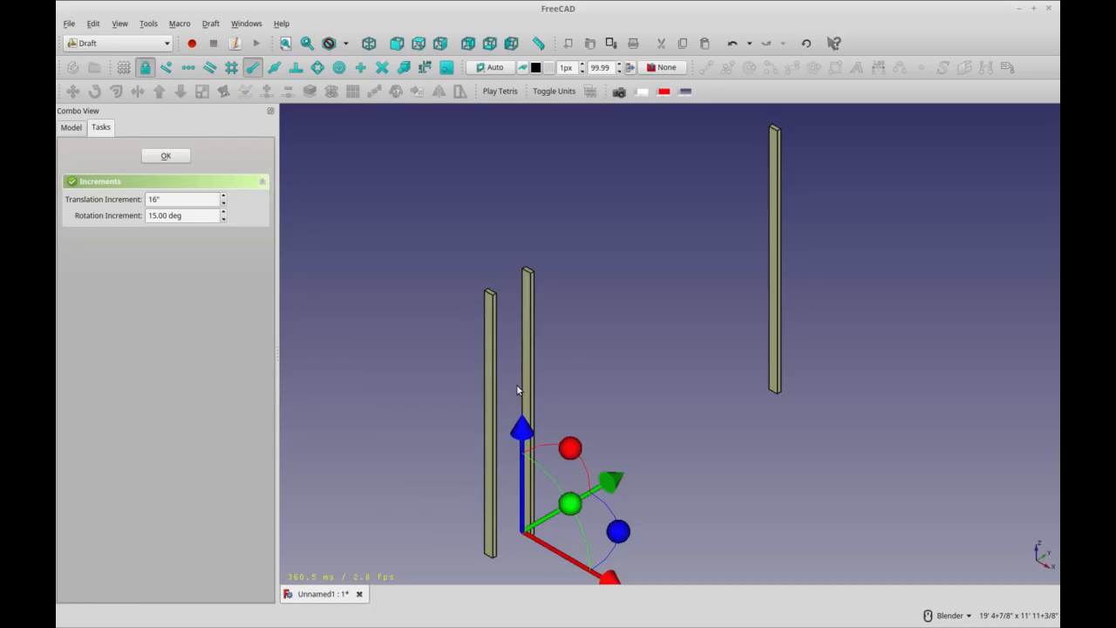
mouse_move(547, 420)
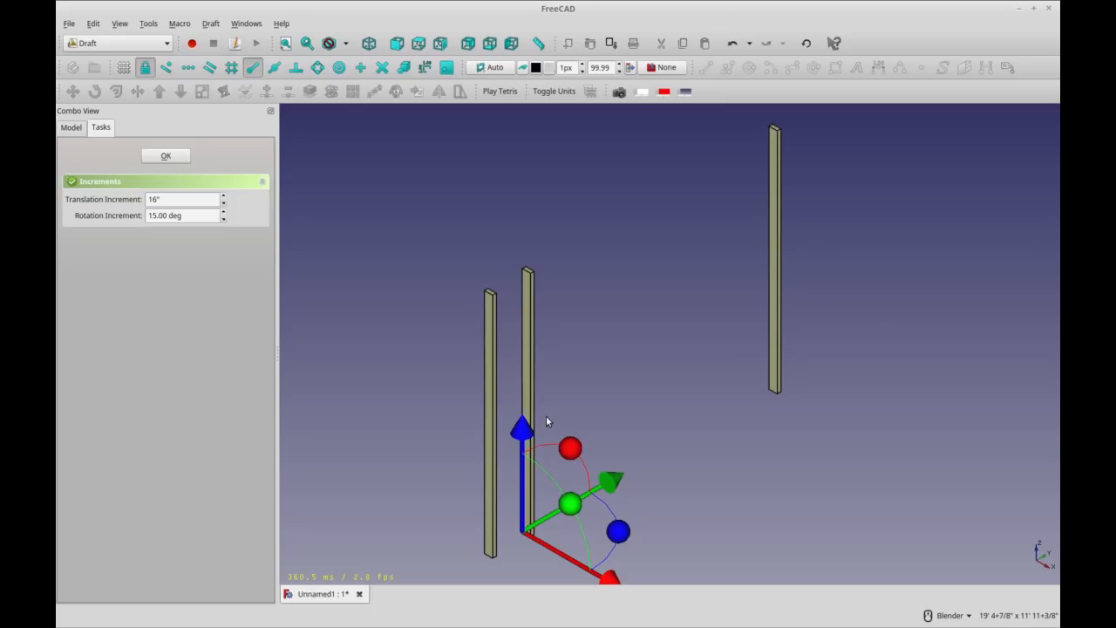
mouse_move(628, 341)
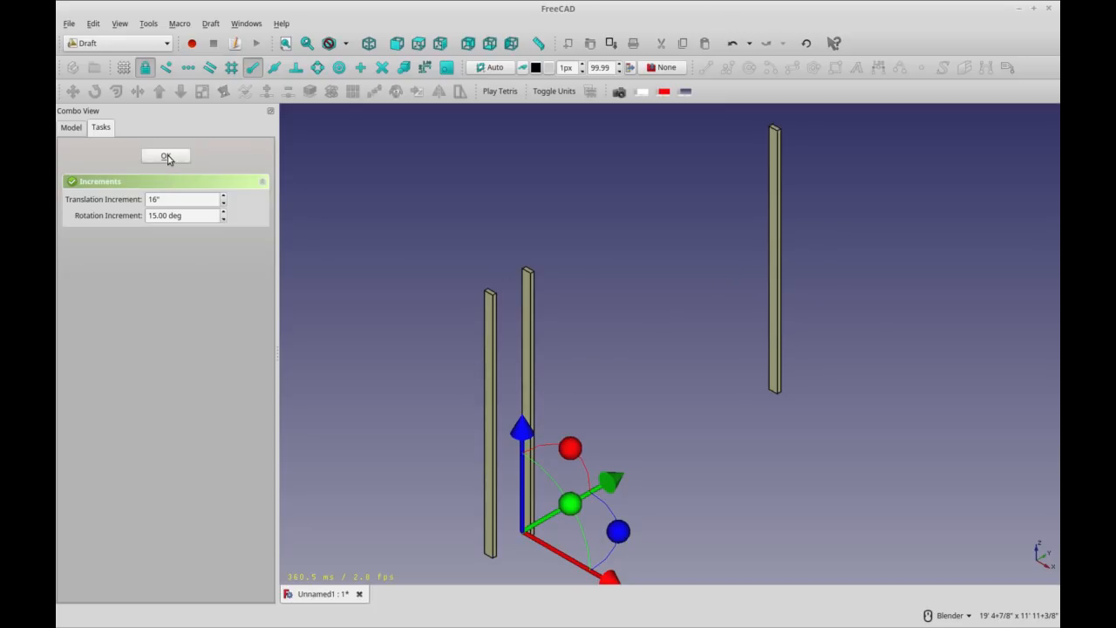
left_click(166, 157)
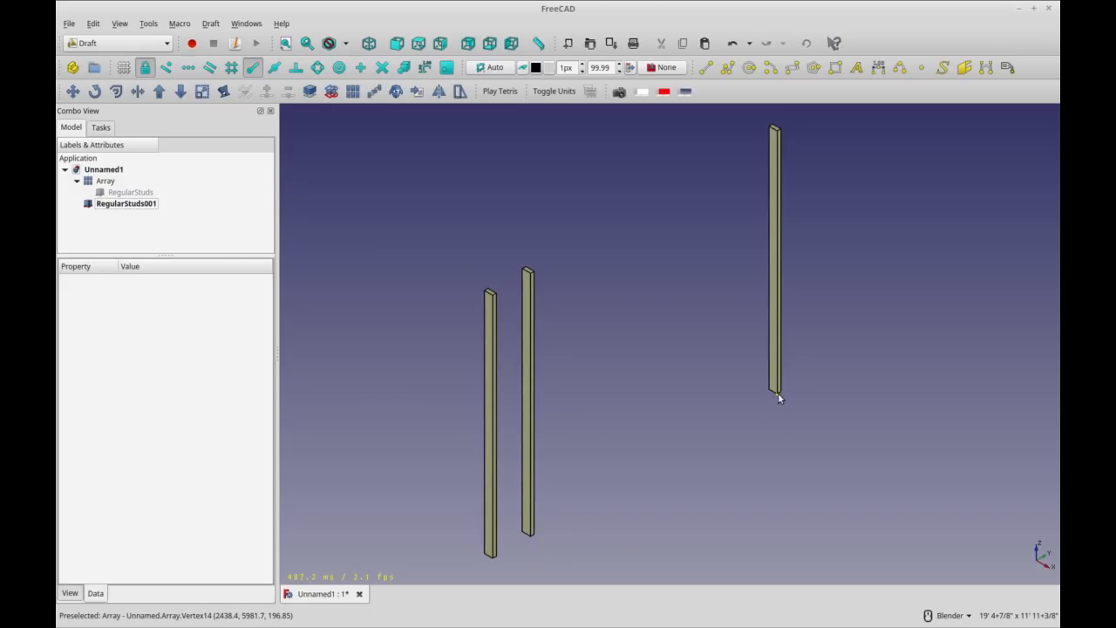
mouse_move(611, 468)
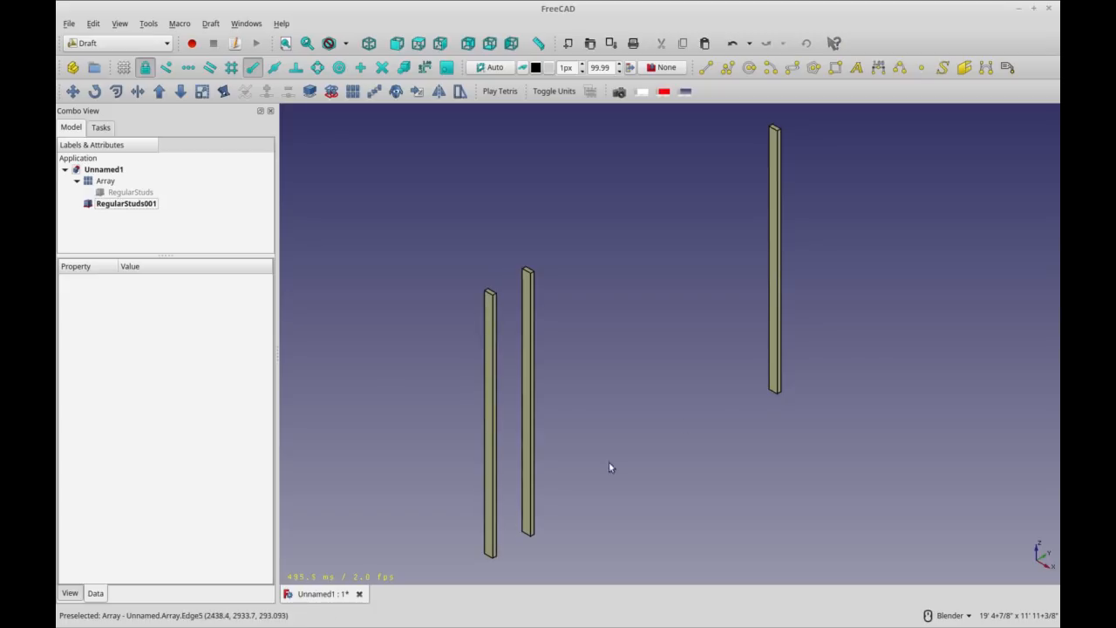
- Array RegularStuds001 into 7 studs at 16-inch (1'4") spacing along Y
left_click(126, 202)
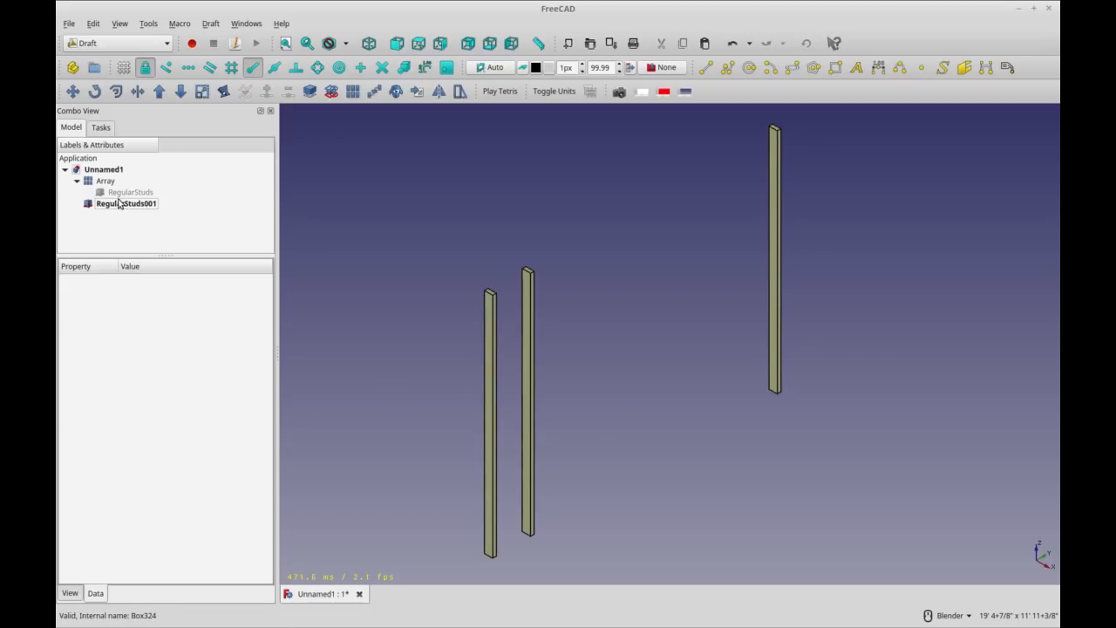
left_click(126, 202)
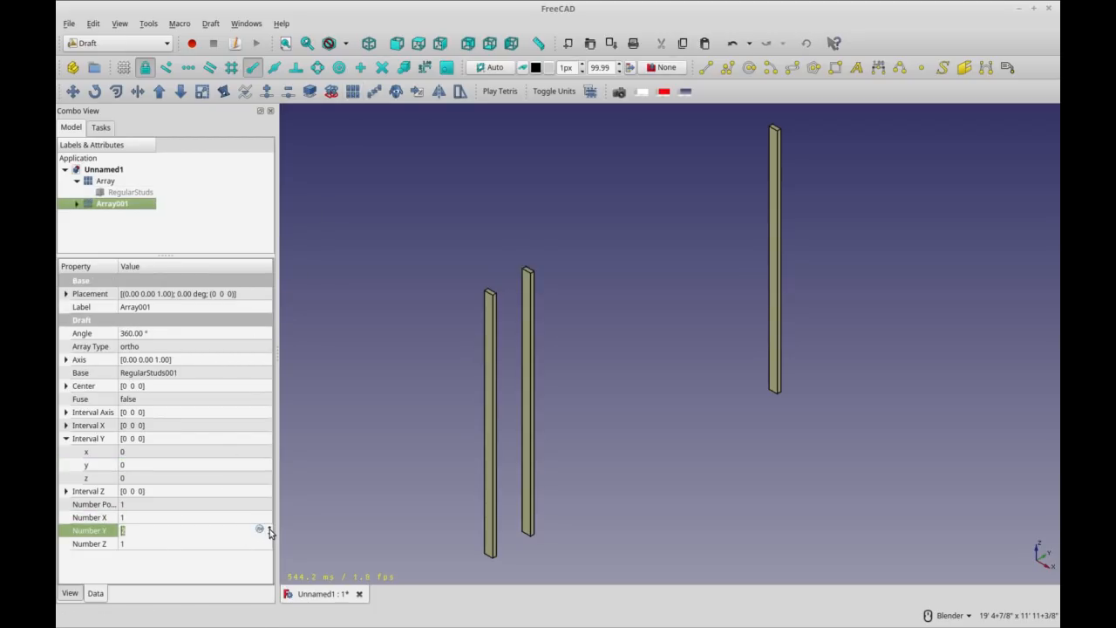
mouse_move(241, 527)
type("7")
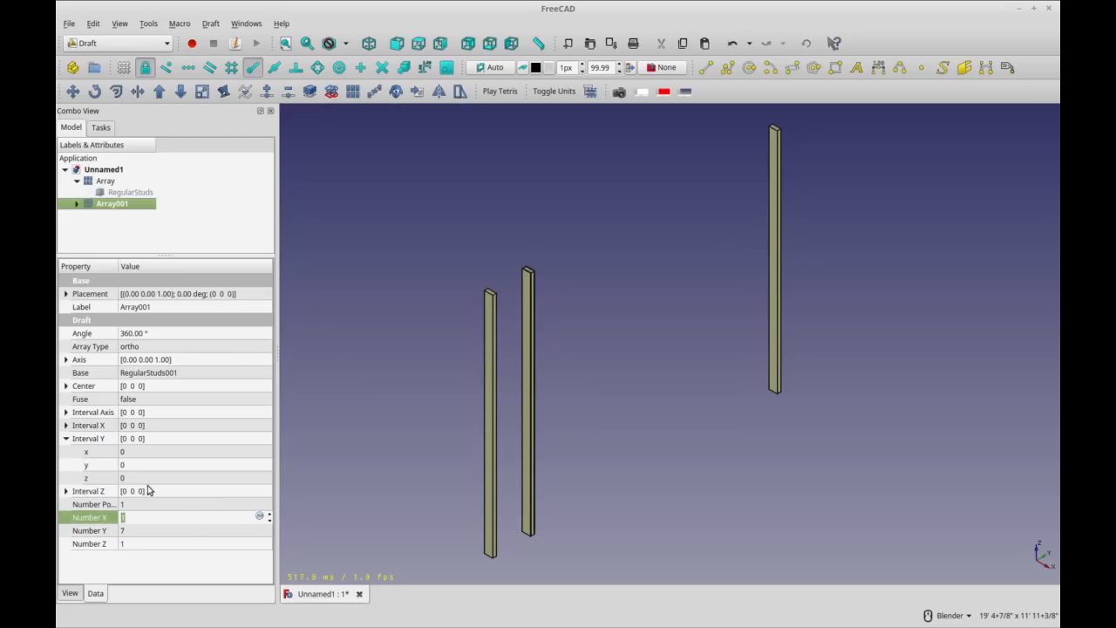
type("16")
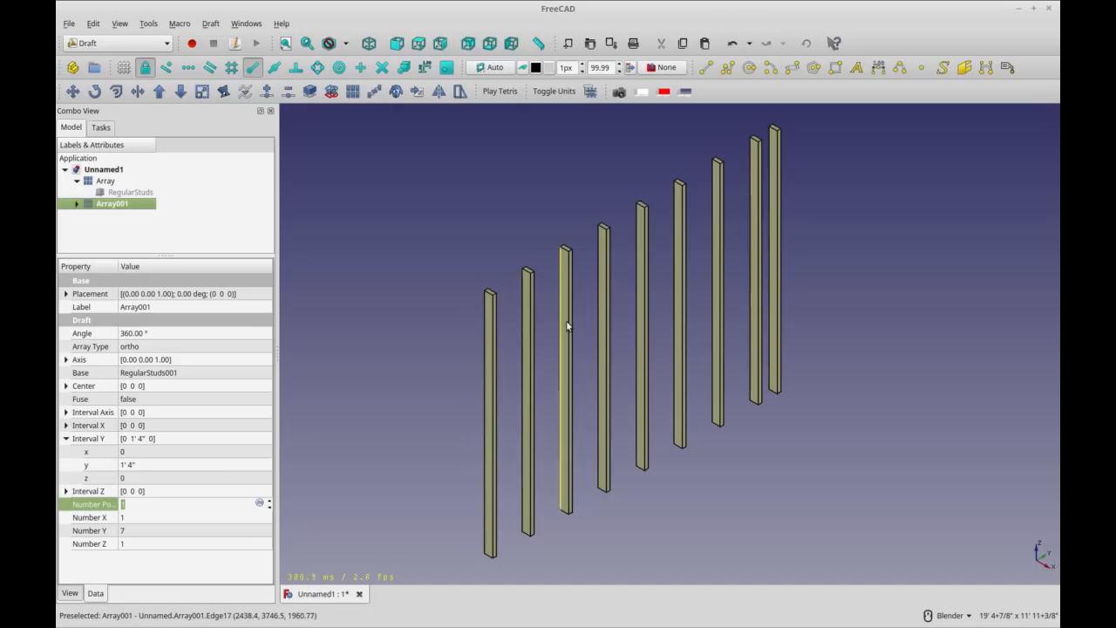
mouse_move(796, 193)
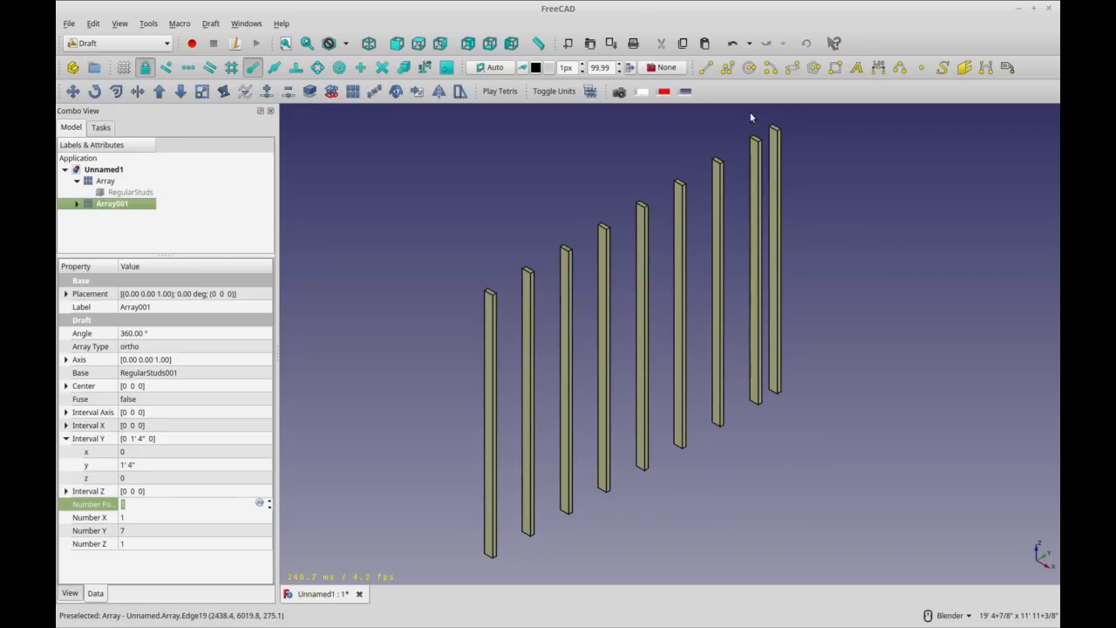
mouse_move(830, 377)
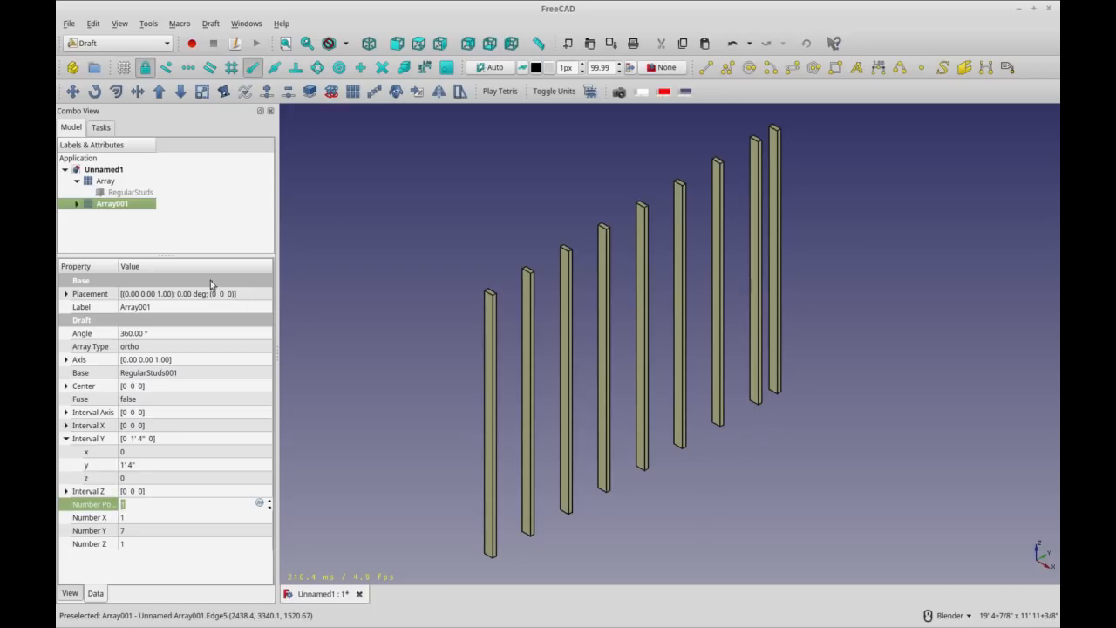
left_click(77, 202)
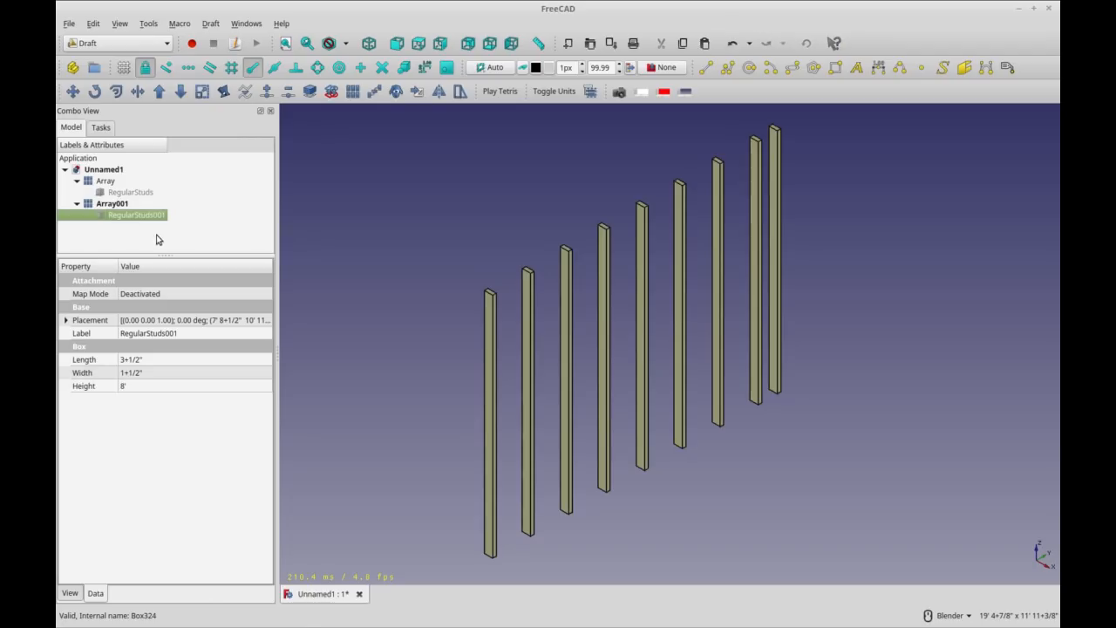
mouse_move(502, 432)
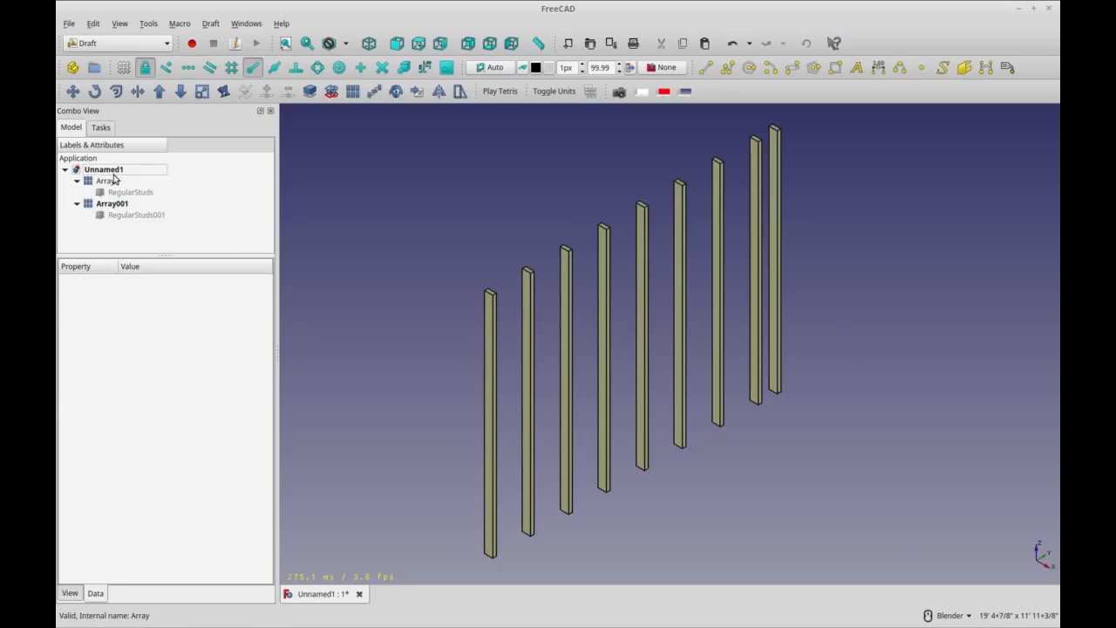
- Duplicate a stud and move it -1½" with the Transform dragger to double the end stud
left_click(125, 227)
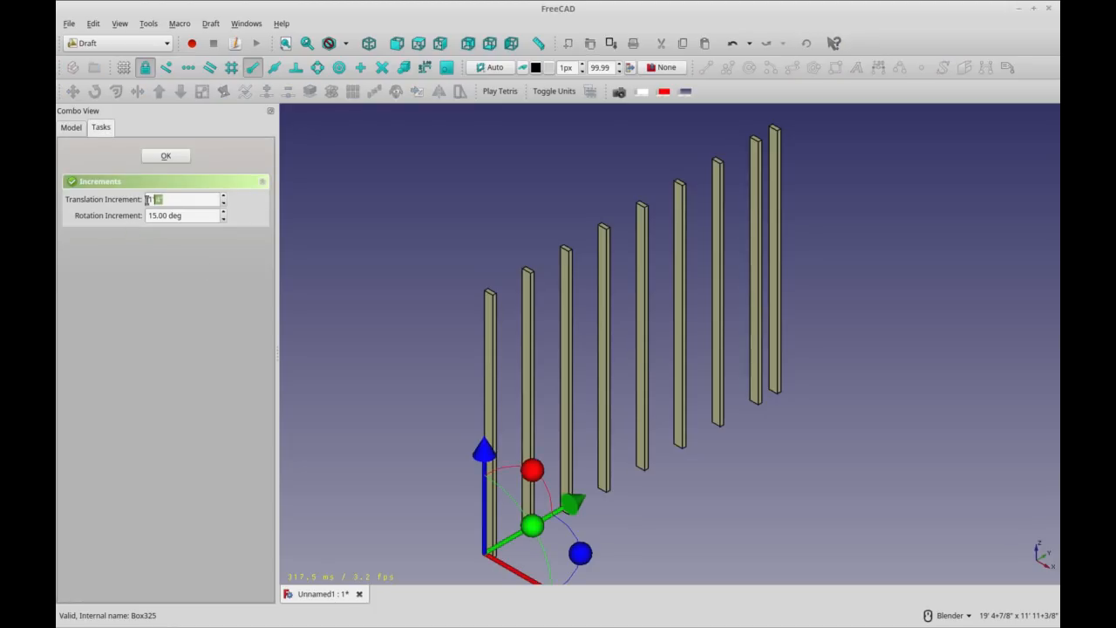
type("1.5")
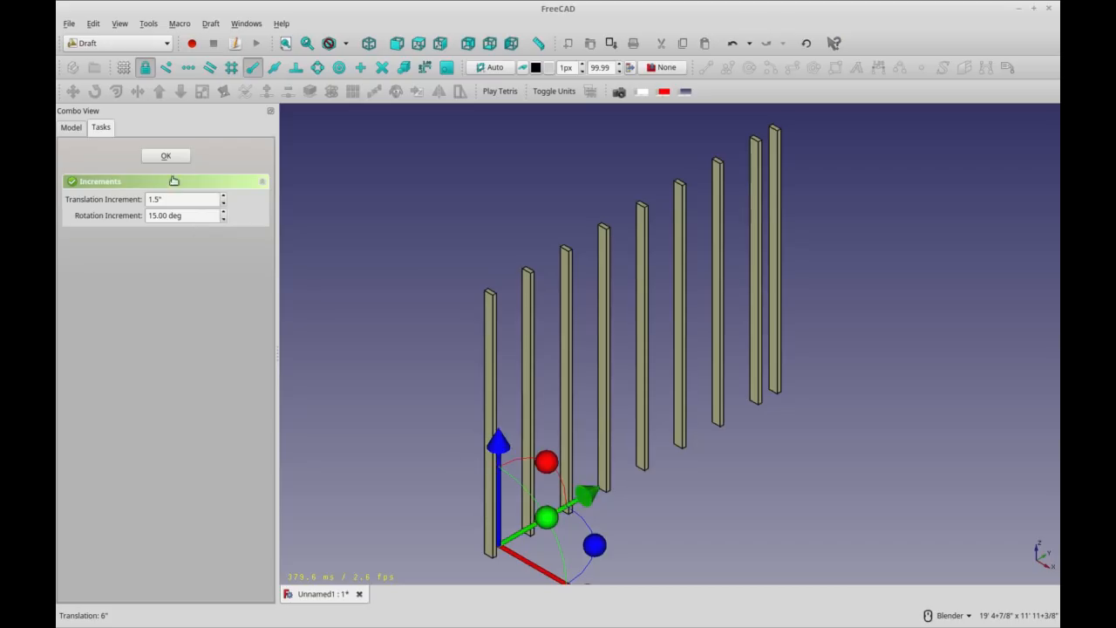
left_click(165, 155)
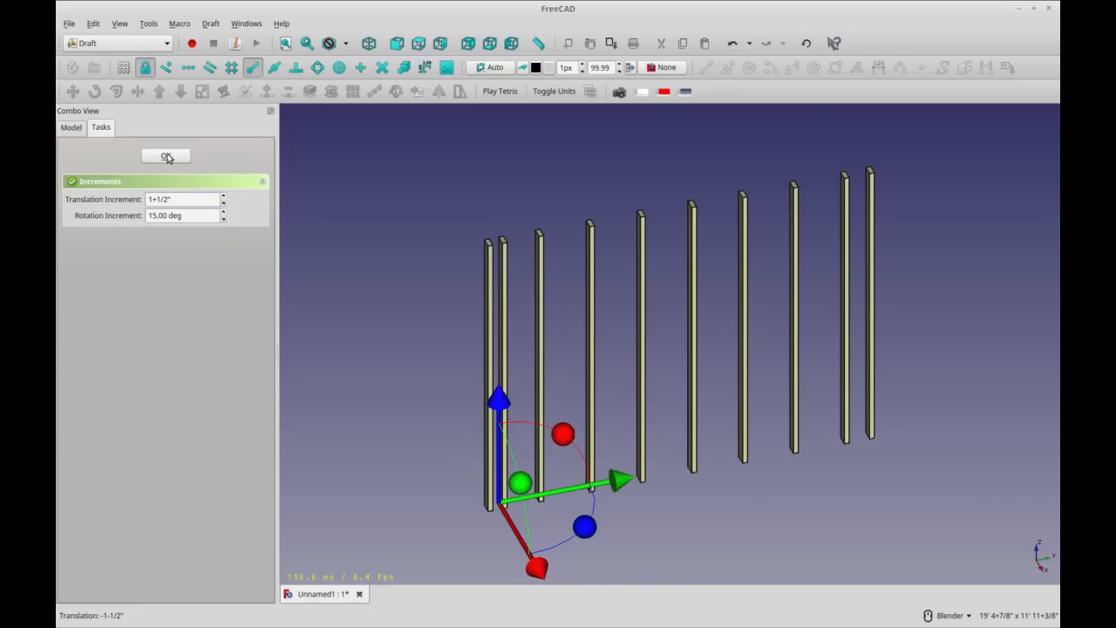
left_click(166, 155)
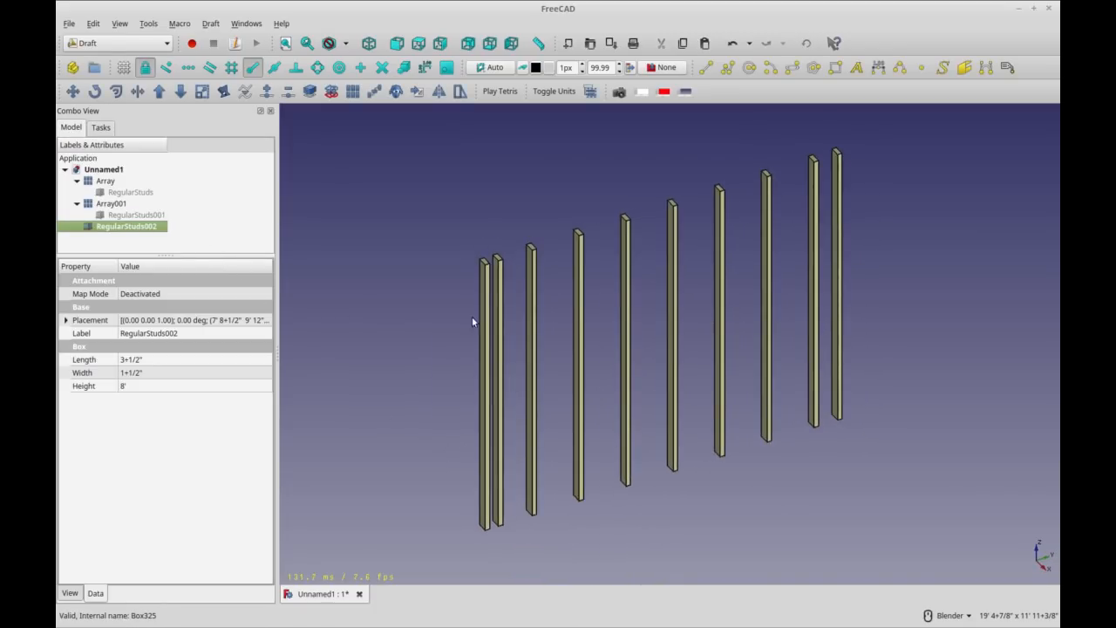
mouse_move(495, 328)
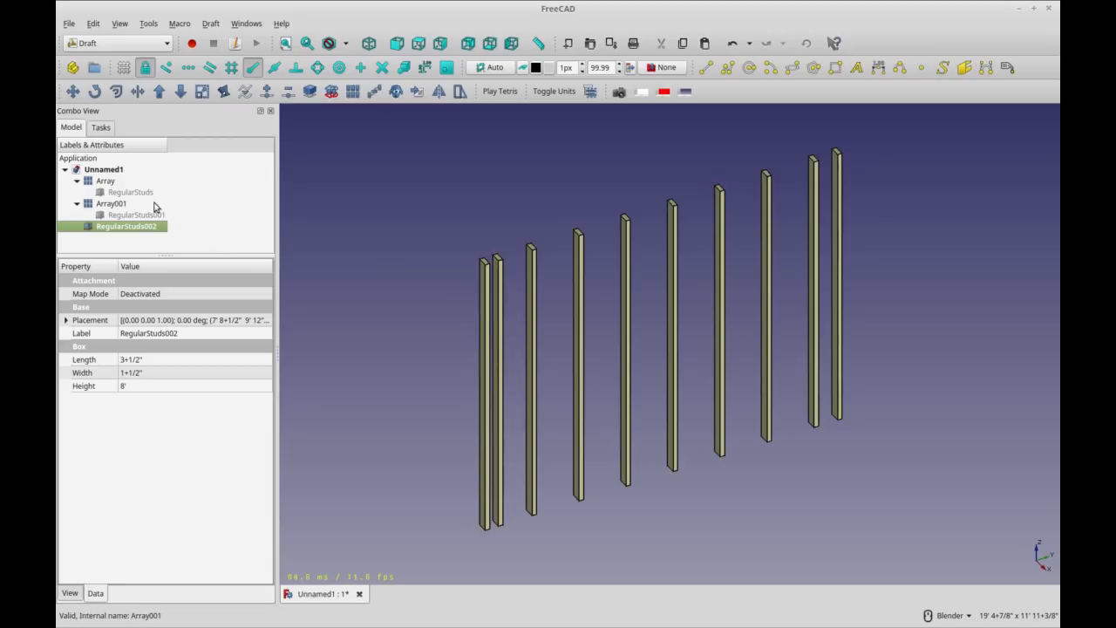
mouse_move(497, 340)
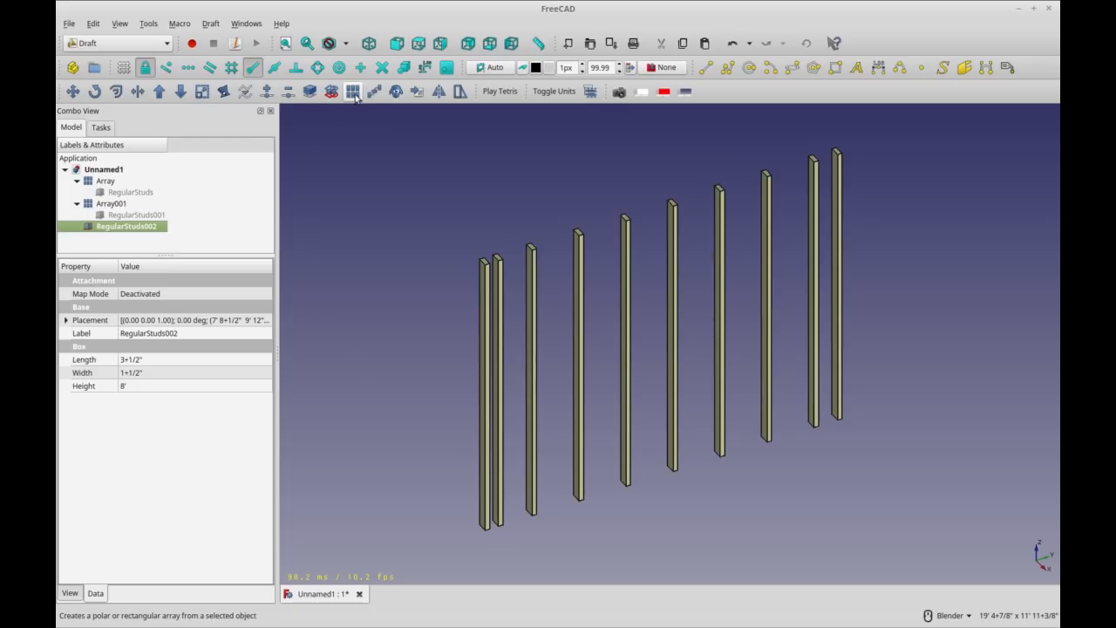
- Create a Draft array of RegularStuds002 with Number Y set to 2
left_click(353, 91)
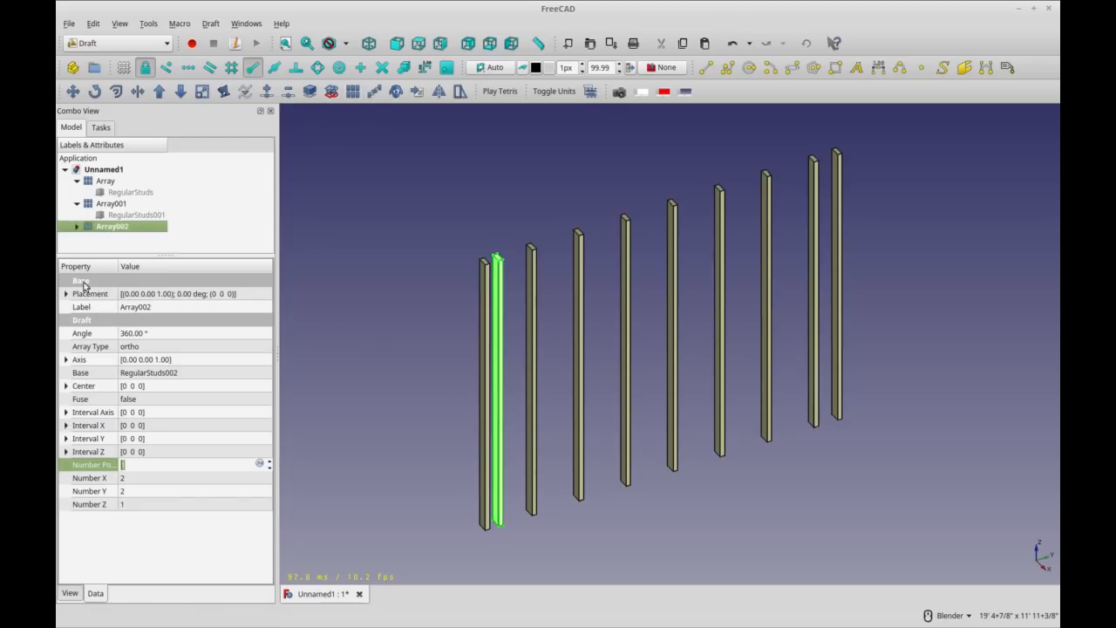
left_click(89, 478)
type("1")
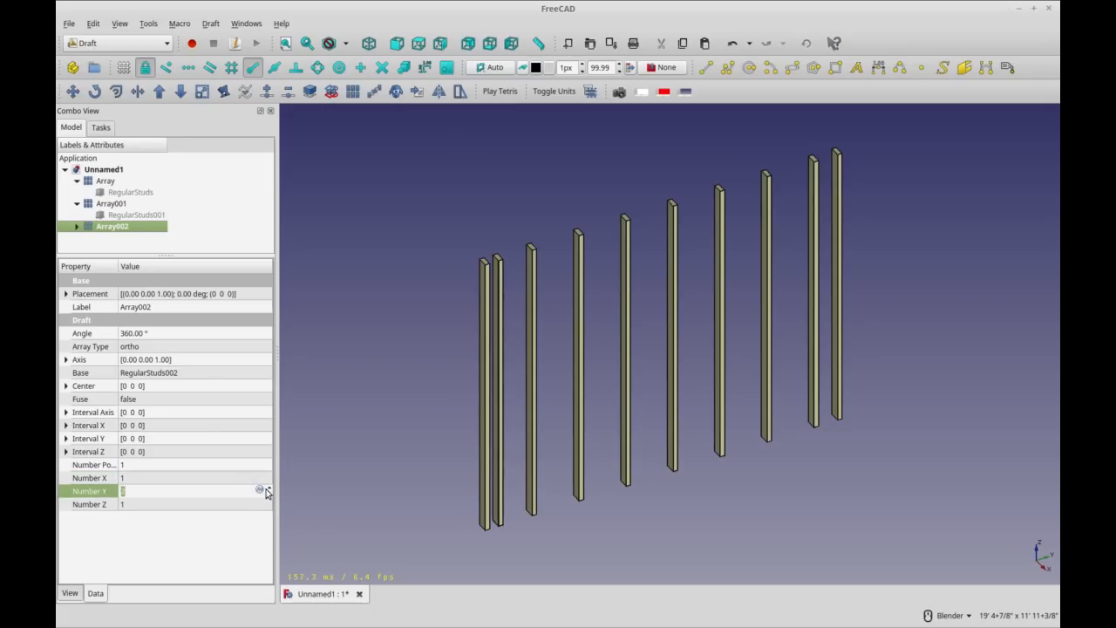
mouse_move(718, 580)
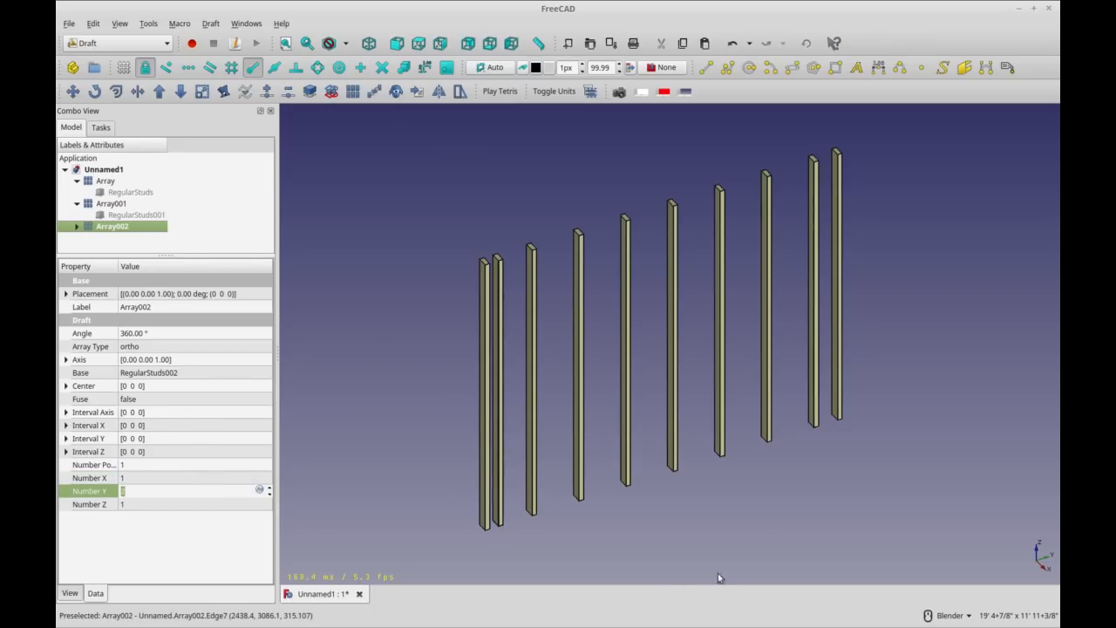
type("2")
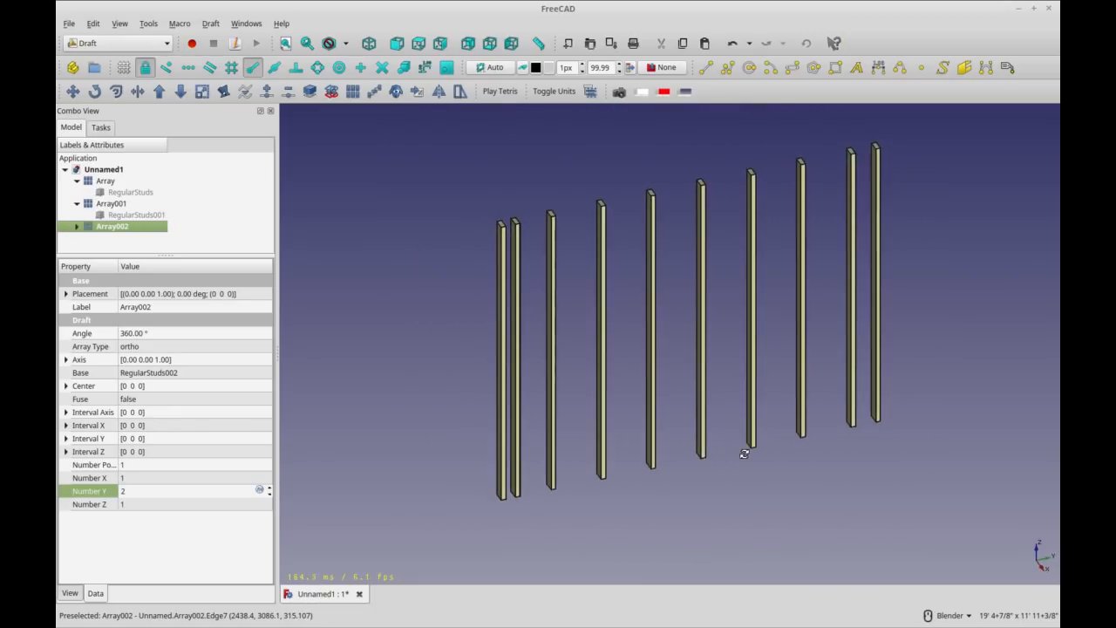
mouse_move(879, 340)
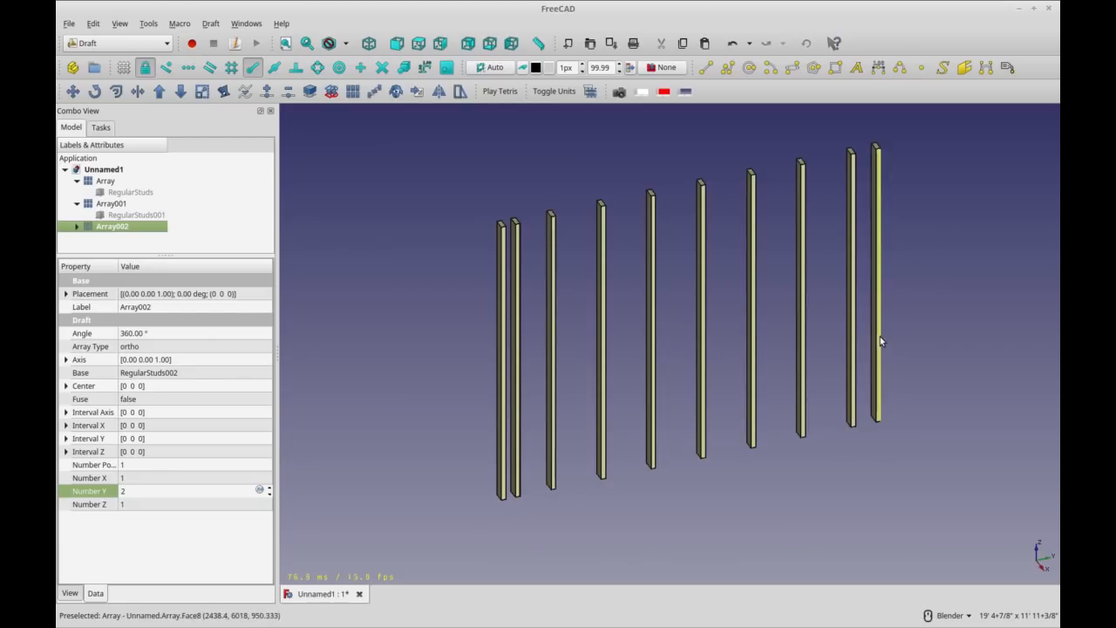
mouse_move(879, 341)
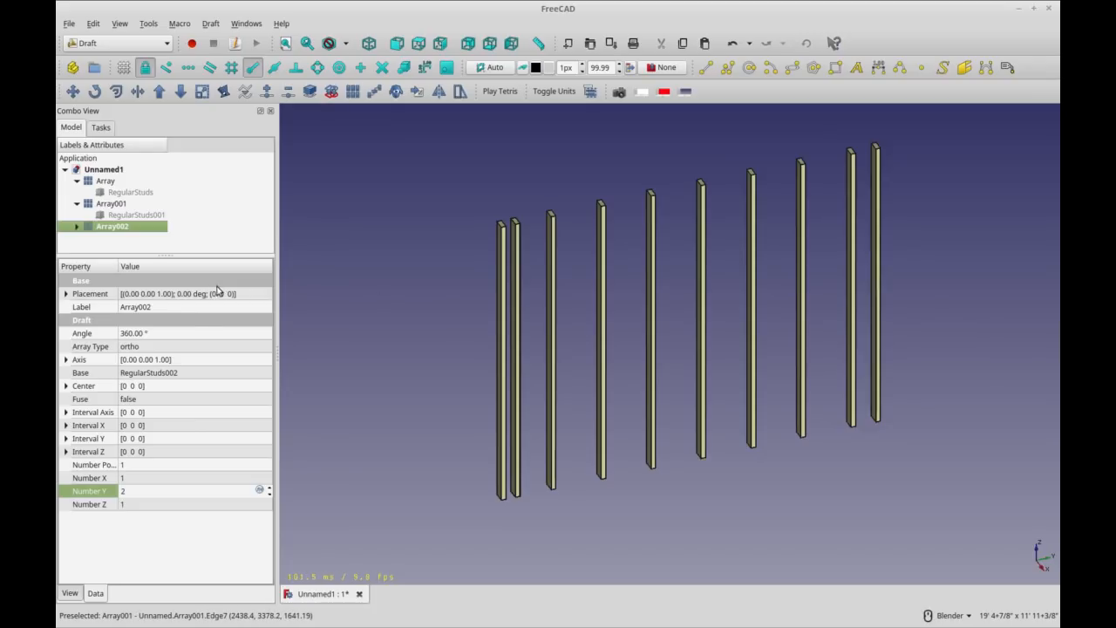
- Set the array's Interval Y spacing to 10'
left_click(67, 438)
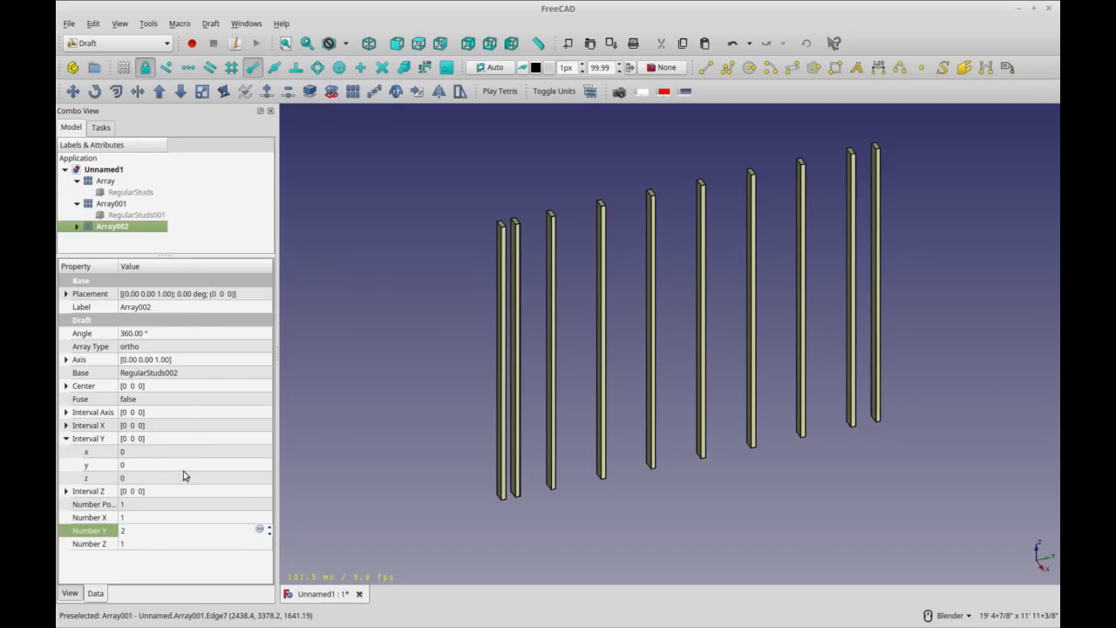
left_click(161, 464)
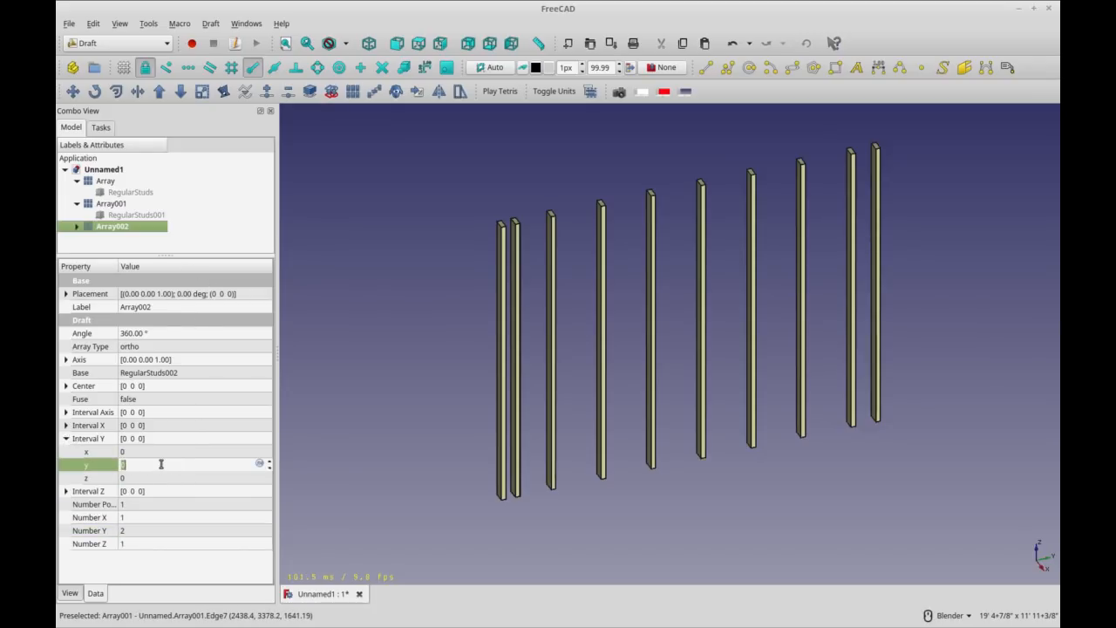
type("10'")
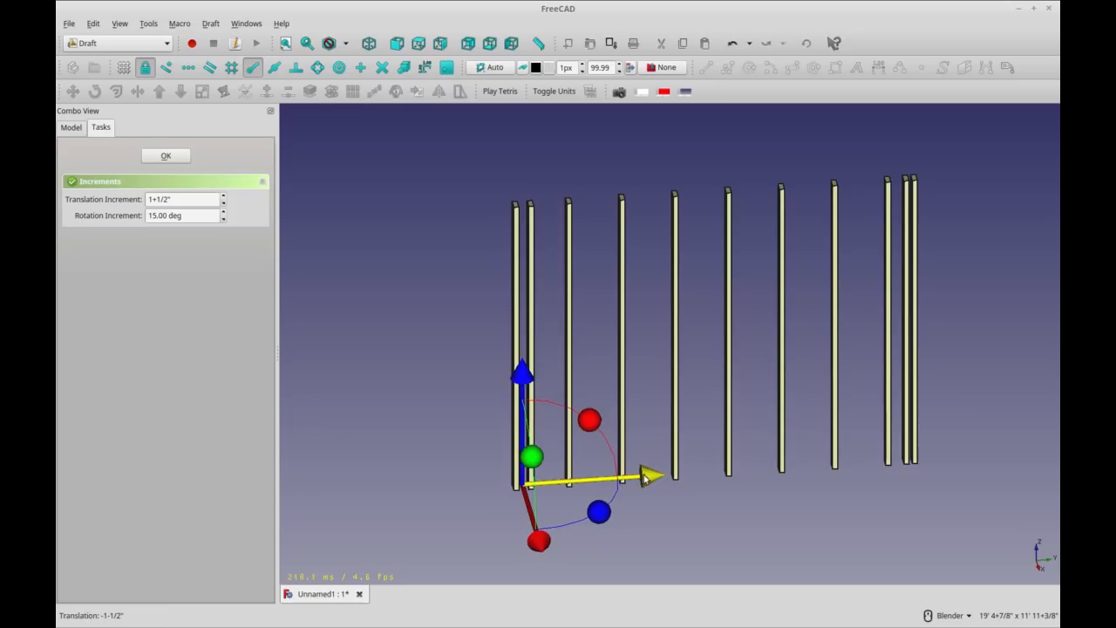
- Shift RegularStuds002 back 1½" and respace Array002 to 9' 6½"
left_click(164, 155)
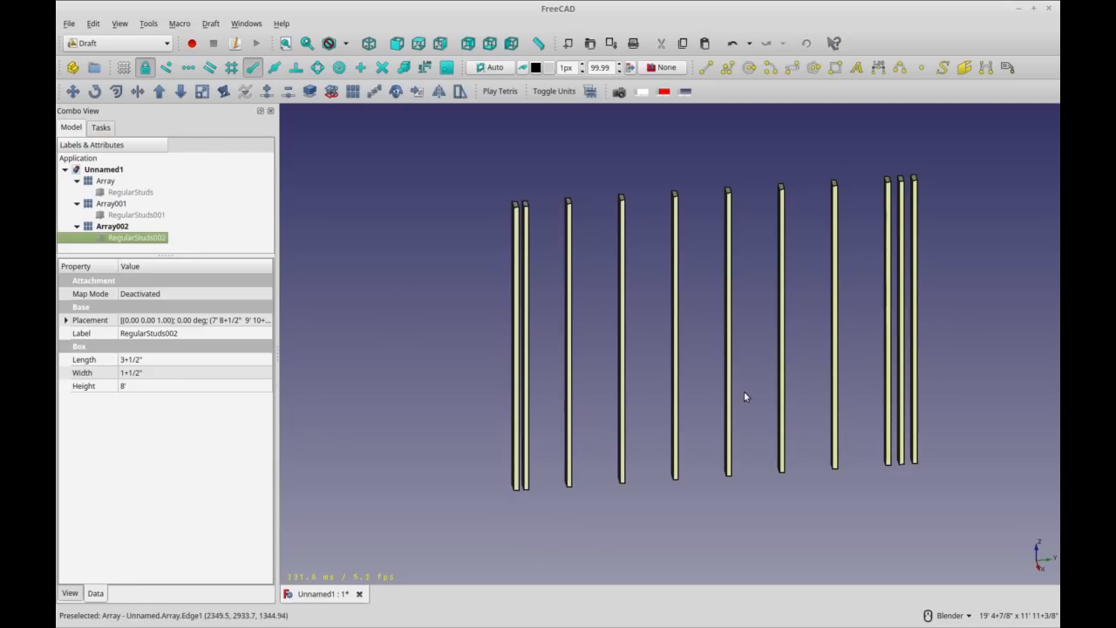
left_click(112, 227)
type("9' 6.5\"")
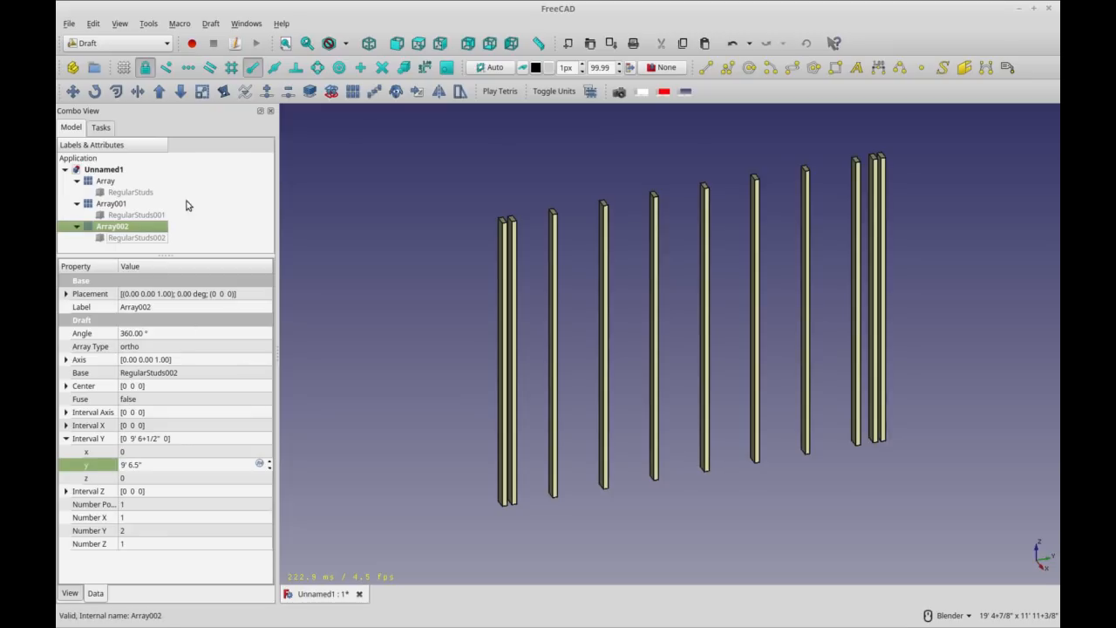
- Rename the first array to EndStudArray
left_click(105, 179)
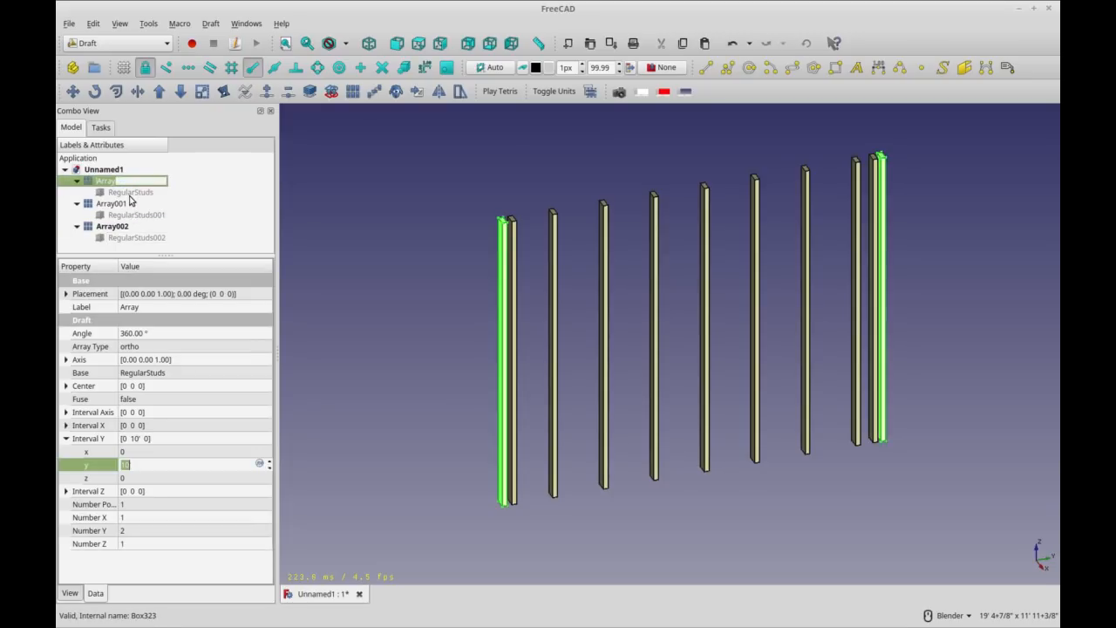
type("EndStud")
left_click(130, 204)
type("Regular")
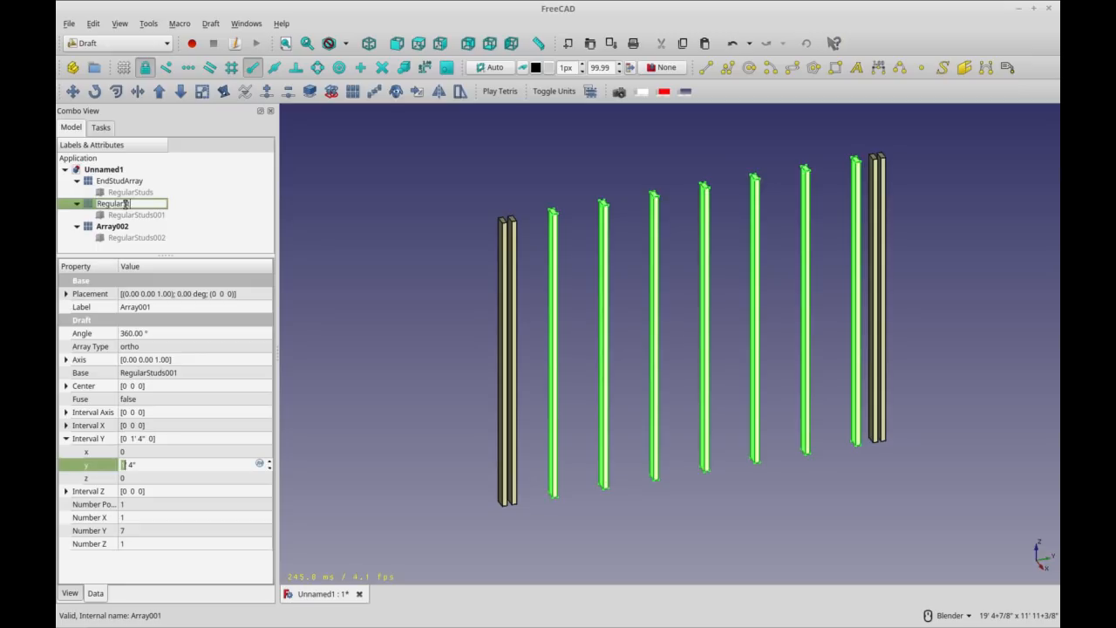
- Rename the next array to CornerStuds
left_click(111, 227)
type("Nailer")
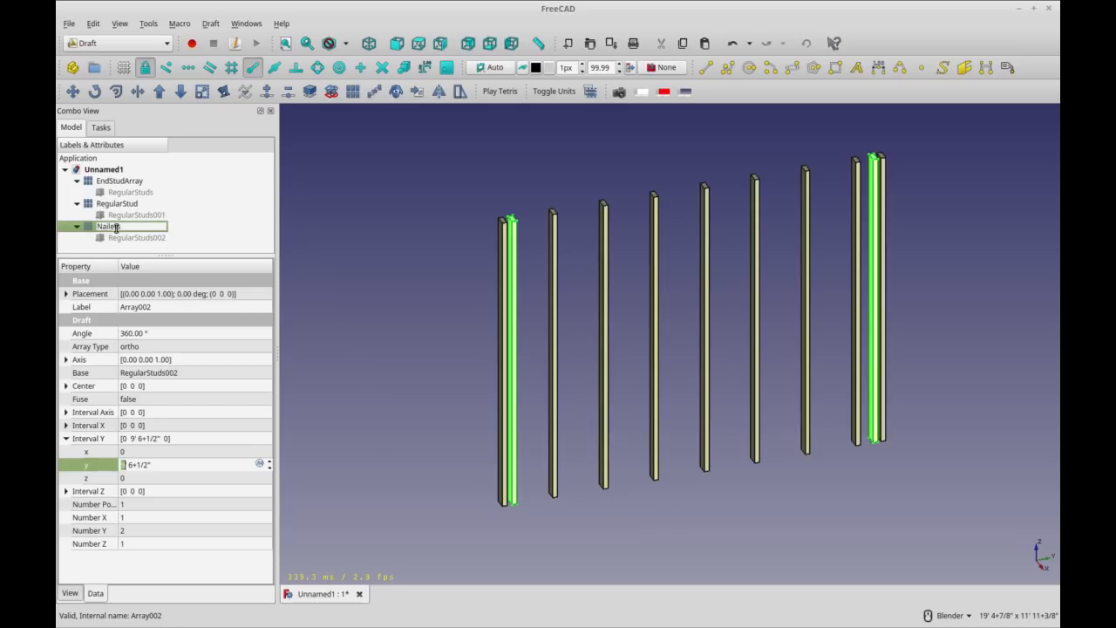
type("CornerStuds")
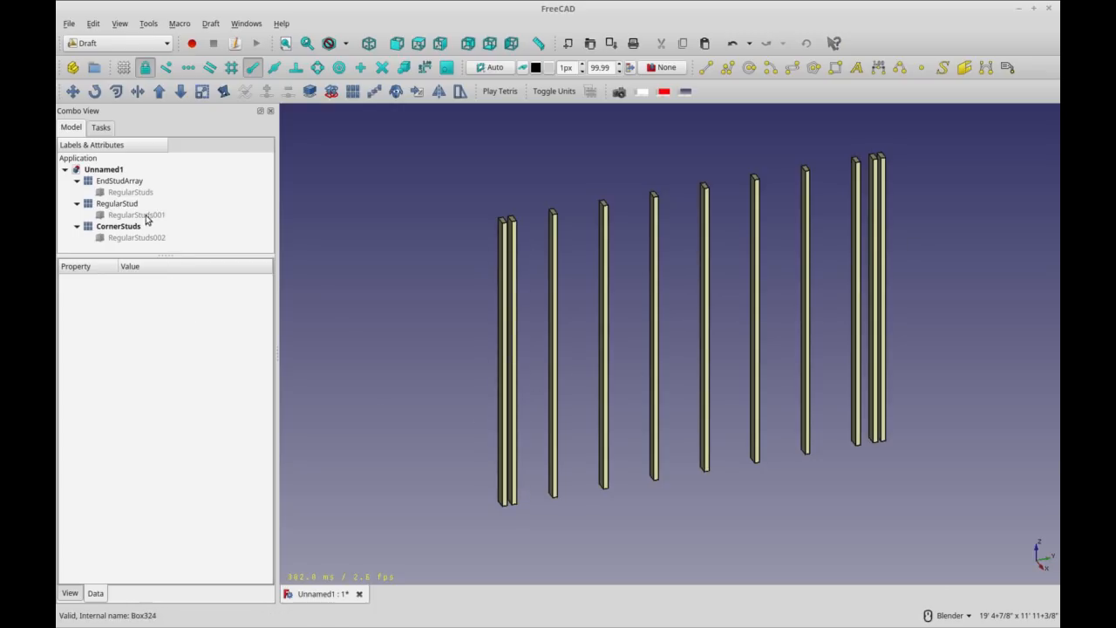
- Duplicate a stud box and reposition it as a short blocking piece using a 1' move increment
left_click(131, 192)
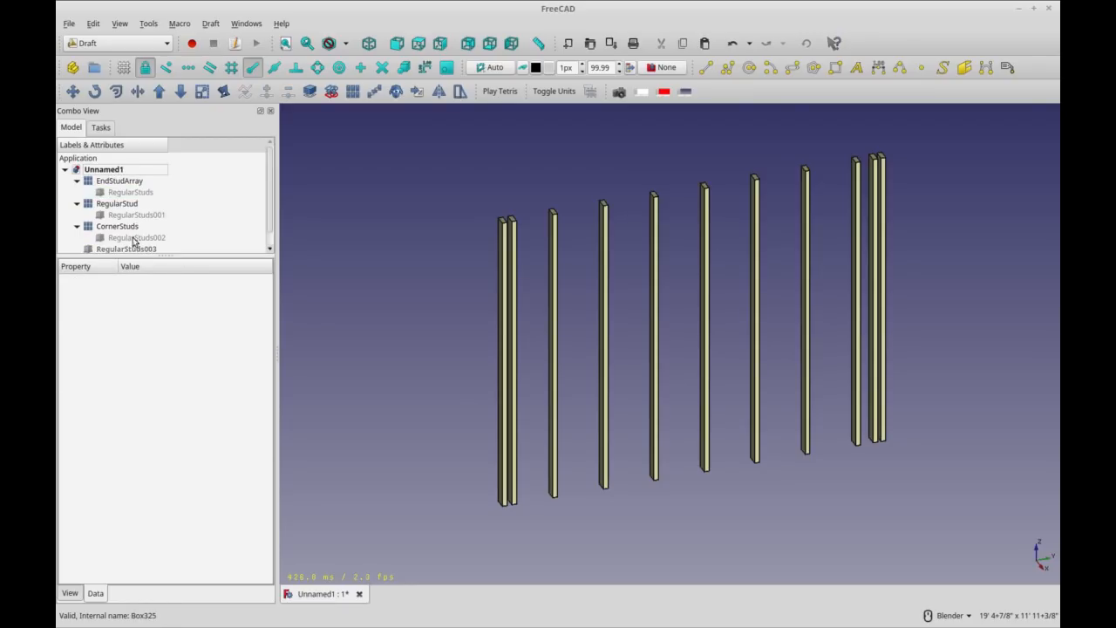
left_click(126, 248)
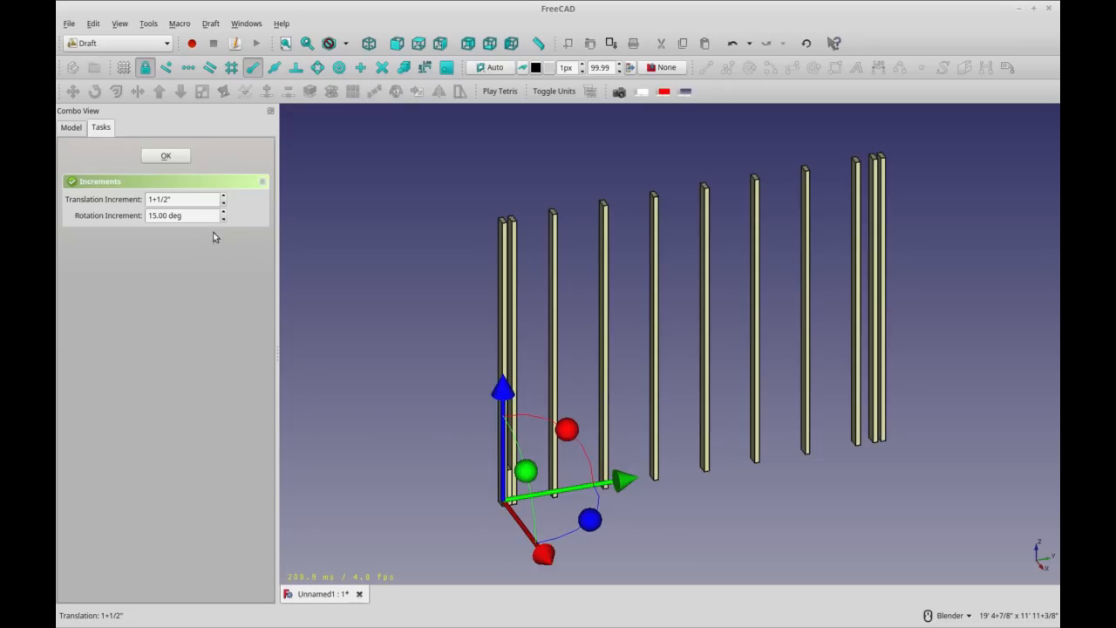
left_click(184, 199)
type("1'")
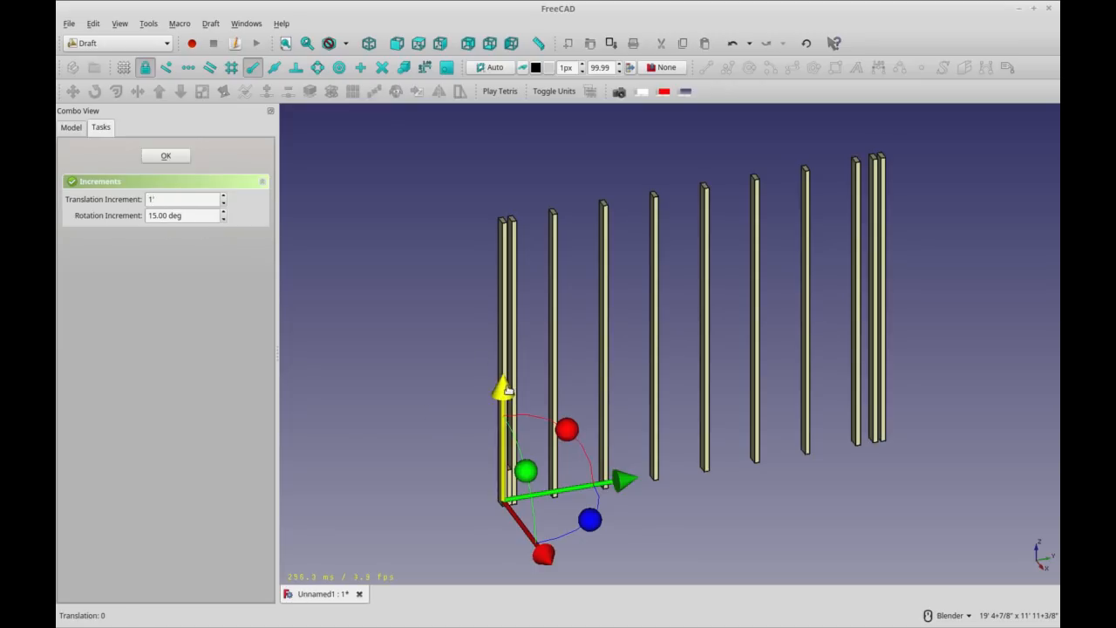
left_click(164, 155)
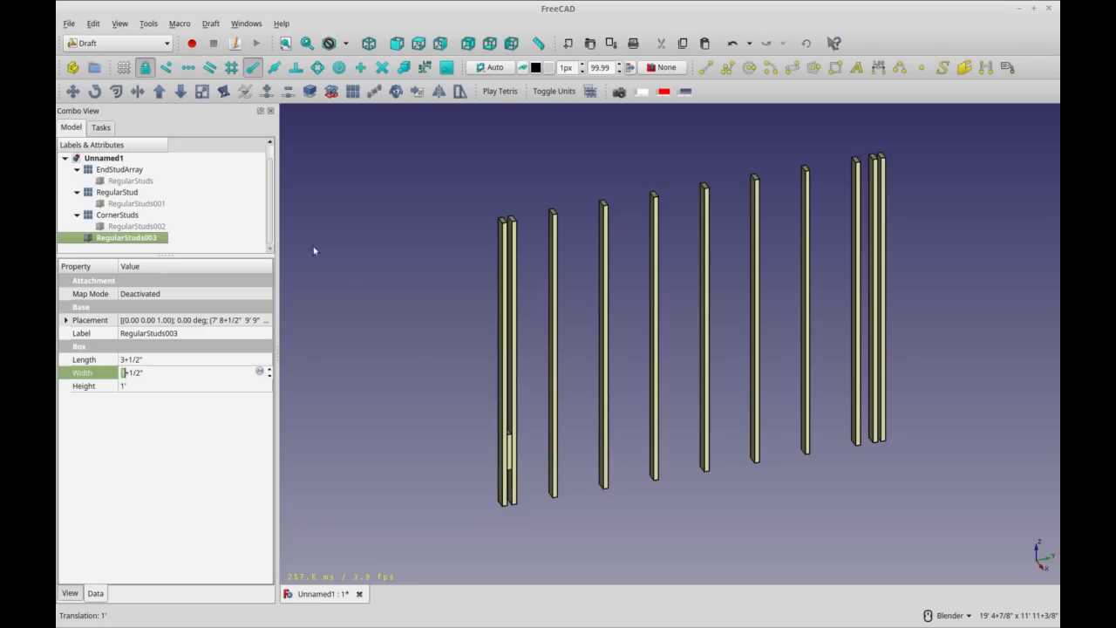
mouse_move(510, 463)
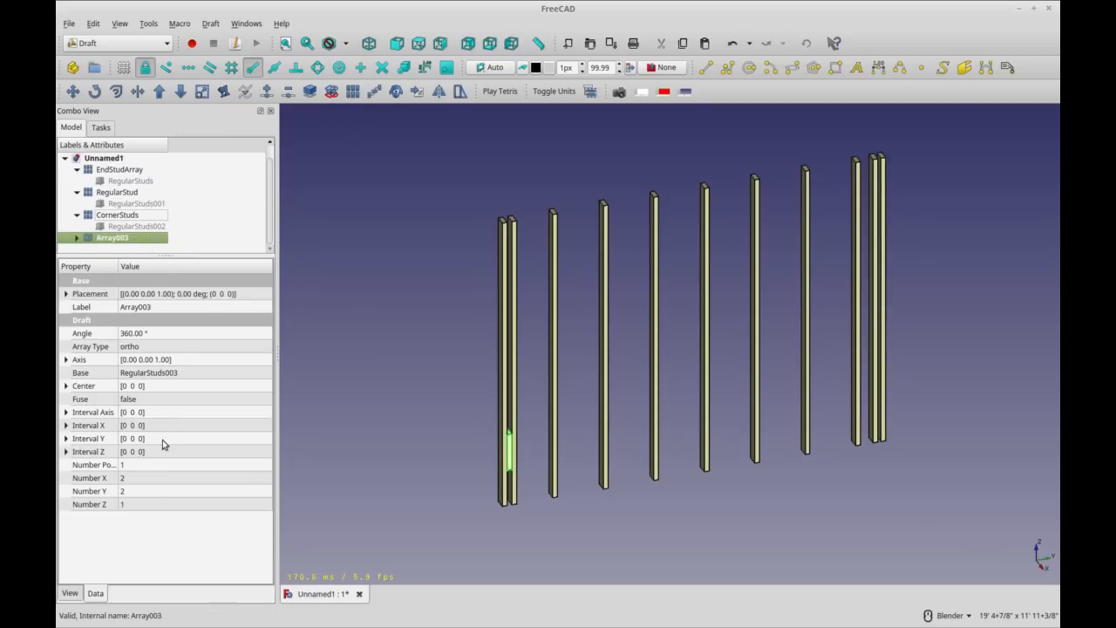
- Set the blocking array's Interval Z to 2' and Number Z to 3
left_click(67, 450)
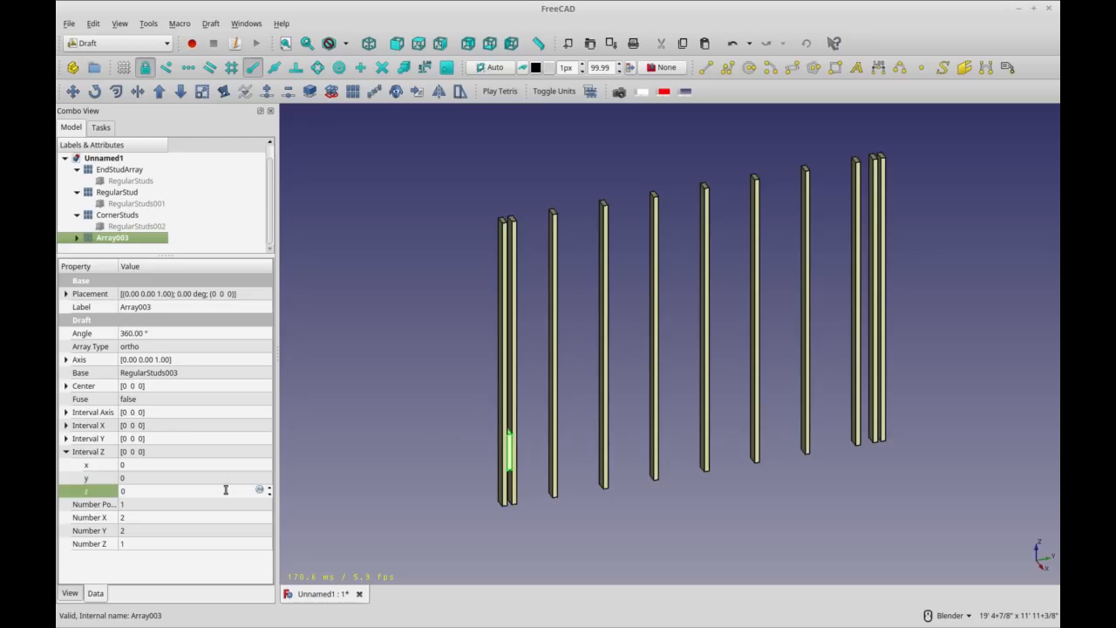
type("2")
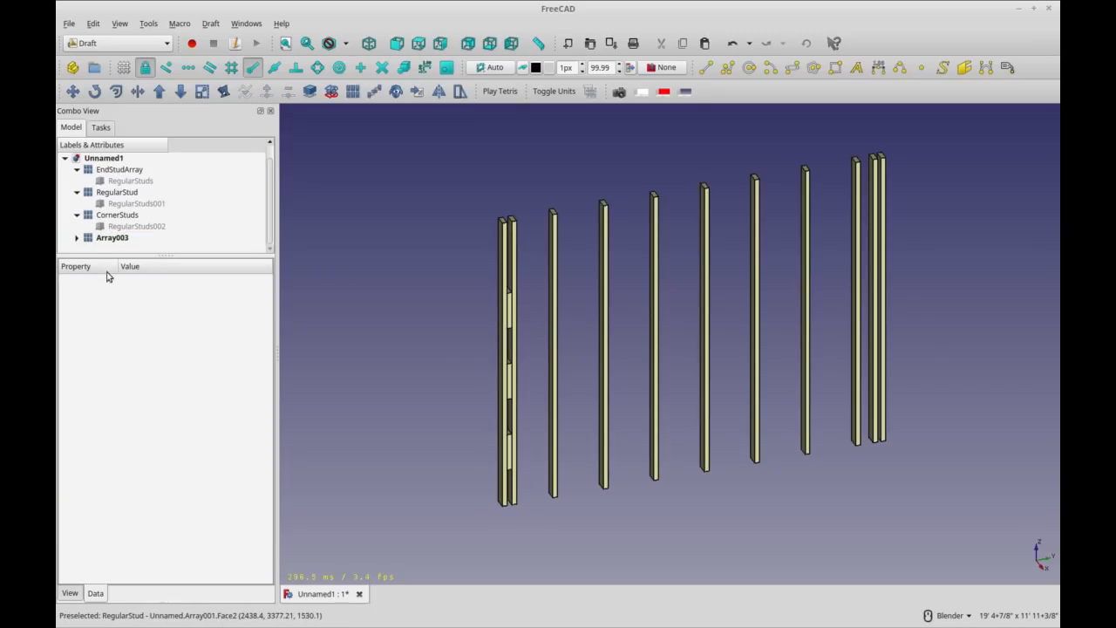
left_click(112, 237)
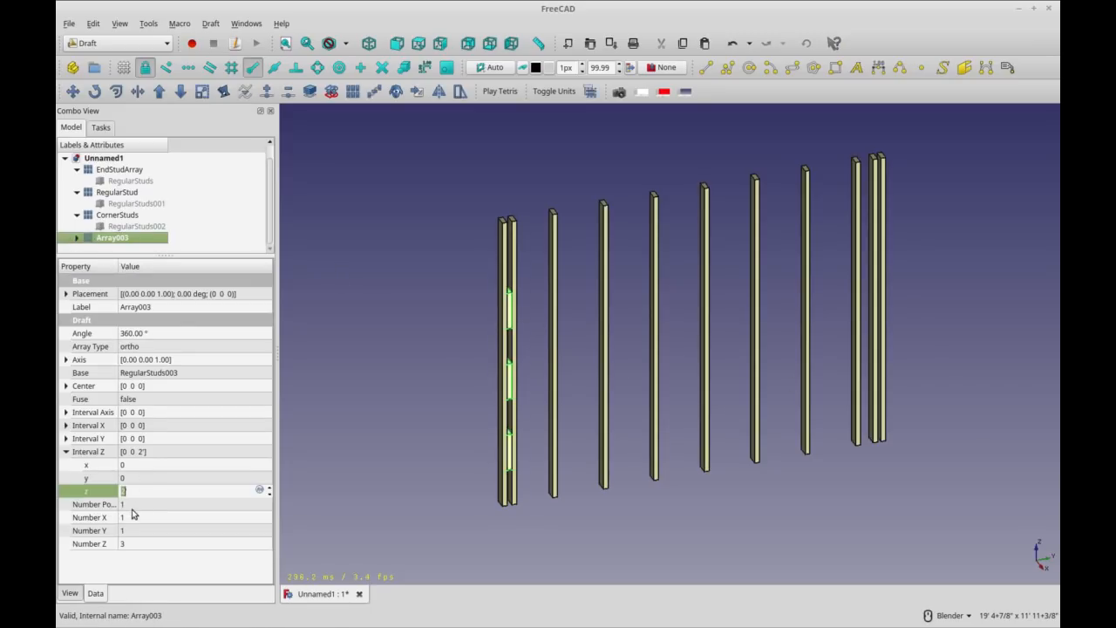
mouse_move(136, 530)
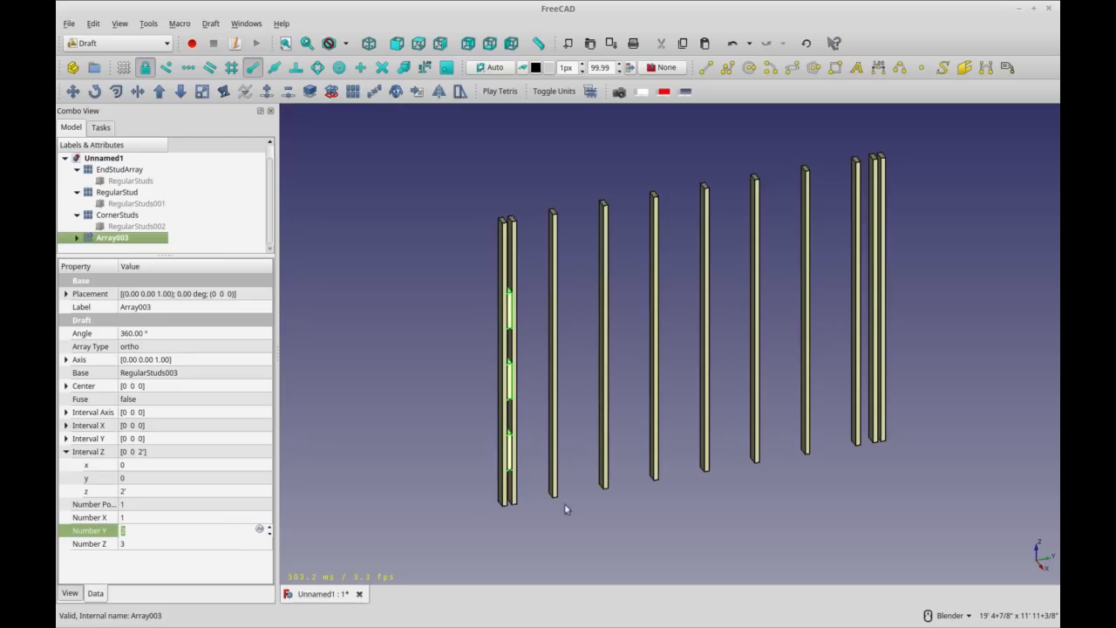
mouse_move(227, 510)
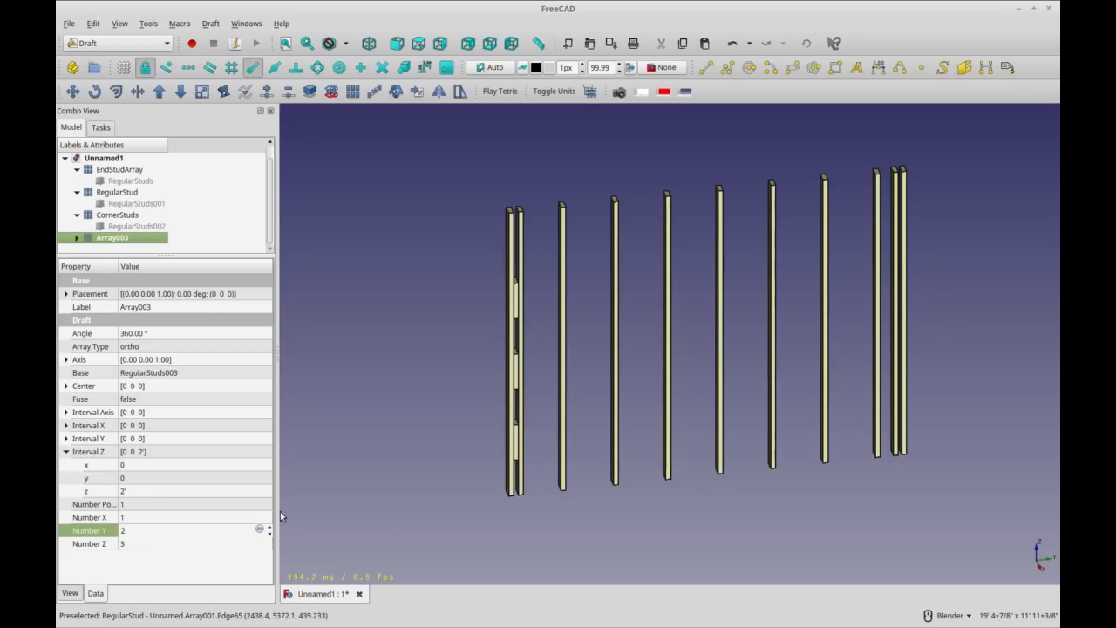
mouse_move(733, 439)
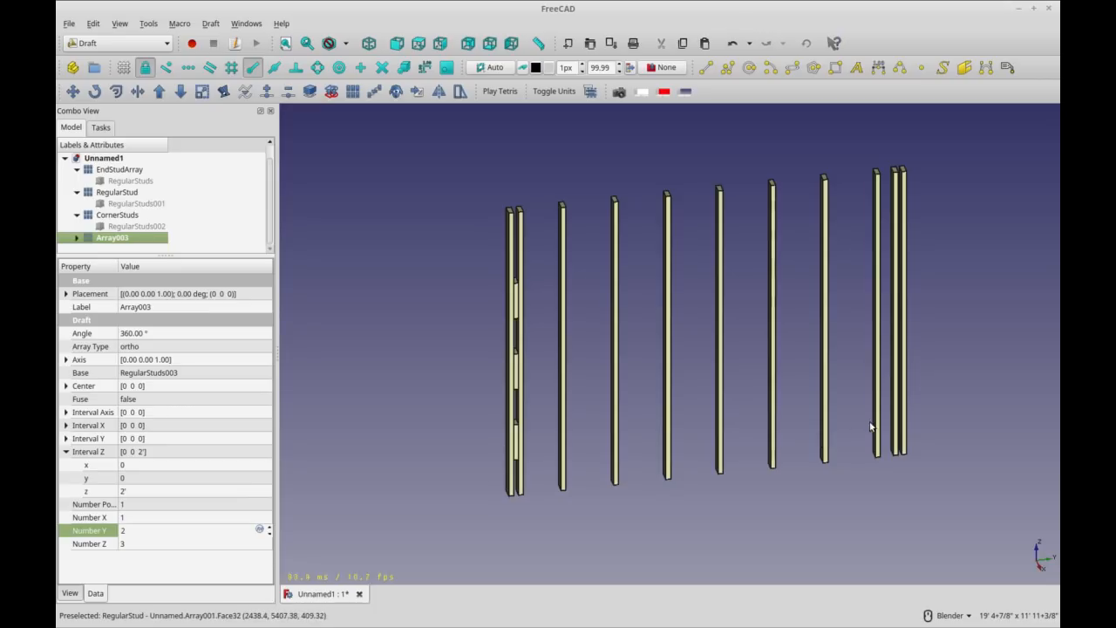
mouse_move(921, 453)
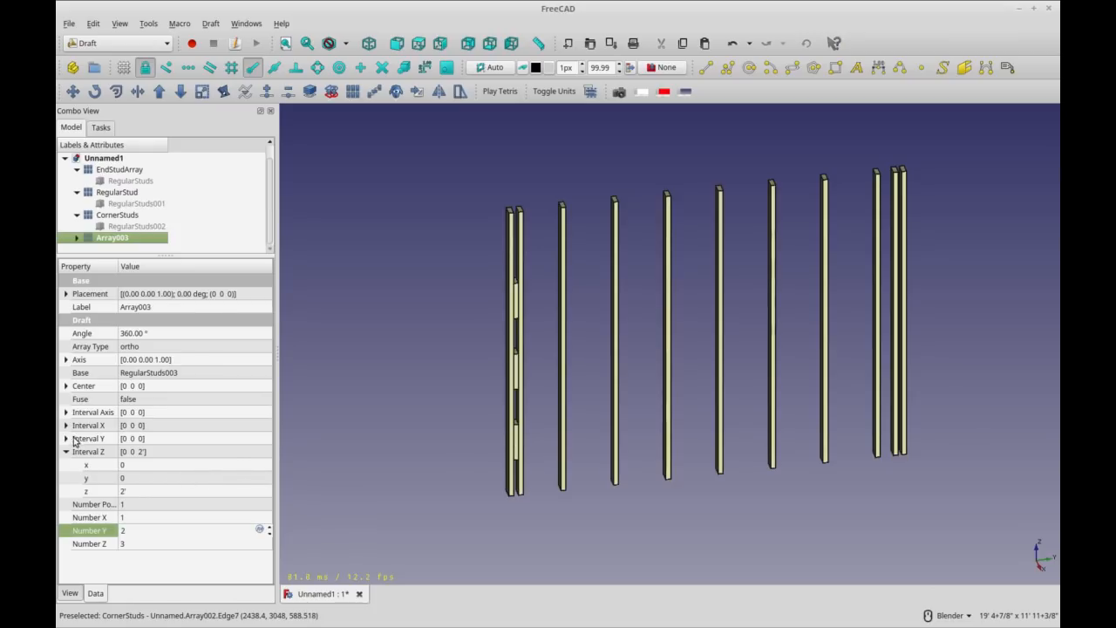
mouse_move(87, 438)
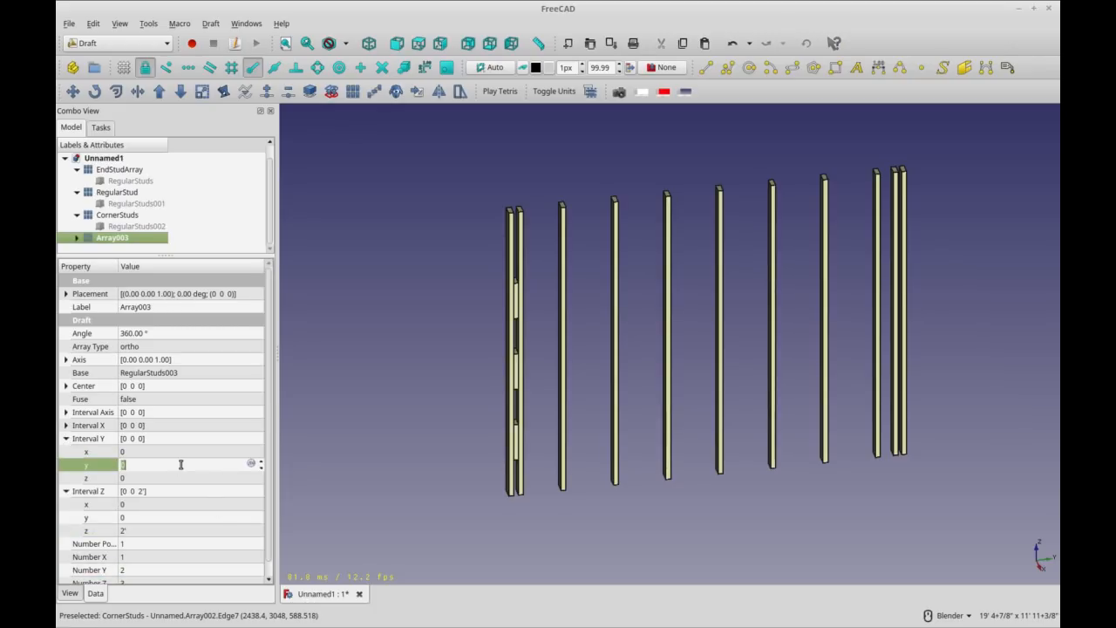
- Set Array003 Interval Y to 10' with Number Y 2 and review the stud and blocking arrays
type("10'")
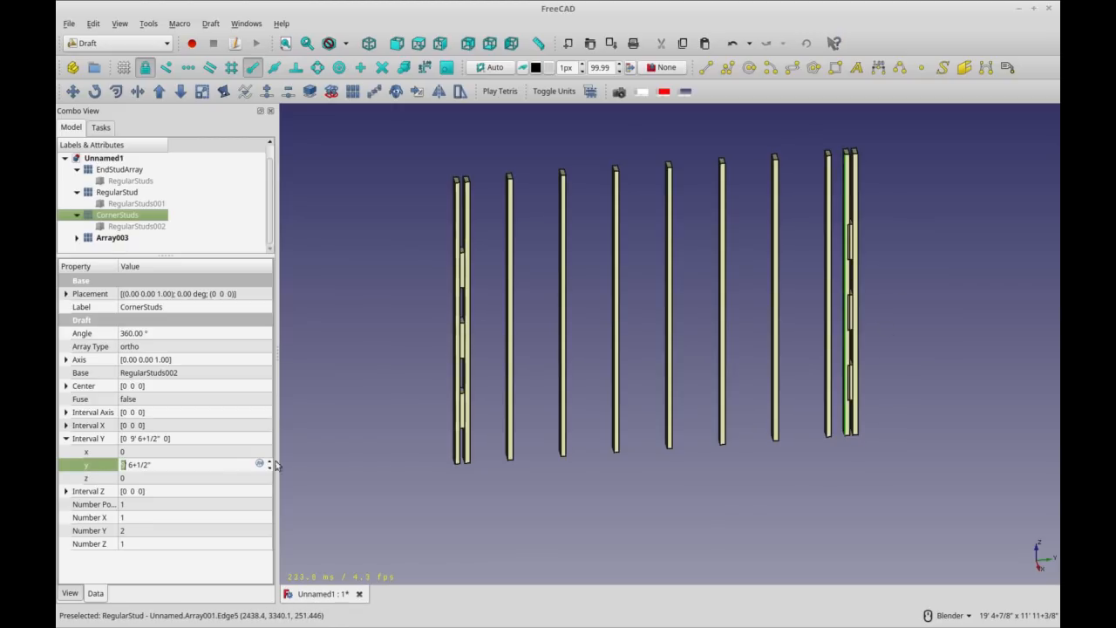
mouse_move(160, 460)
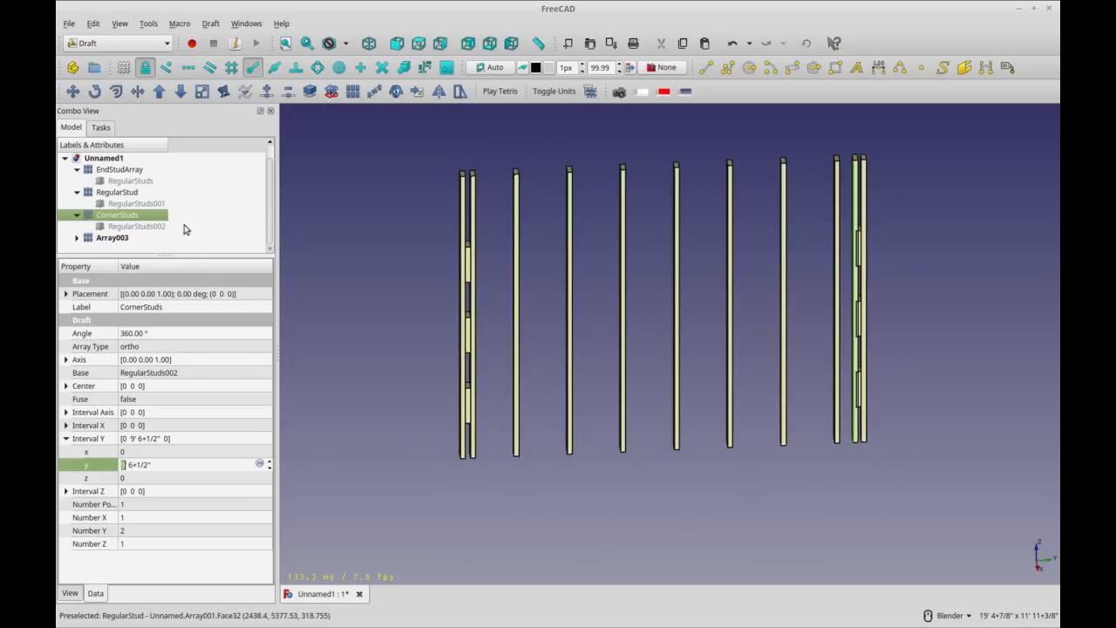
left_click(136, 202)
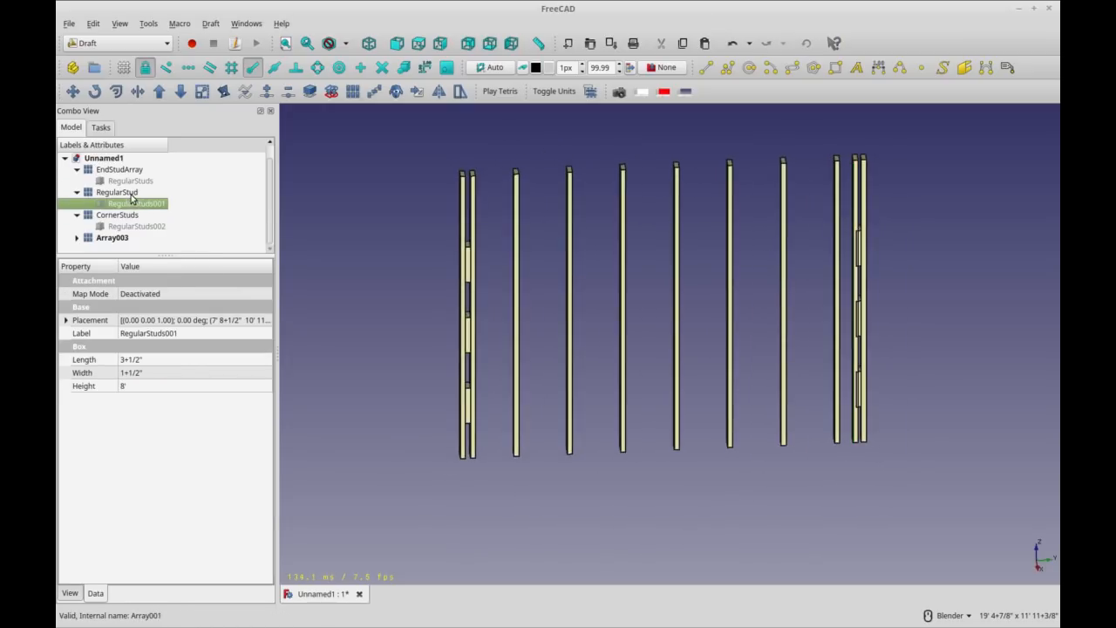
left_click(117, 191)
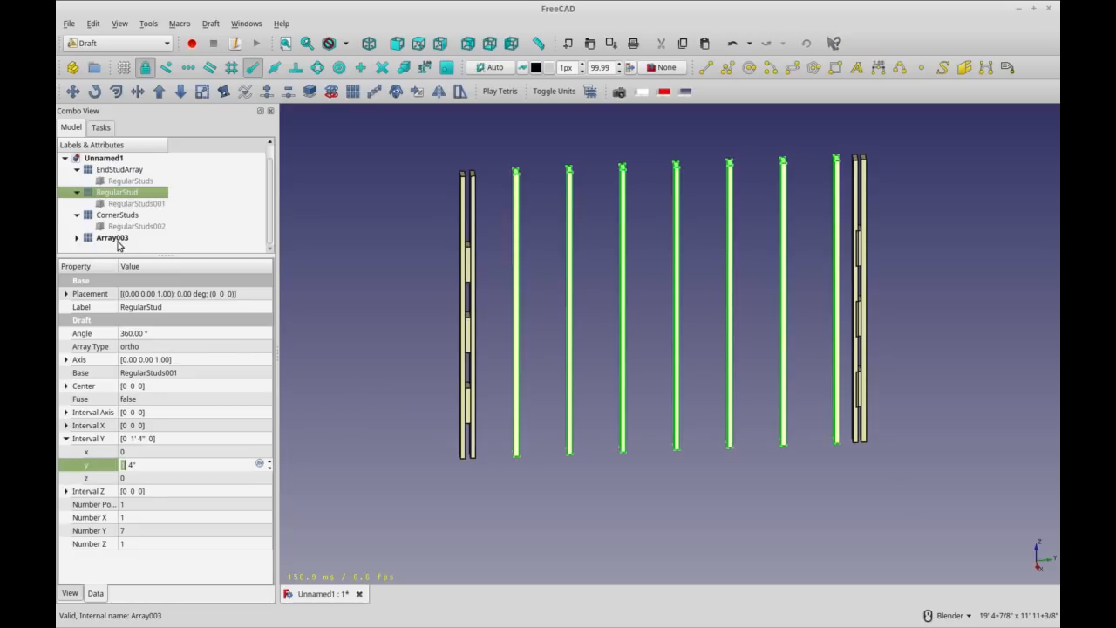
left_click(111, 238)
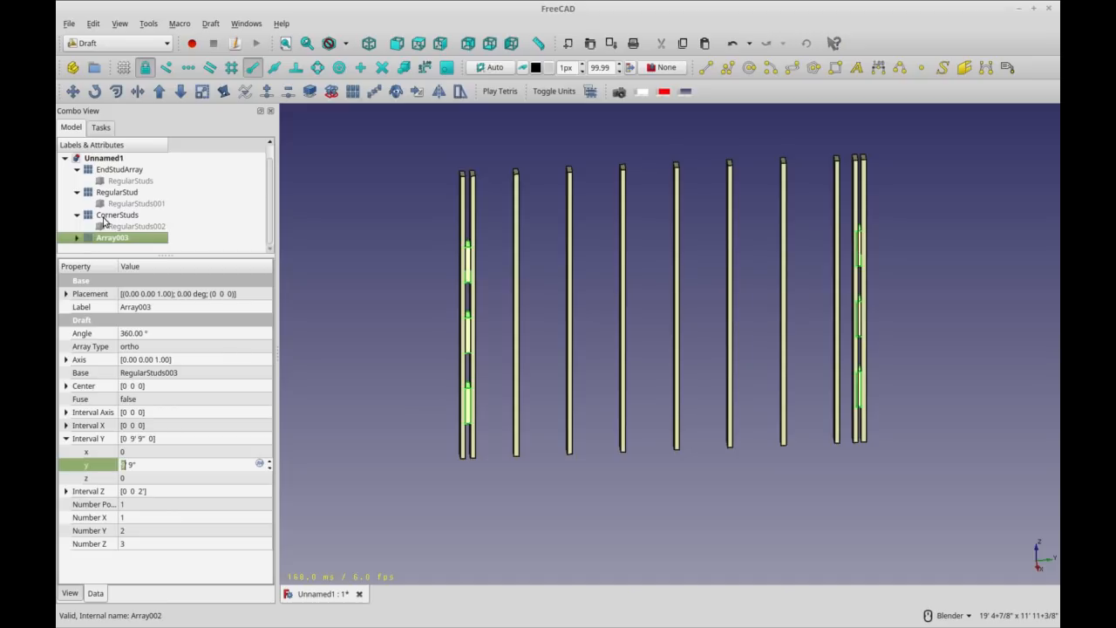
- Set the CornerStuds array Interval Y to 10' in the property editor
left_click(117, 214)
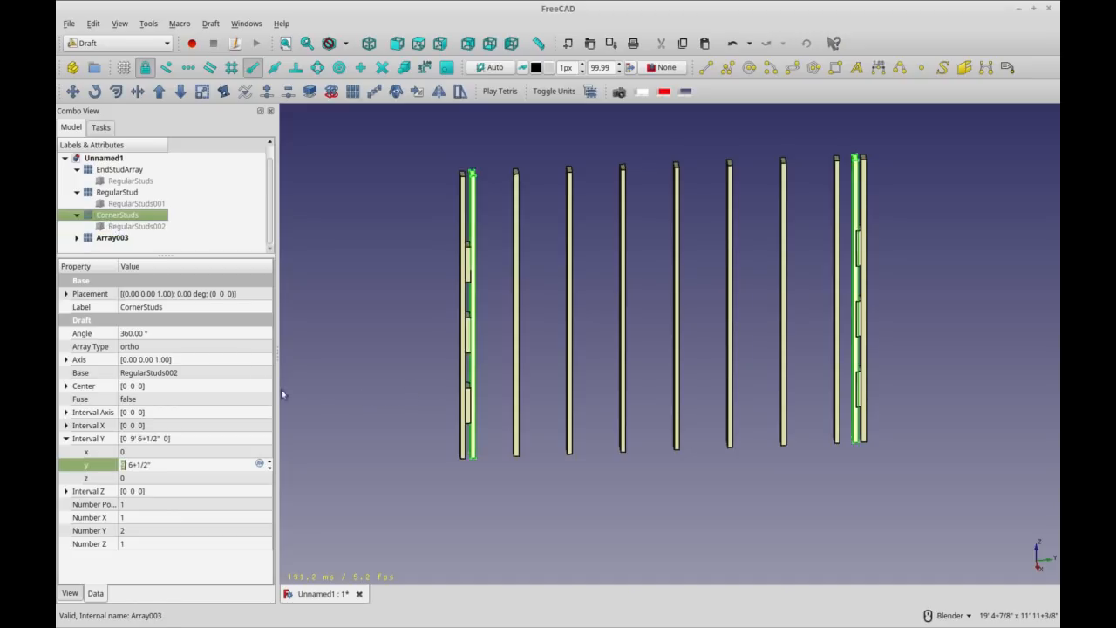
left_click(117, 192)
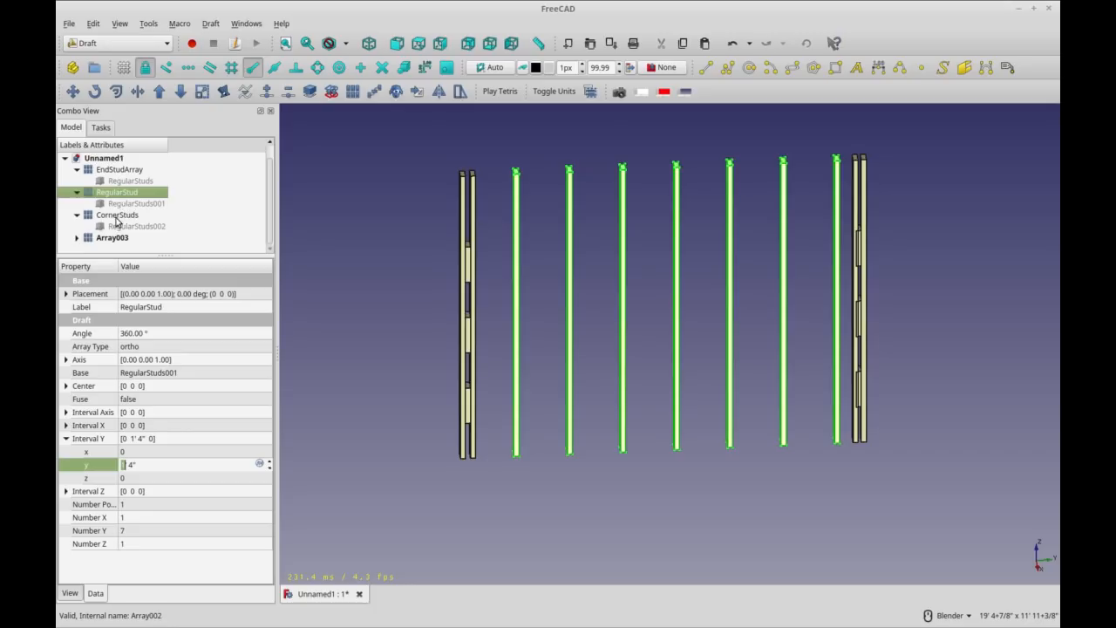
left_click(115, 215)
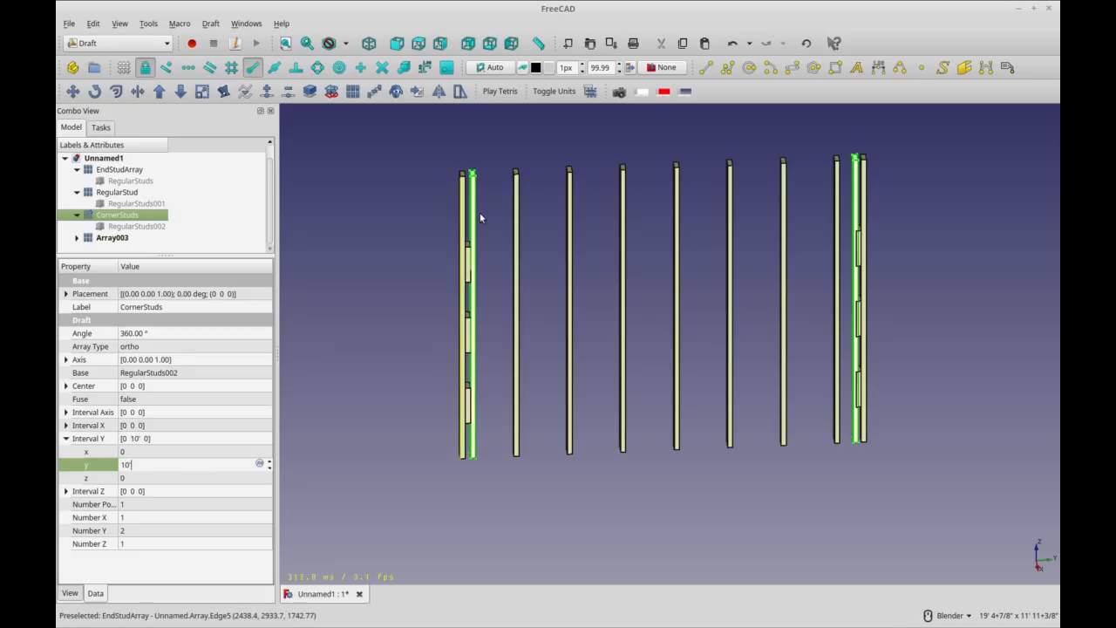
mouse_move(464, 229)
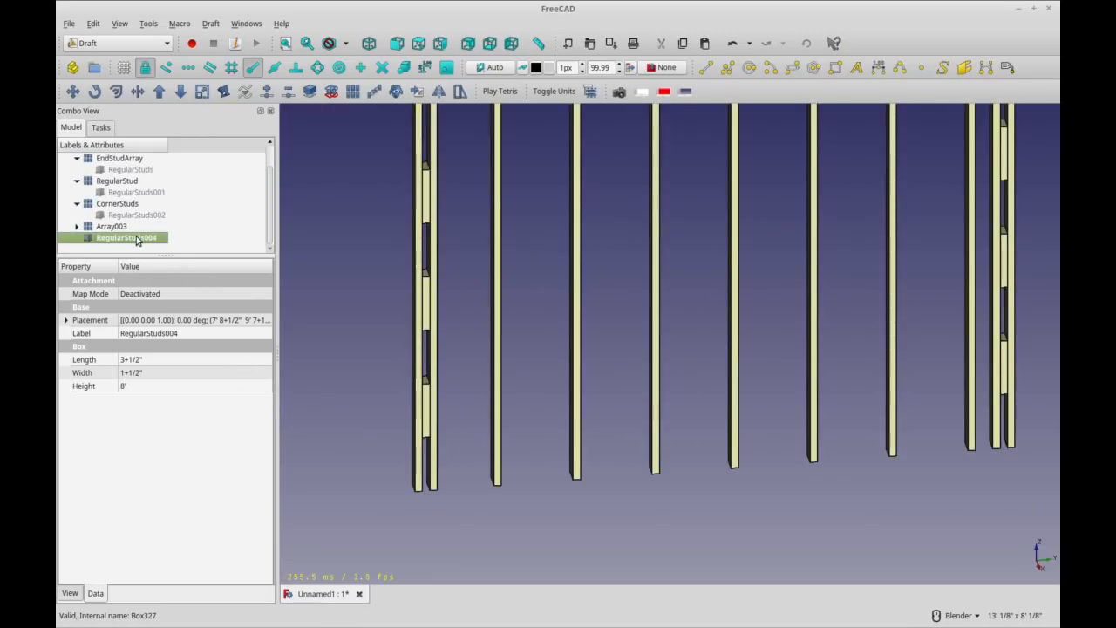
- Rotate the new box RegularStud004 90° with Transform to lie as a horizontal sole plate
right_click(126, 237)
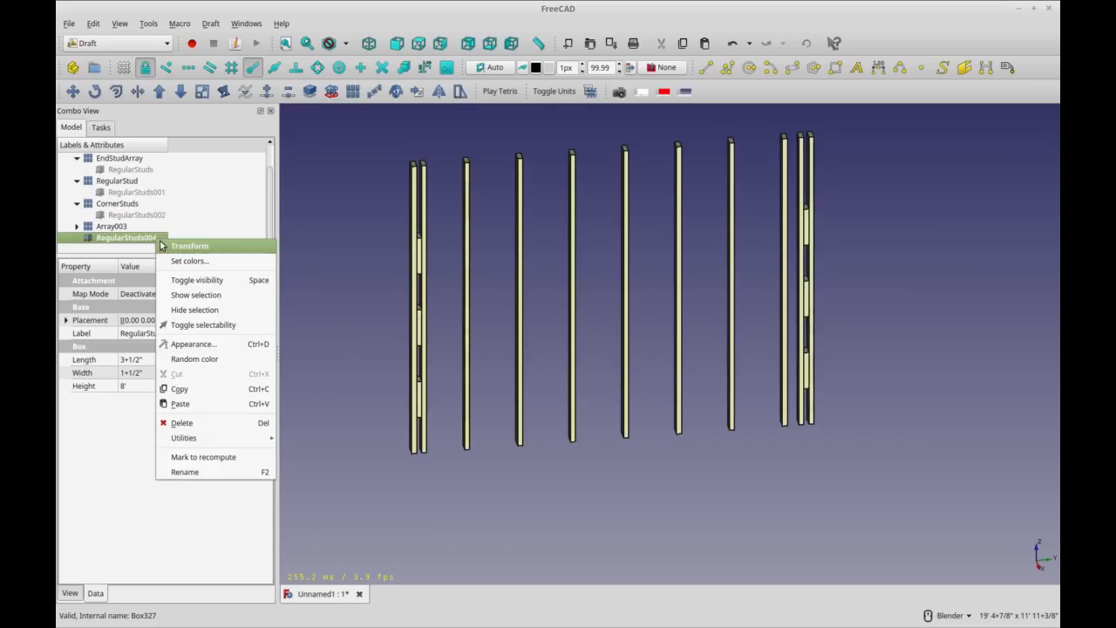
left_click(190, 244)
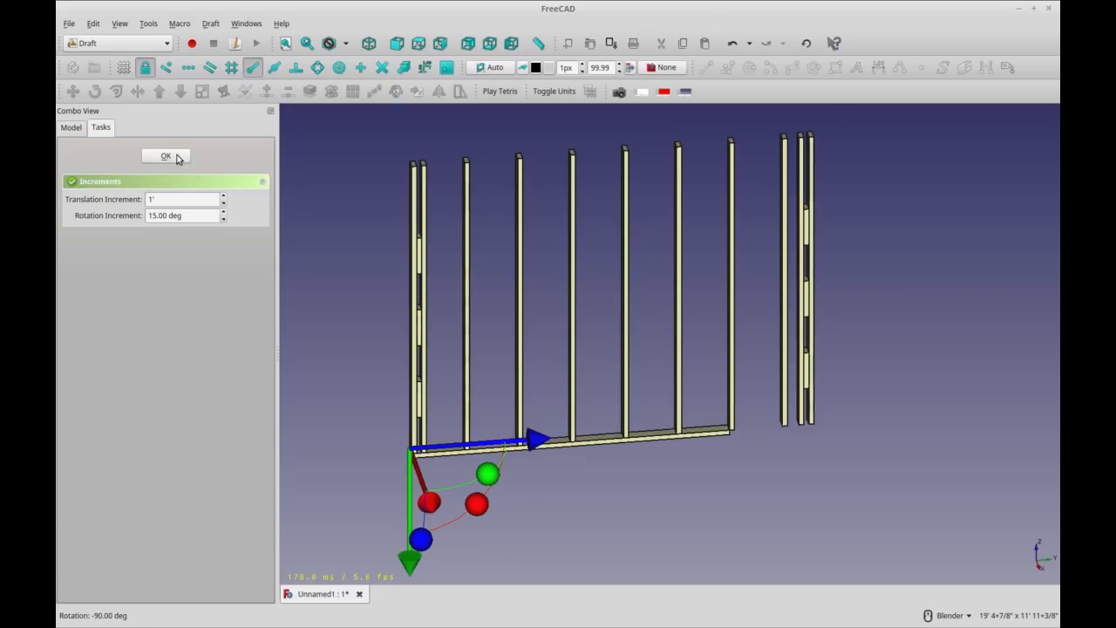
left_click(165, 155)
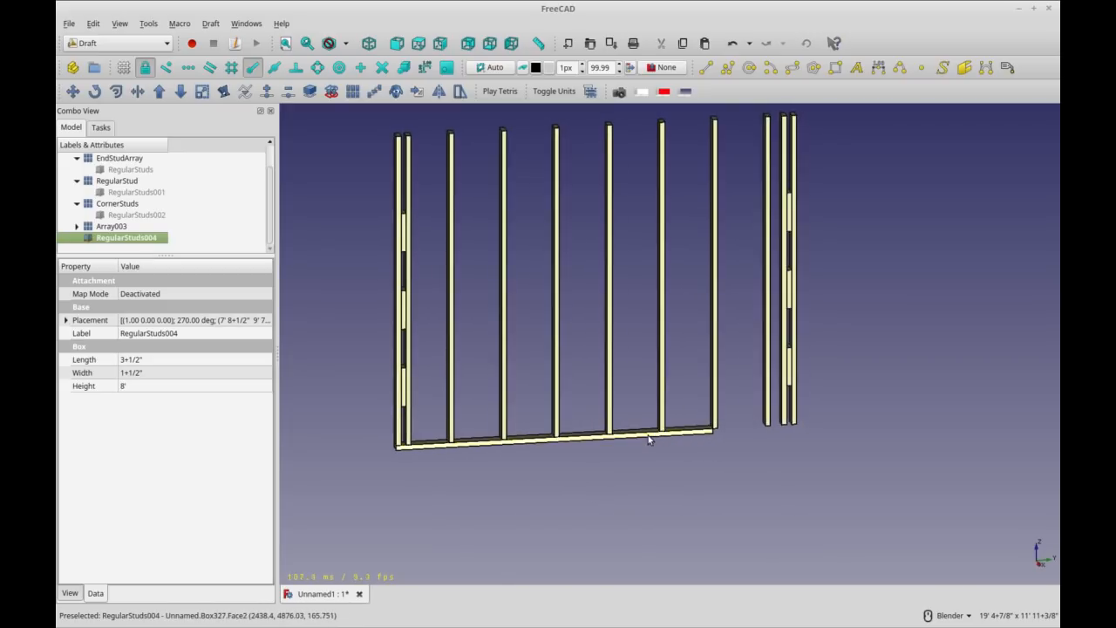
mouse_move(583, 150)
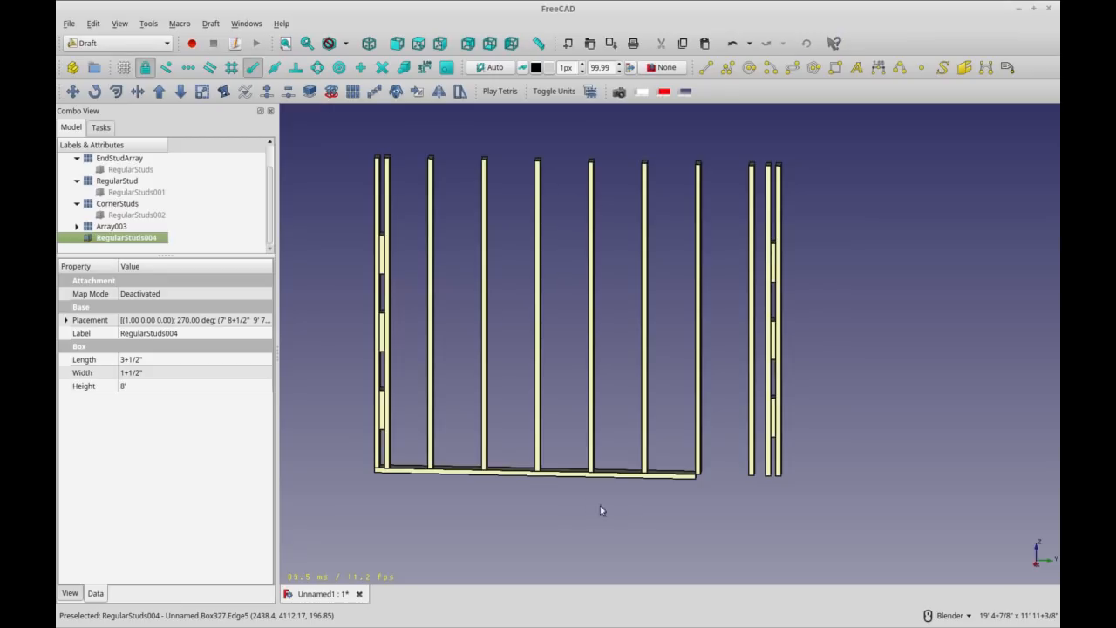
mouse_move(642, 420)
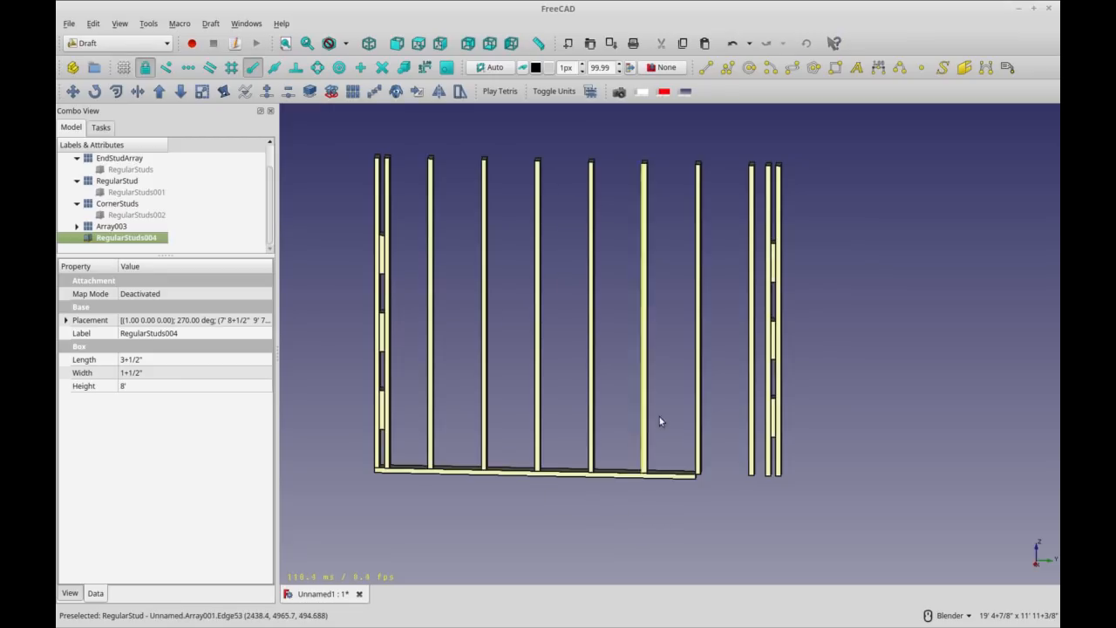
mouse_move(503, 419)
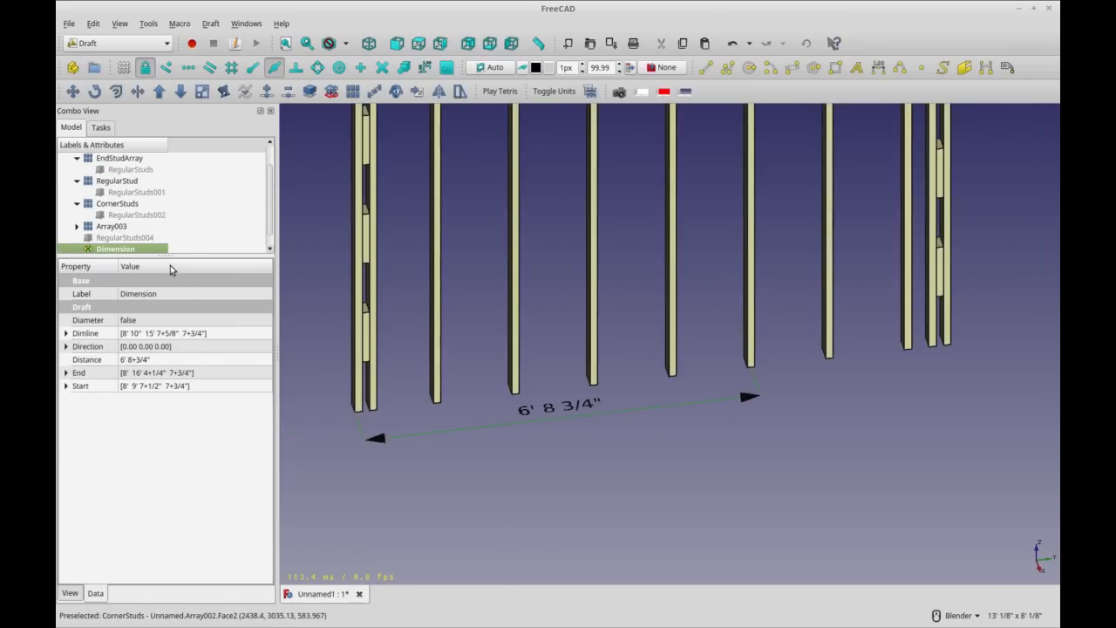
- Set the bottom plate RegularStud004's Height to 6' 8-3/4"
left_click(126, 237)
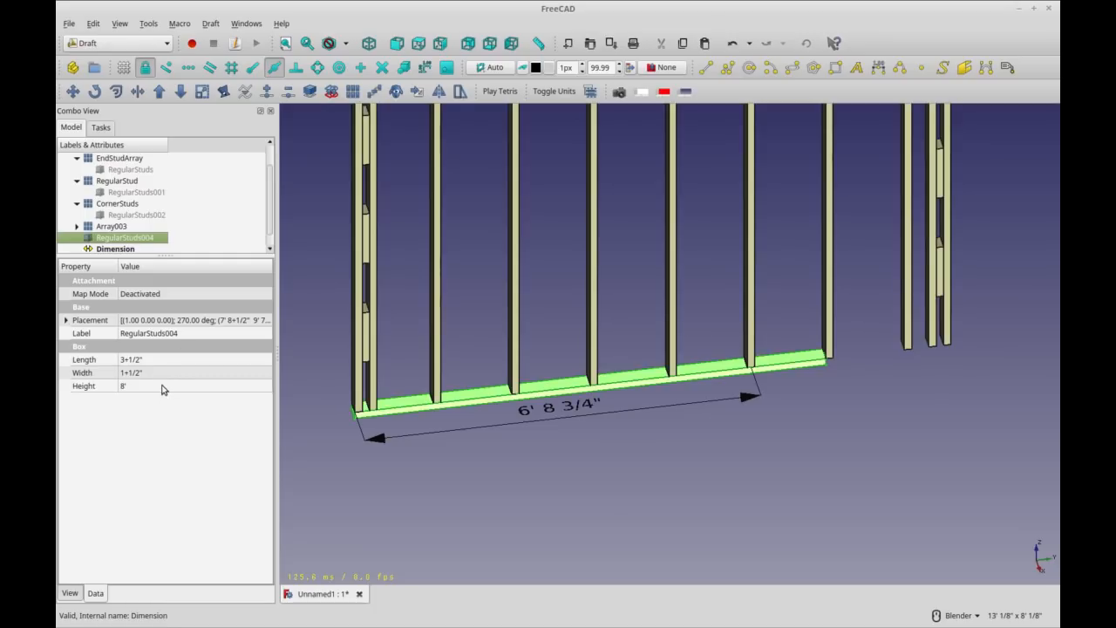
left_click(174, 385)
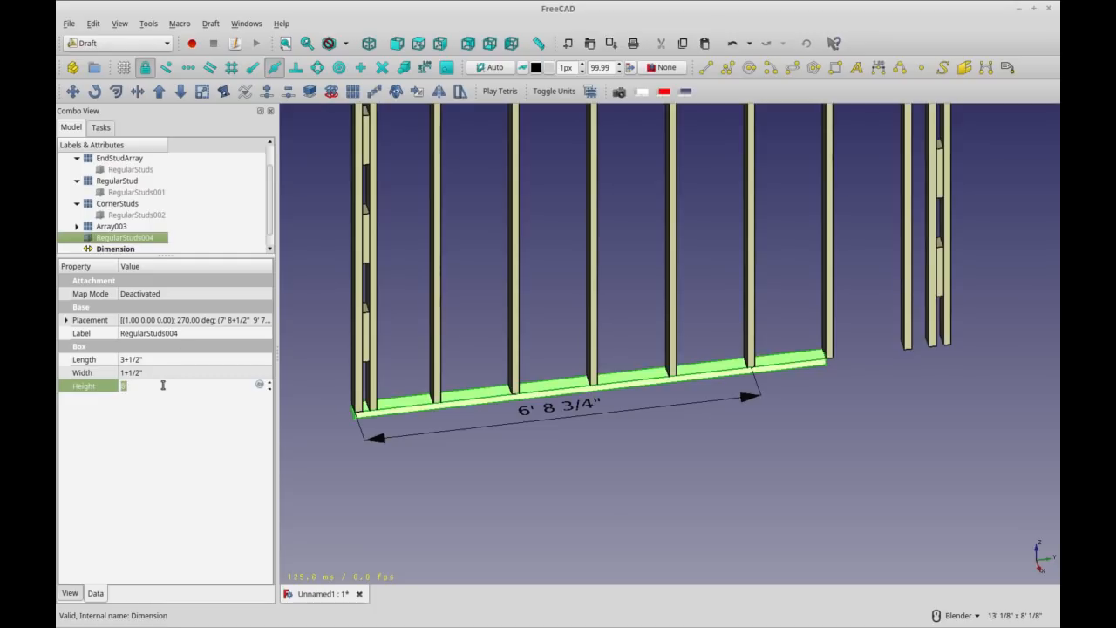
type("6' 8+3/4\"")
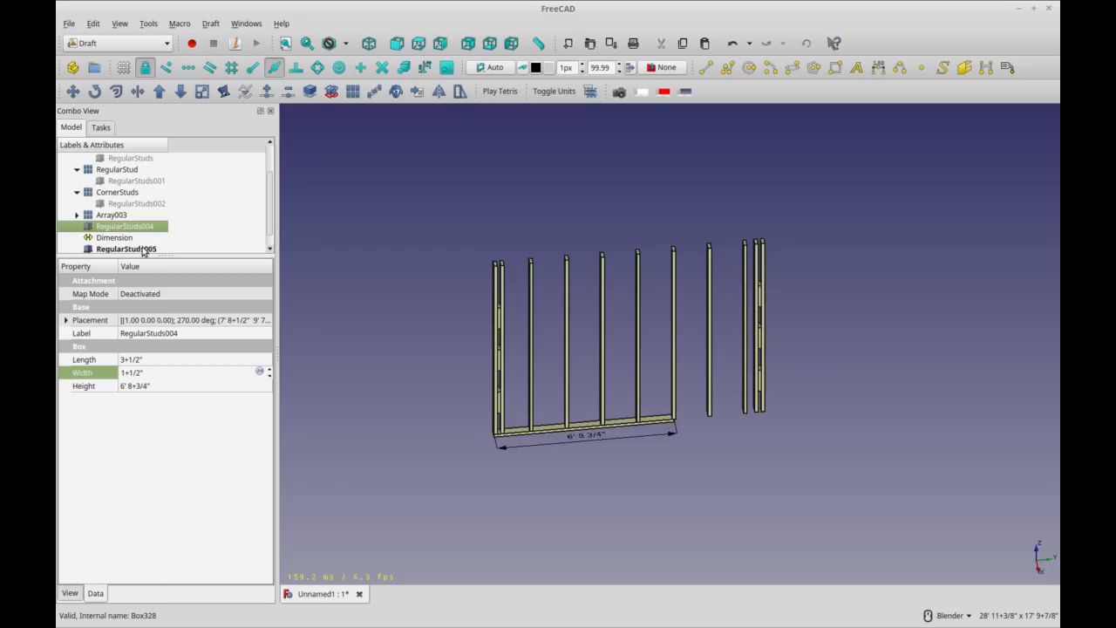
- Rotate the second board RegularStud005 with Transform to lie horizontally along the bottom
right_click(125, 237)
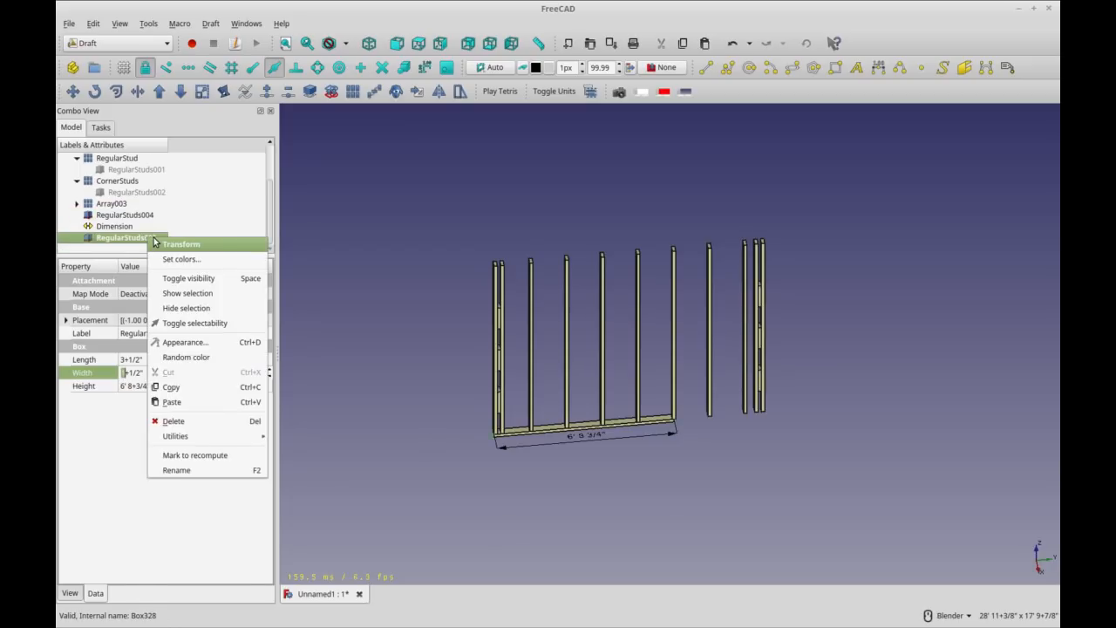
left_click(181, 244)
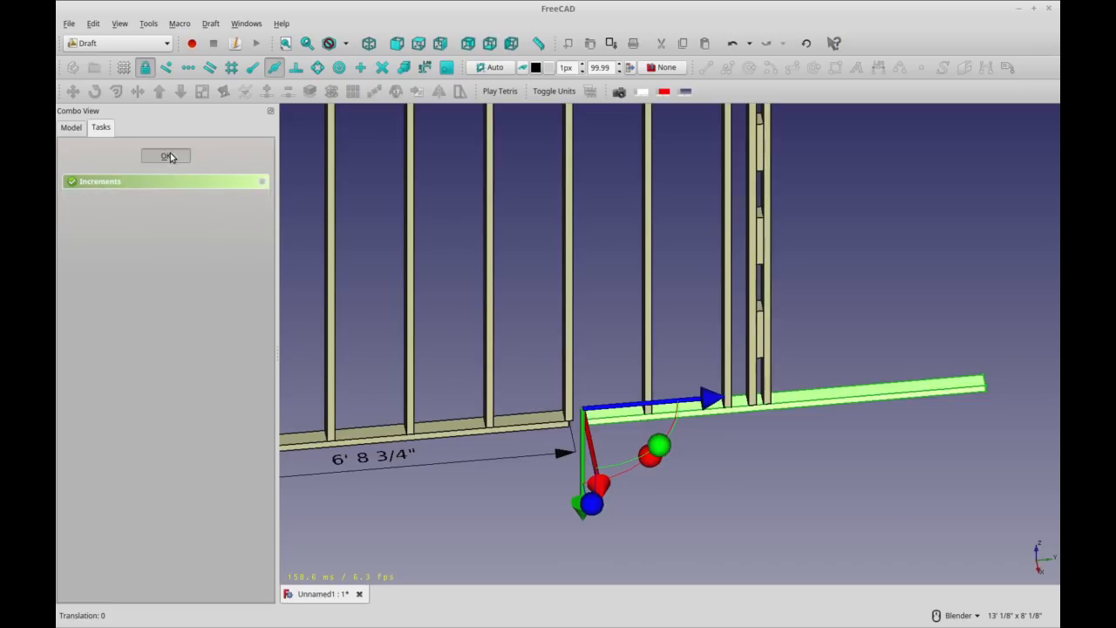
left_click(166, 155)
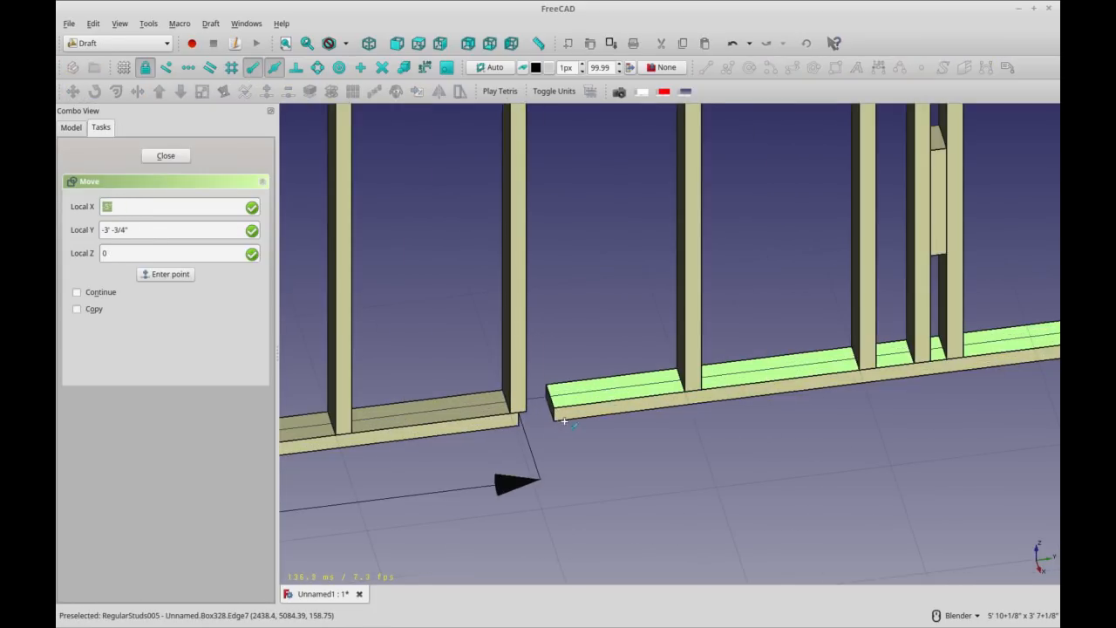
mouse_move(322, 106)
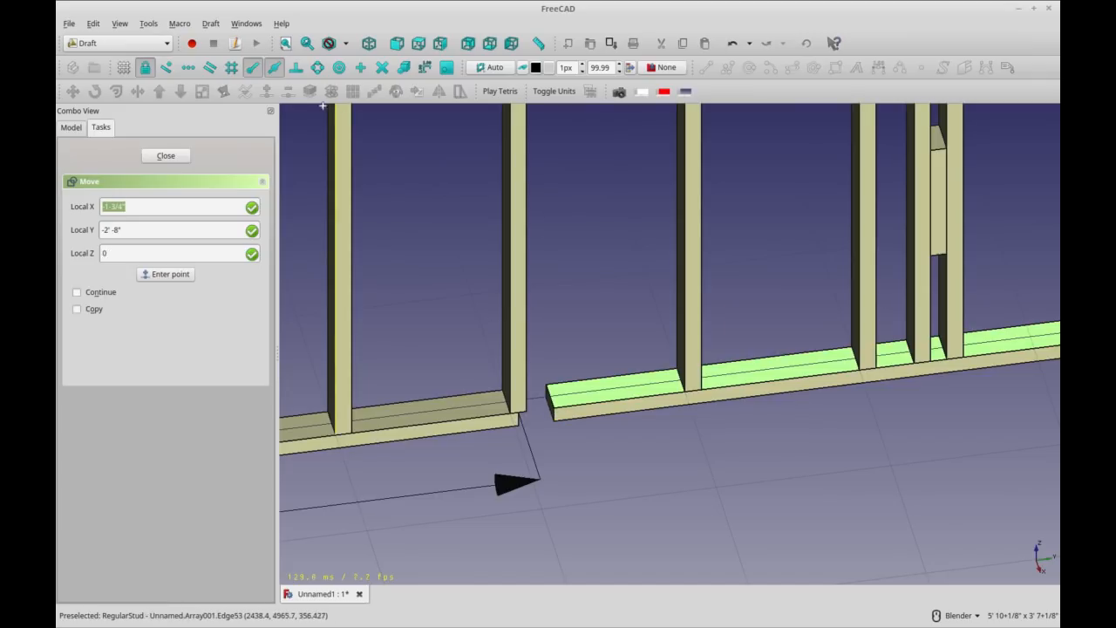
mouse_move(557, 418)
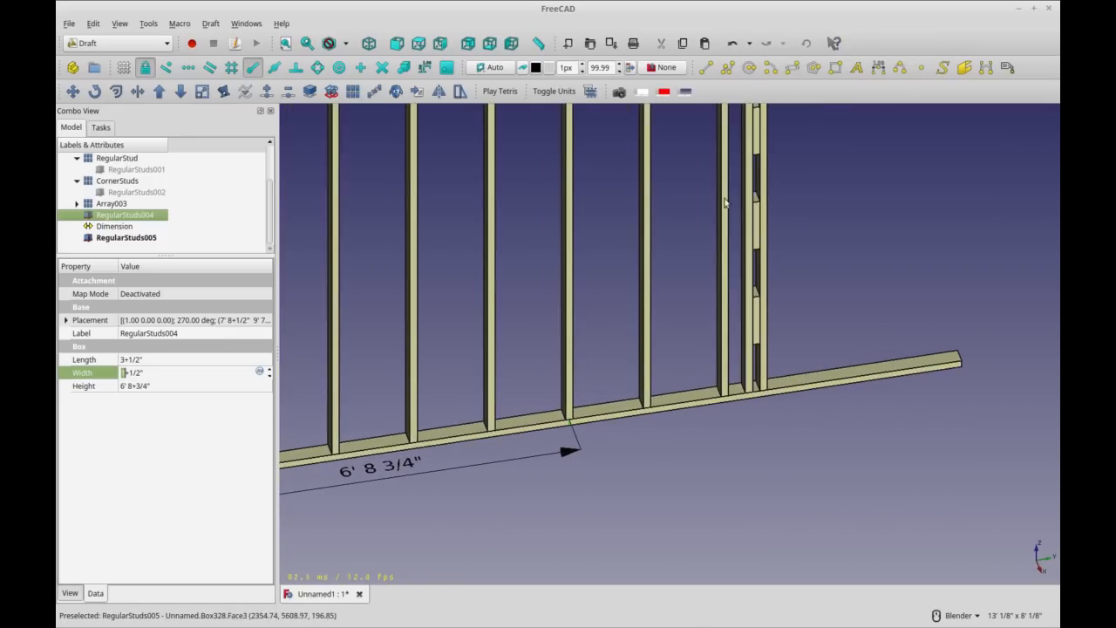
- Start a Draft Dimension measuring the remaining bottom span to the corner studs
left_click(276, 67)
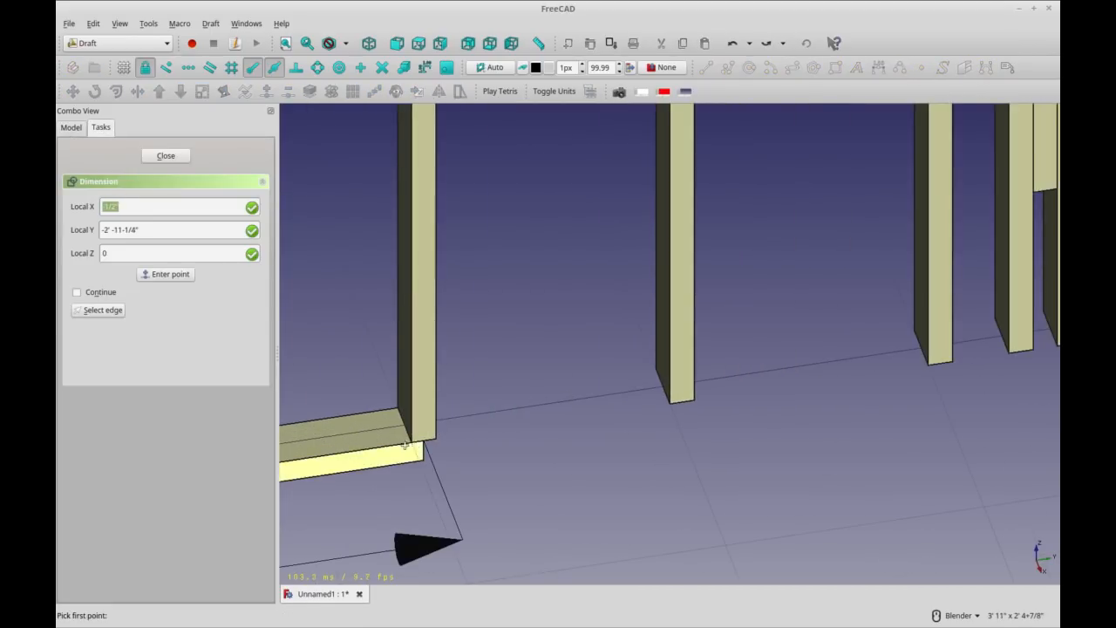
mouse_move(427, 439)
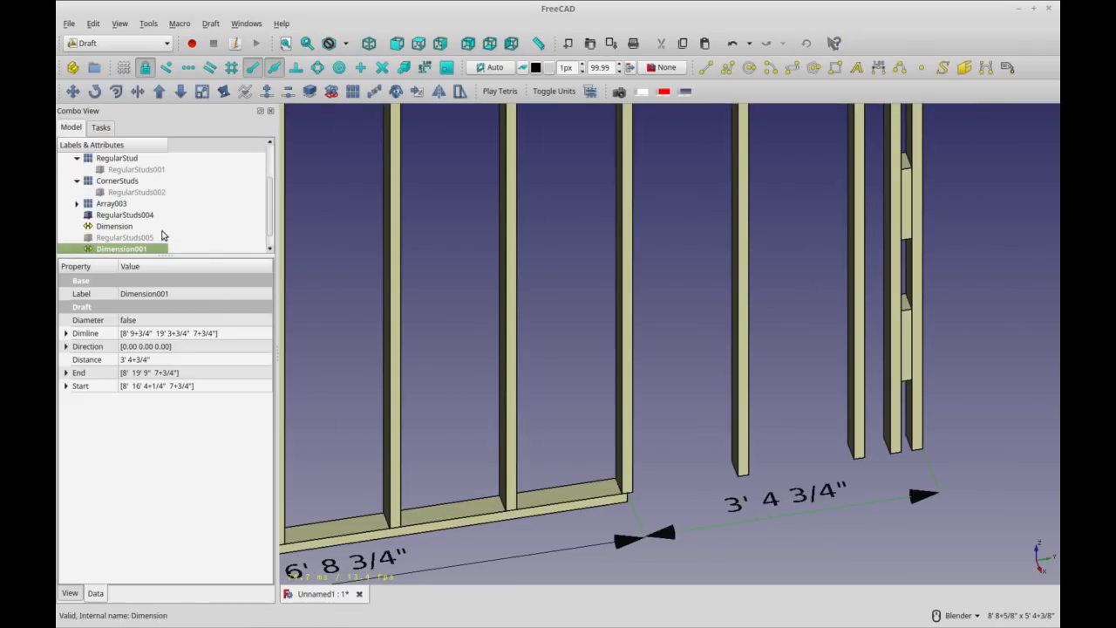
- Set the second plate RegularStud005's length to 3' 4.75"
left_click(124, 237)
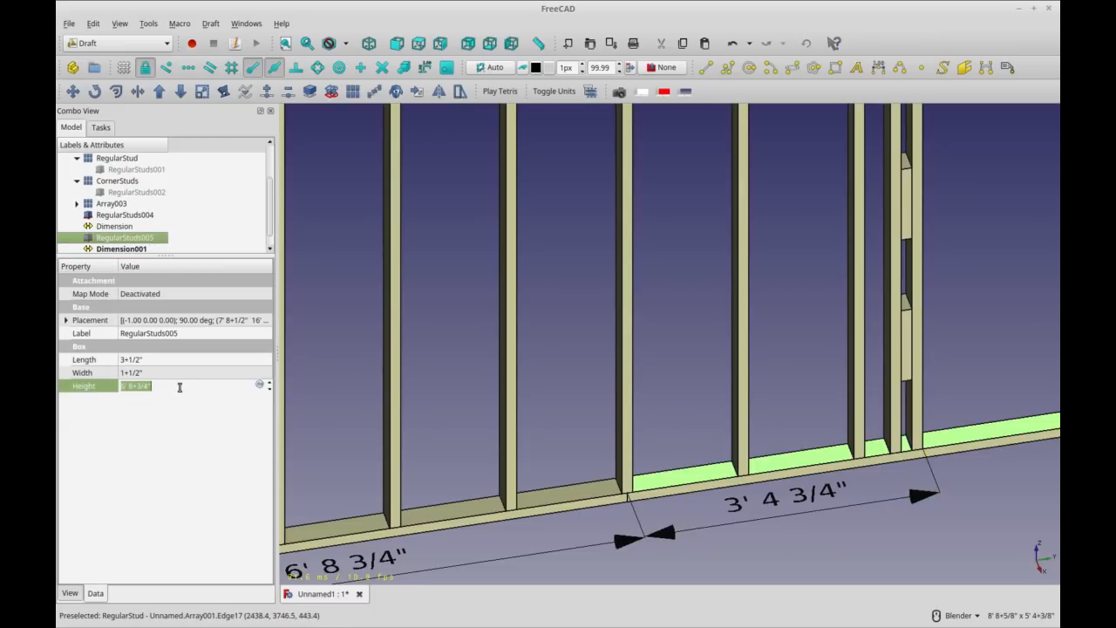
type("3' 4")
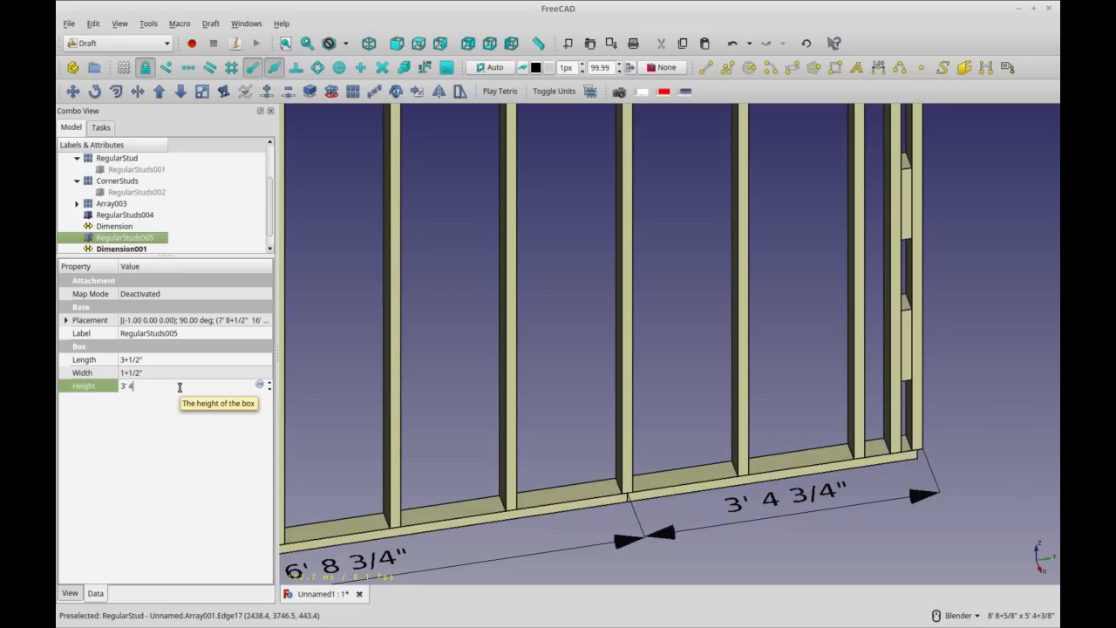
type(".75\"")
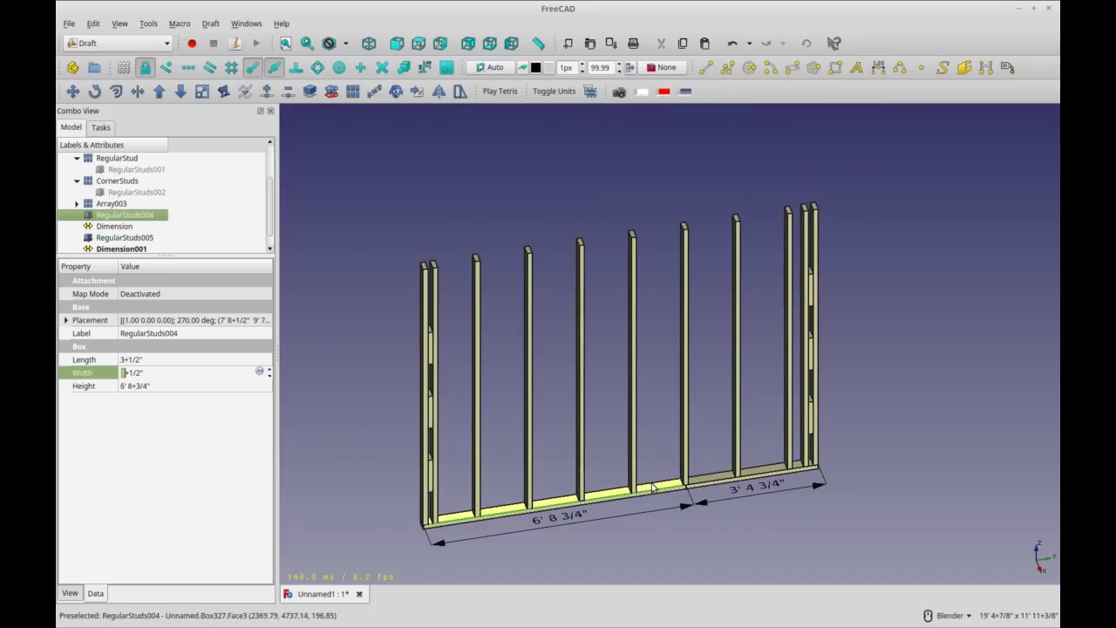
- Select both bottom plate pieces and bring up the workbench list
left_click(124, 238)
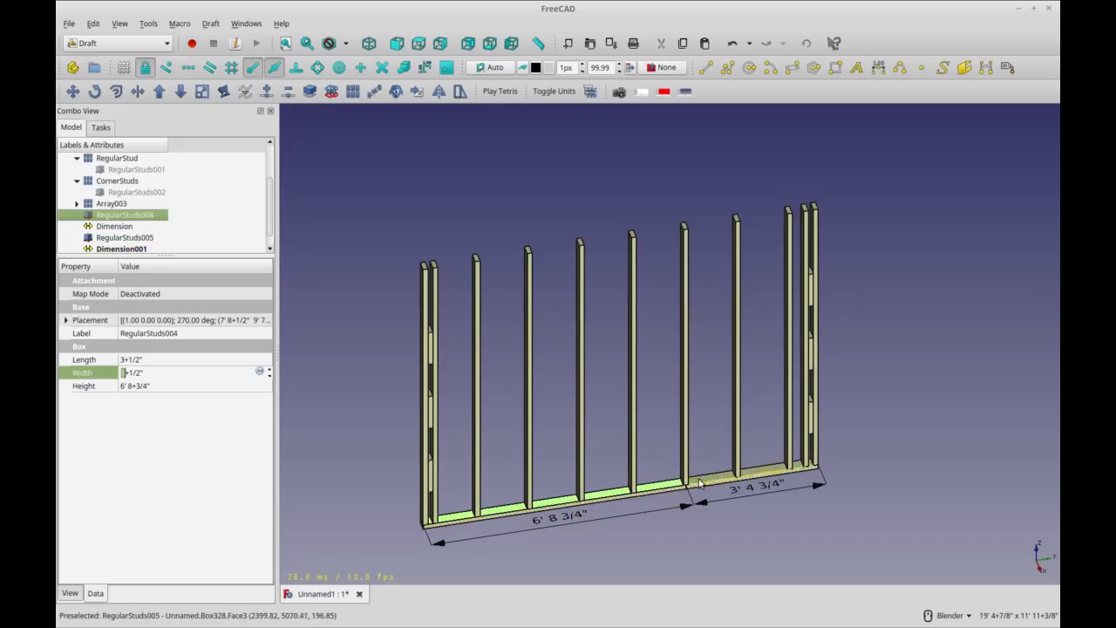
left_click(124, 237)
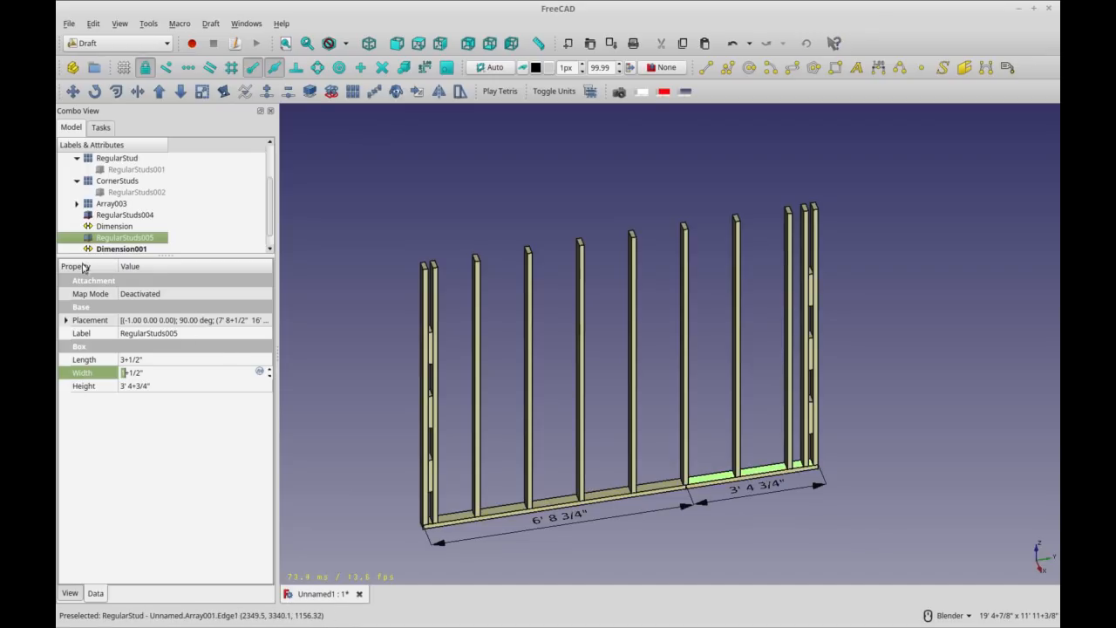
left_click(125, 214)
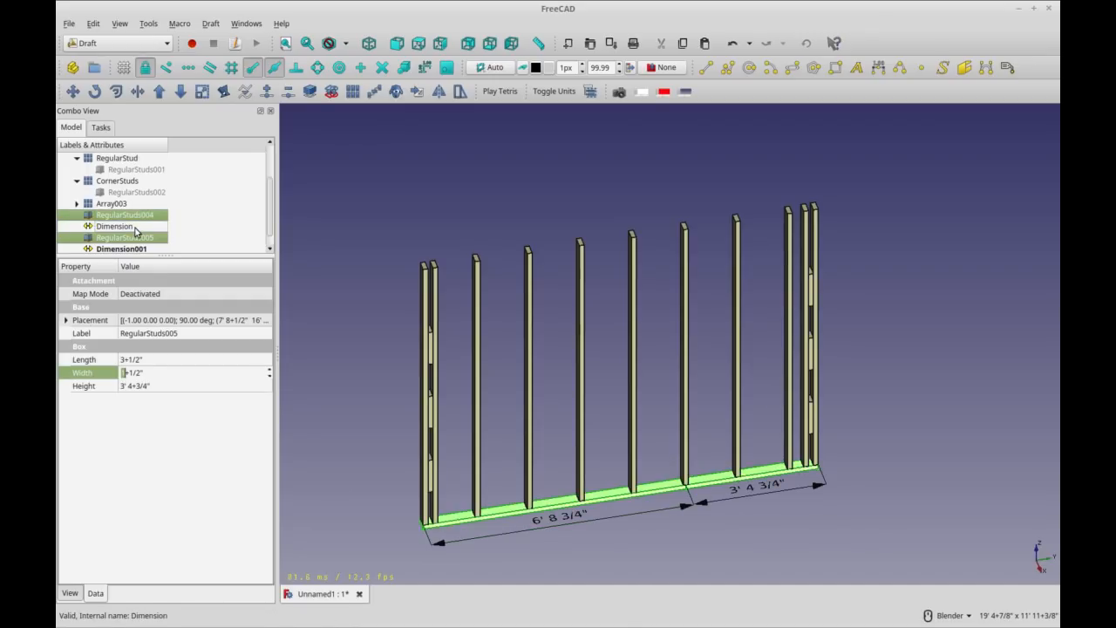
left_click(118, 42)
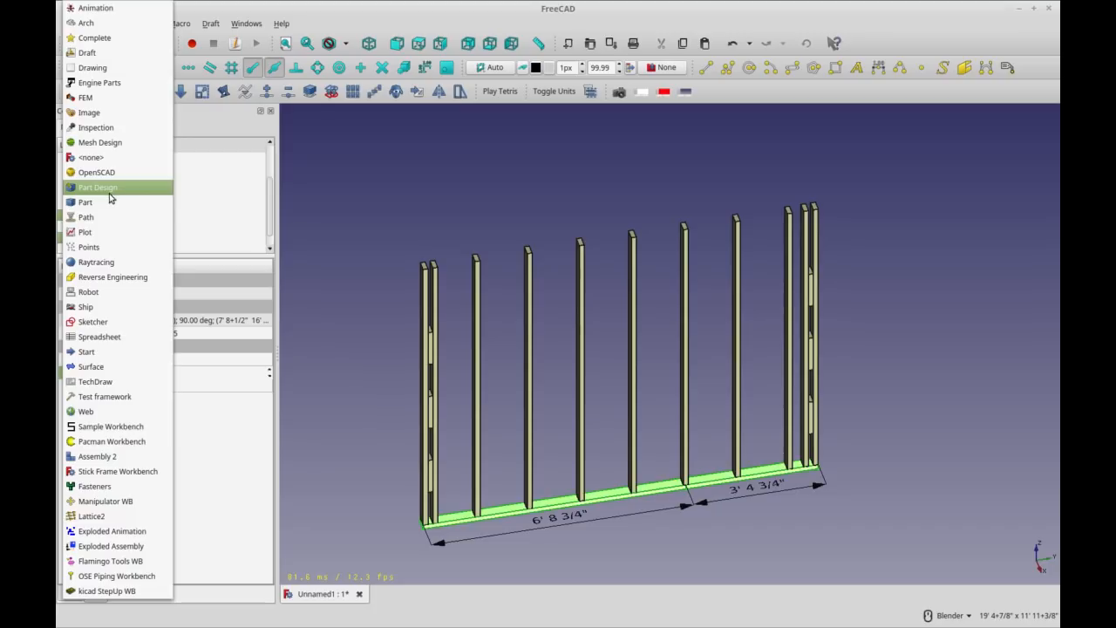
- Fuse the two bottom plates into one Fusion using Part Union
left_click(84, 202)
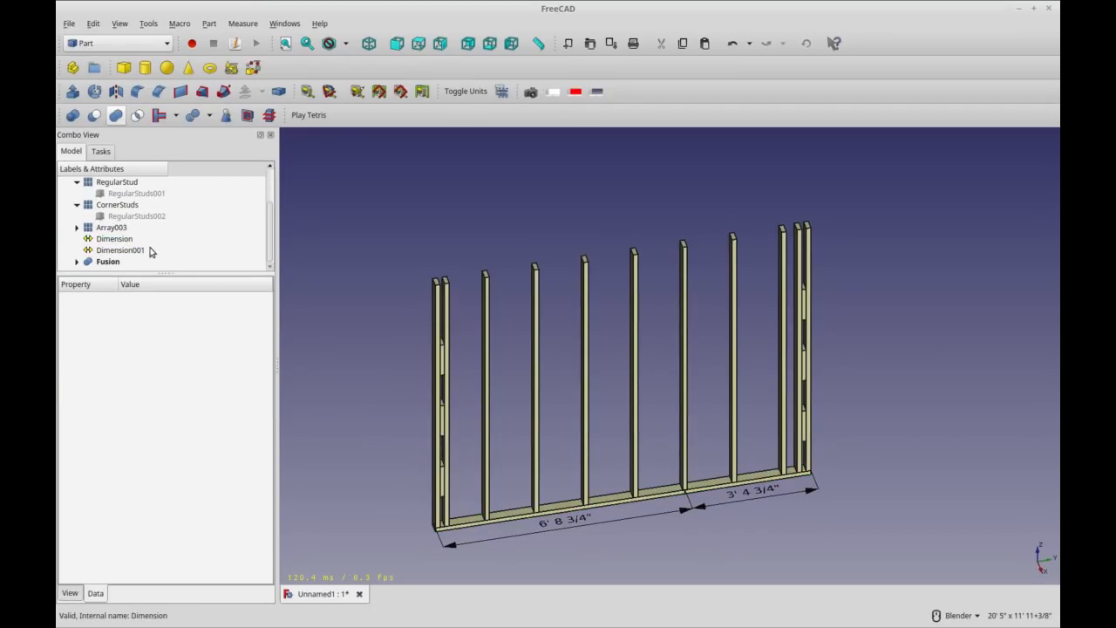
mouse_move(116, 115)
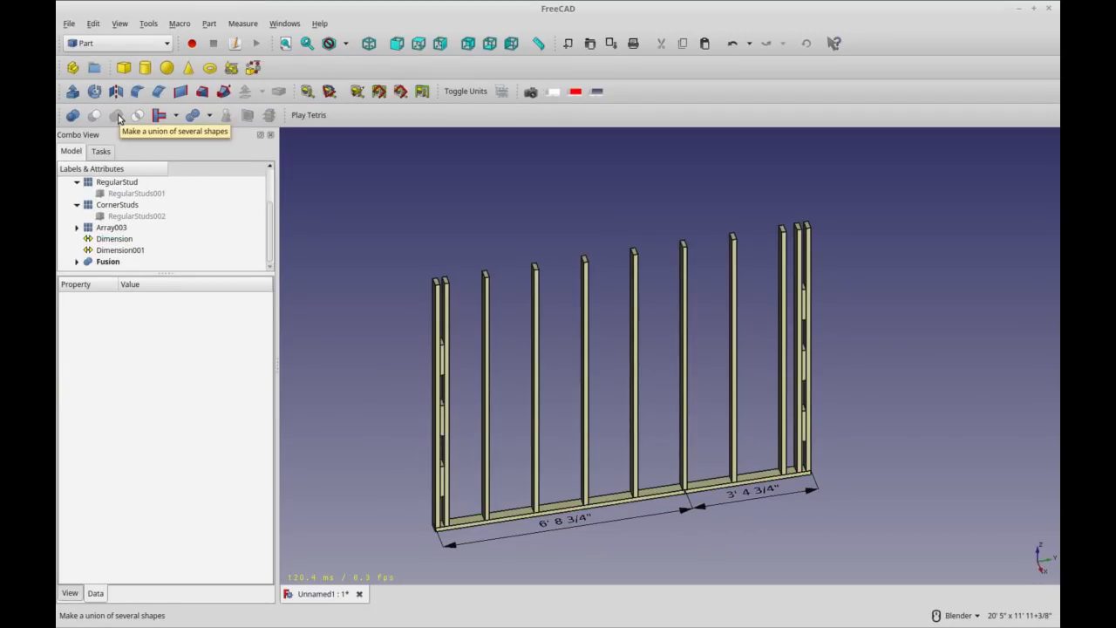
left_click(108, 261)
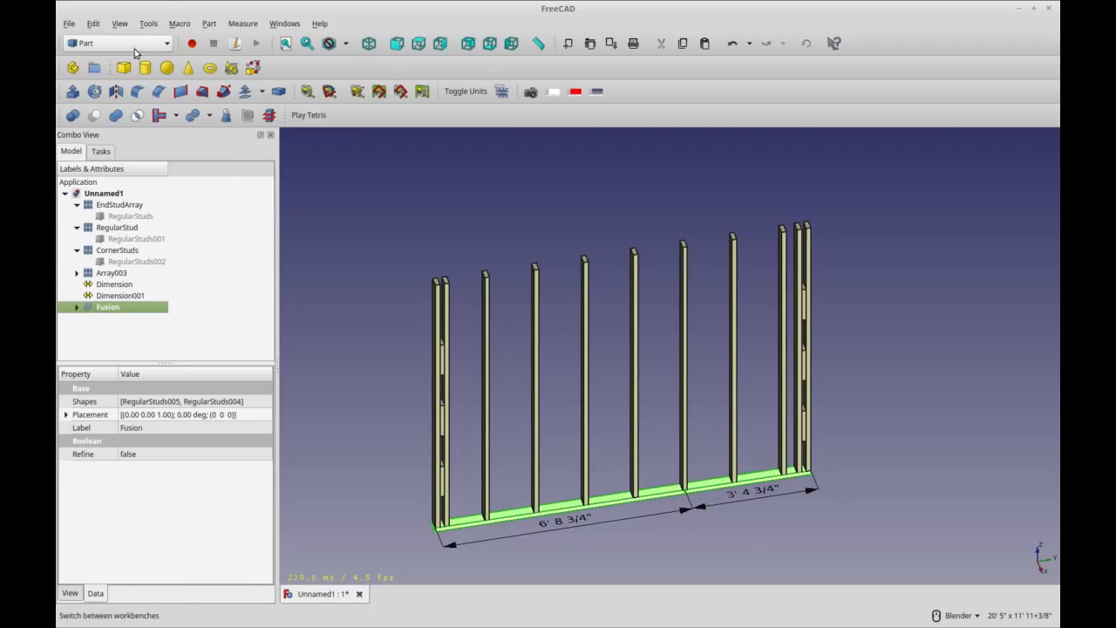
- Array the Fusion upward with Interval Z 8' 1 1/2" and Number Z 2 for a top plate
left_click(119, 41)
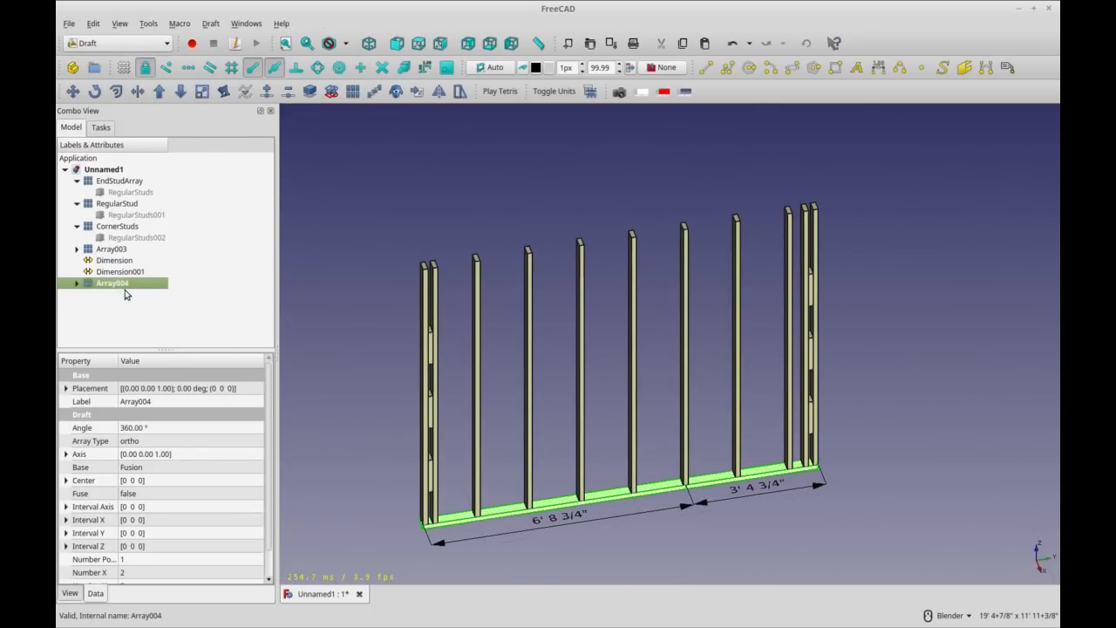
scroll("down", 3)
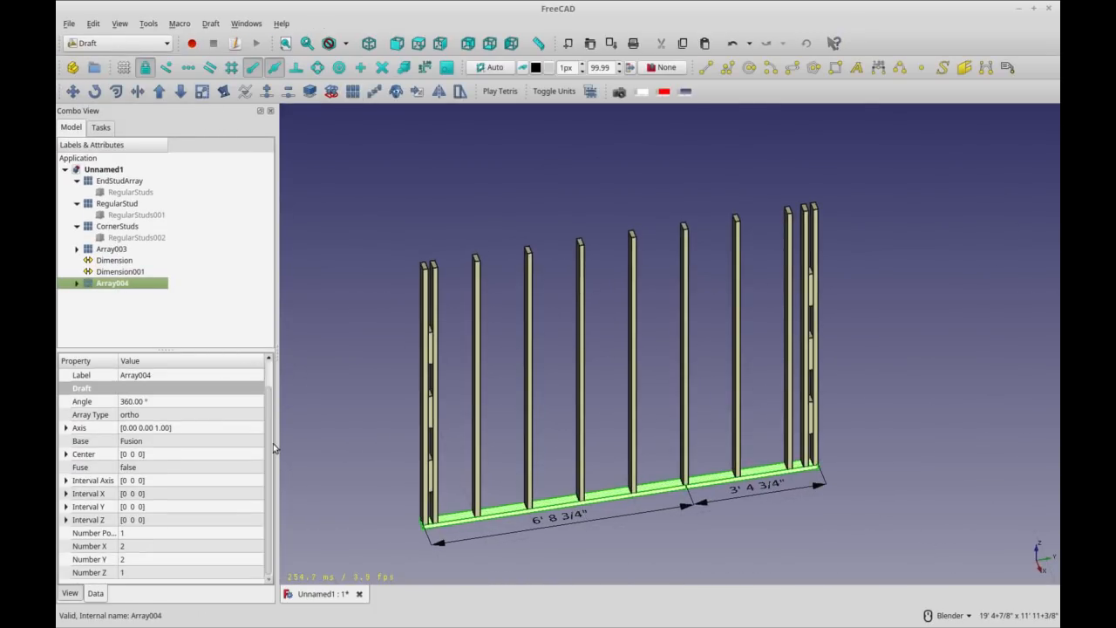
left_click(175, 572)
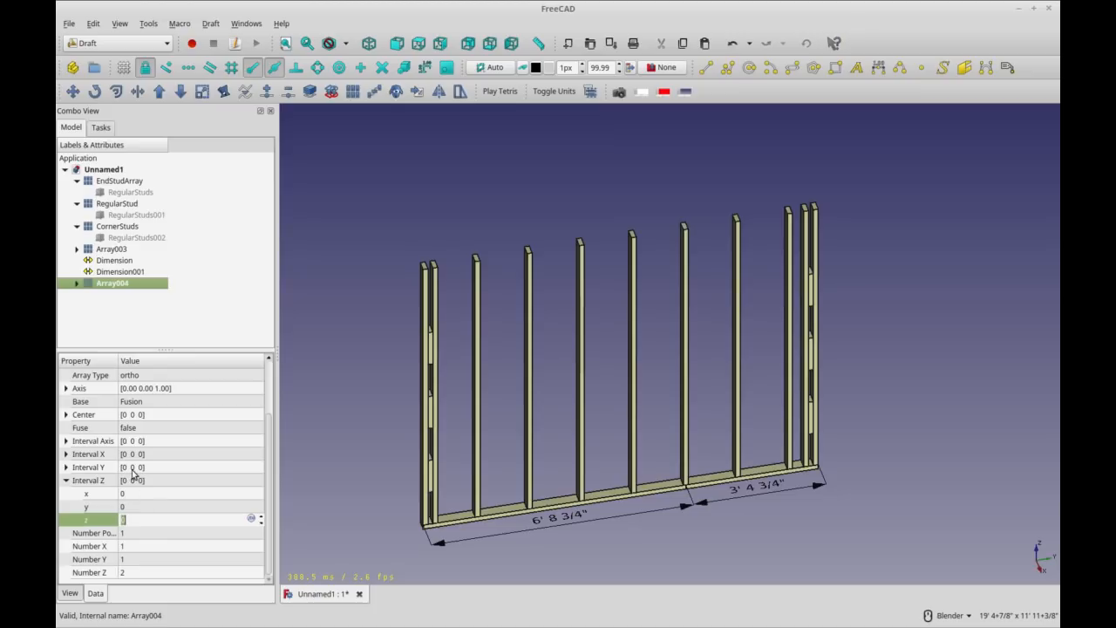
mouse_move(105, 499)
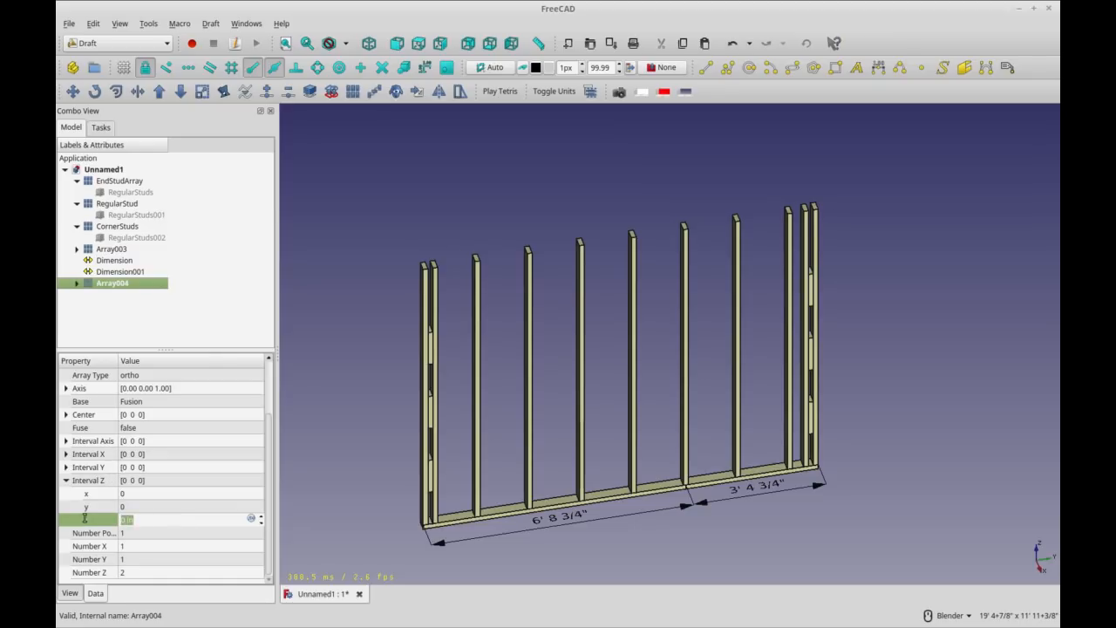
mouse_move(174, 522)
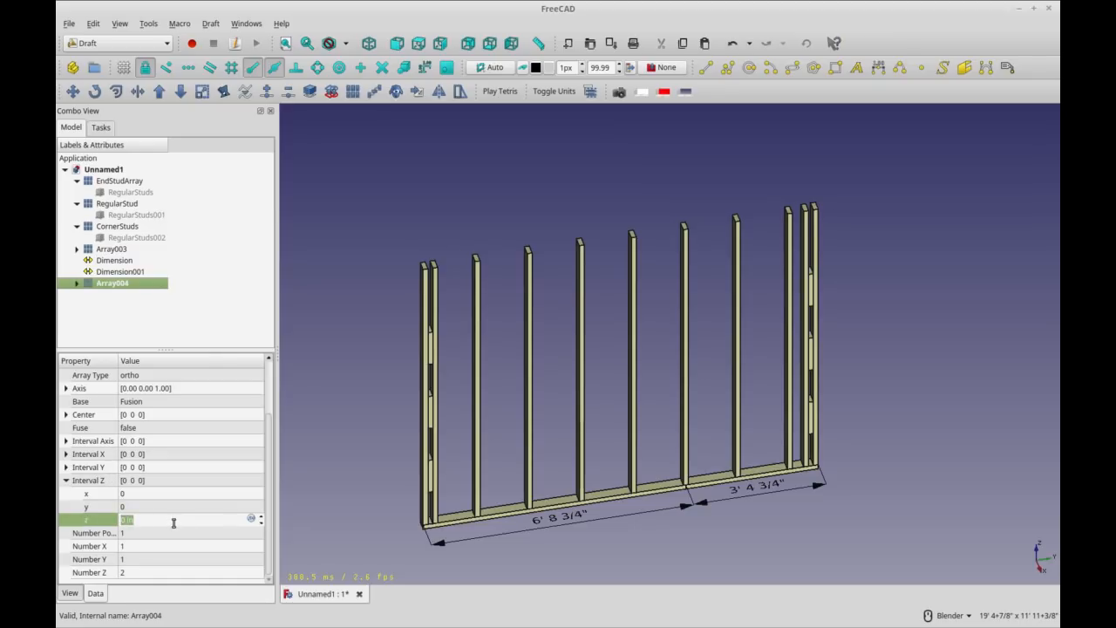
type("8")
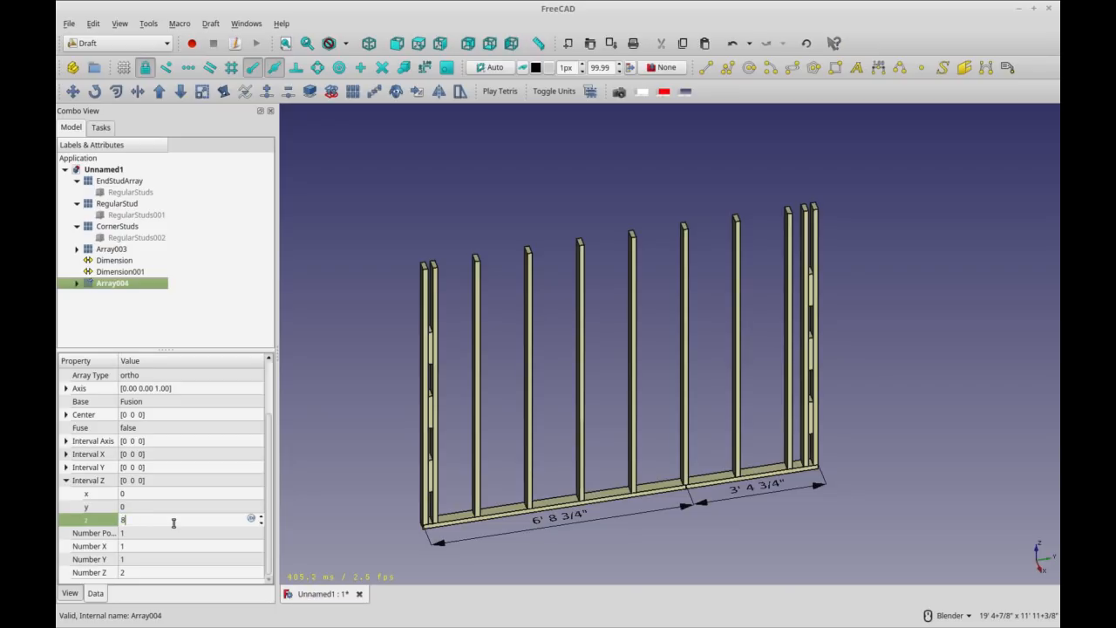
type("'")
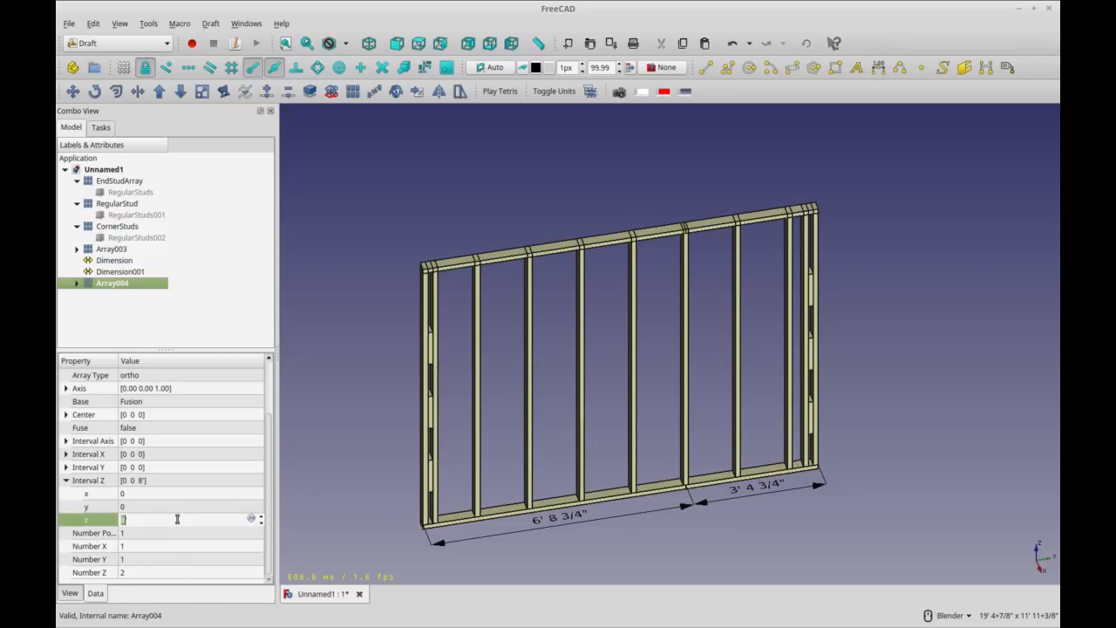
type("8' +")
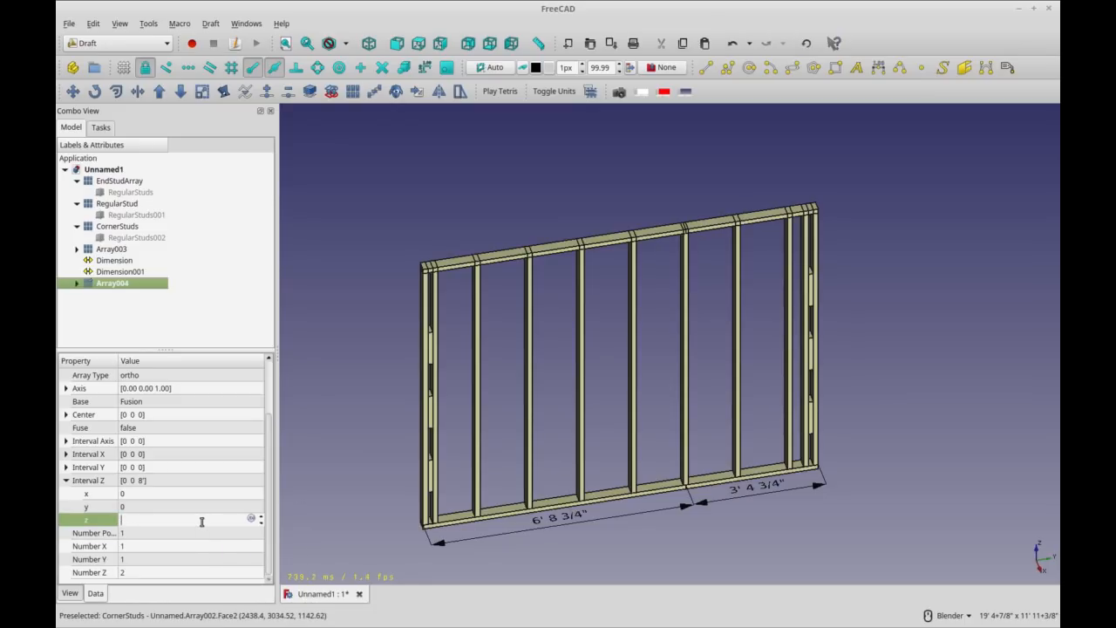
type("8' 1")
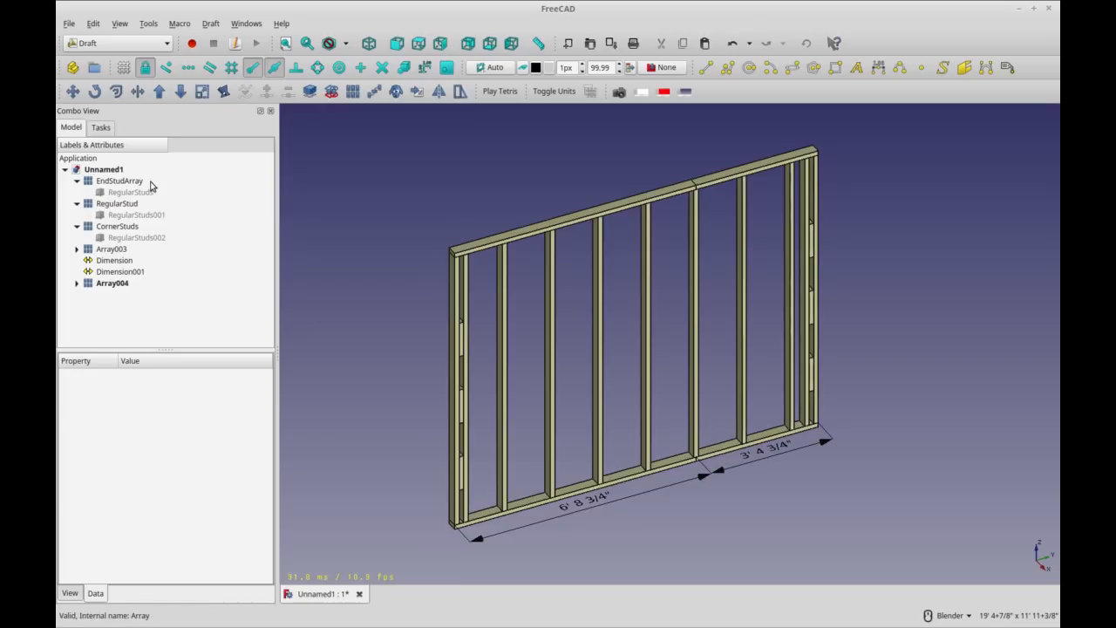
left_click(119, 180)
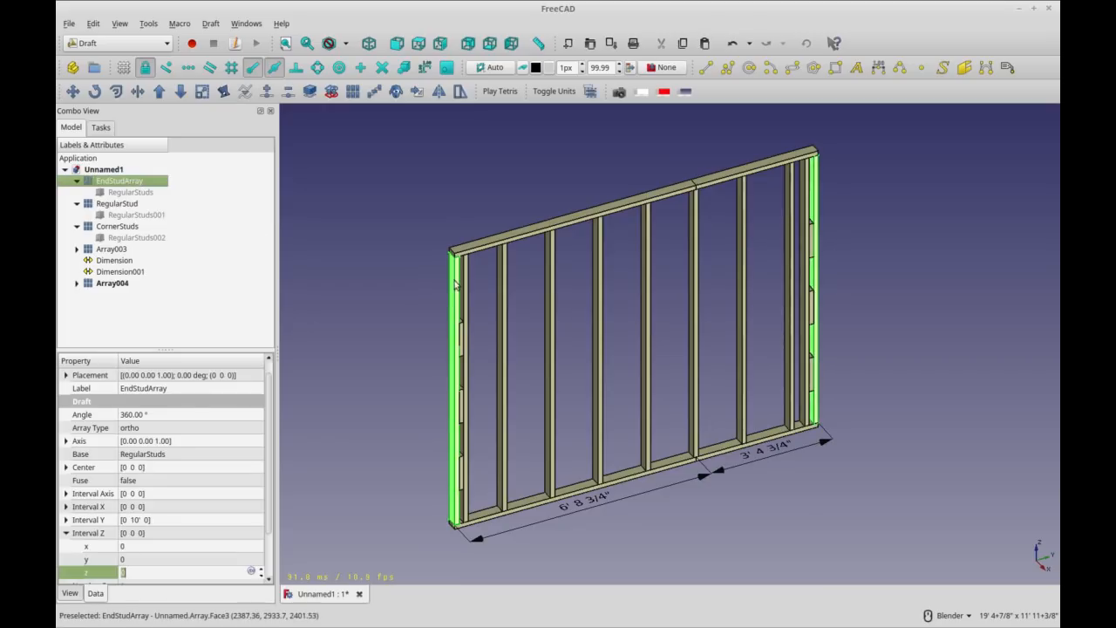
mouse_move(349, 394)
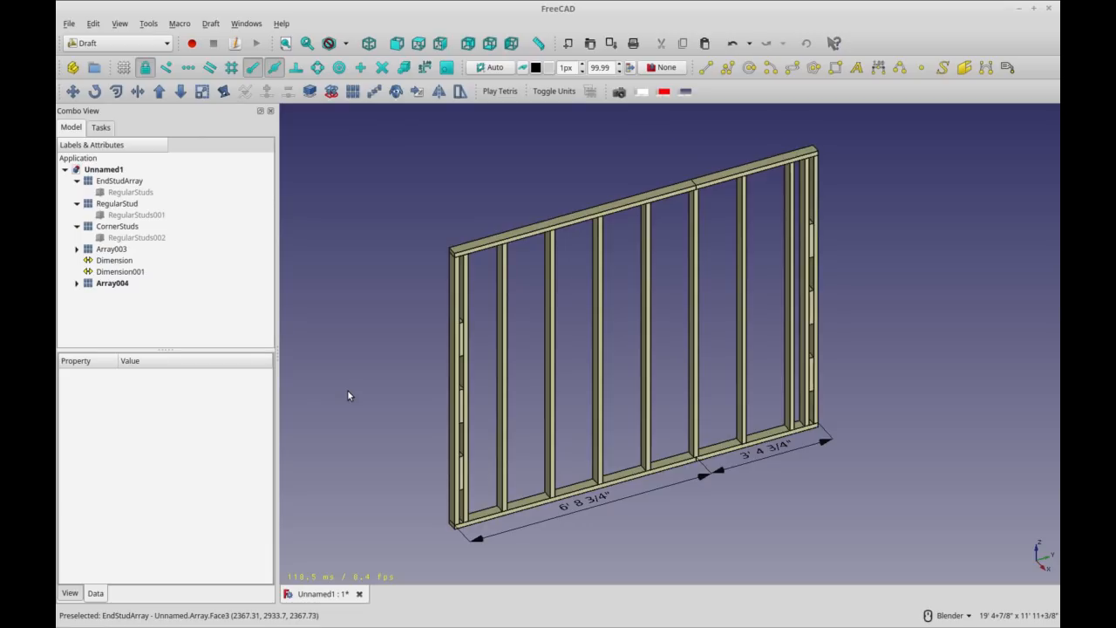
mouse_move(161, 345)
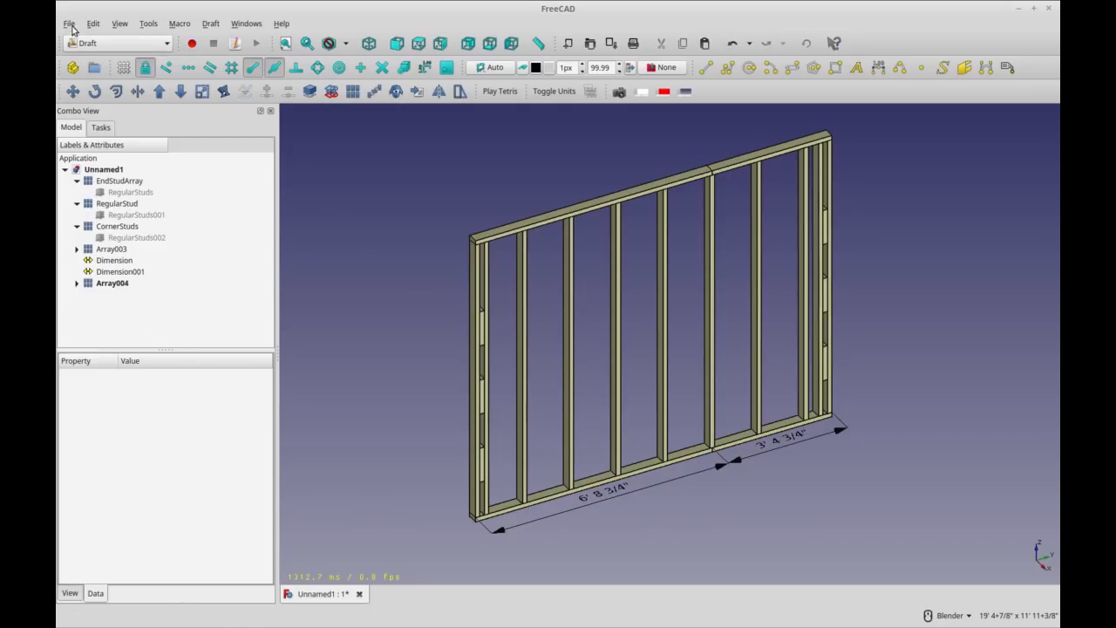
- Open BikeWheel4Tutorial.fcstd from Recent files, then switch back to the Unnamed1 wall document
left_click(69, 24)
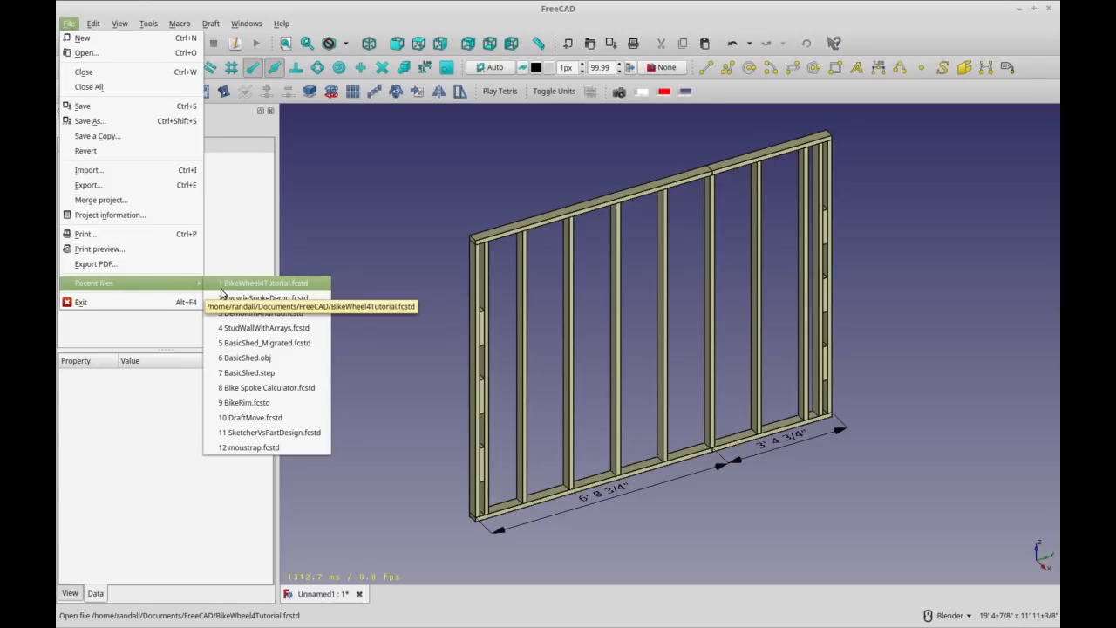
left_click(263, 282)
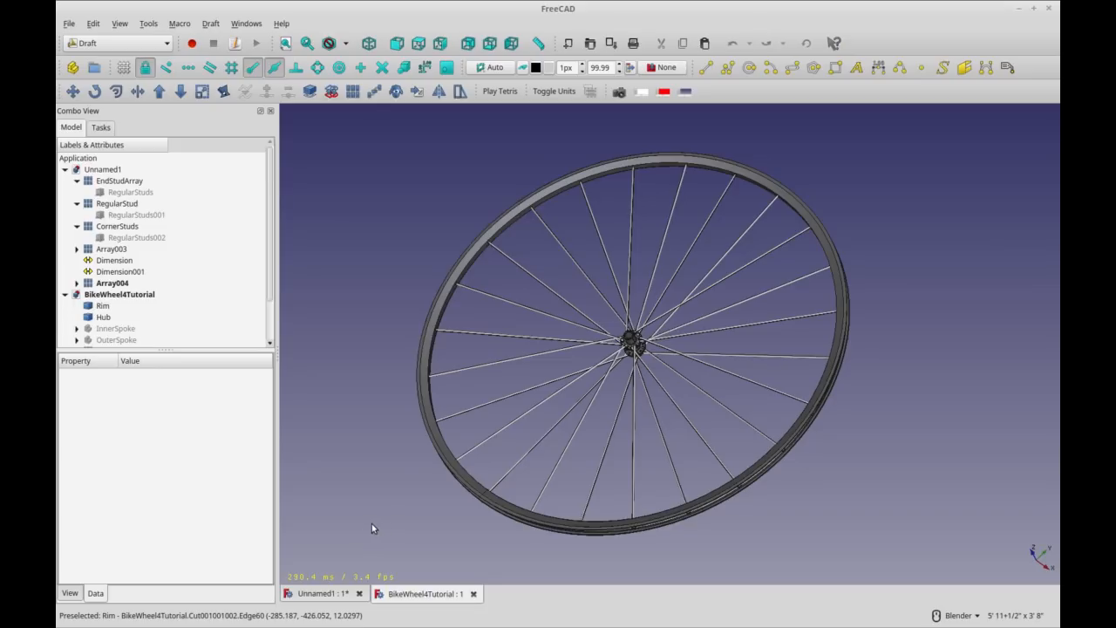
mouse_move(369, 533)
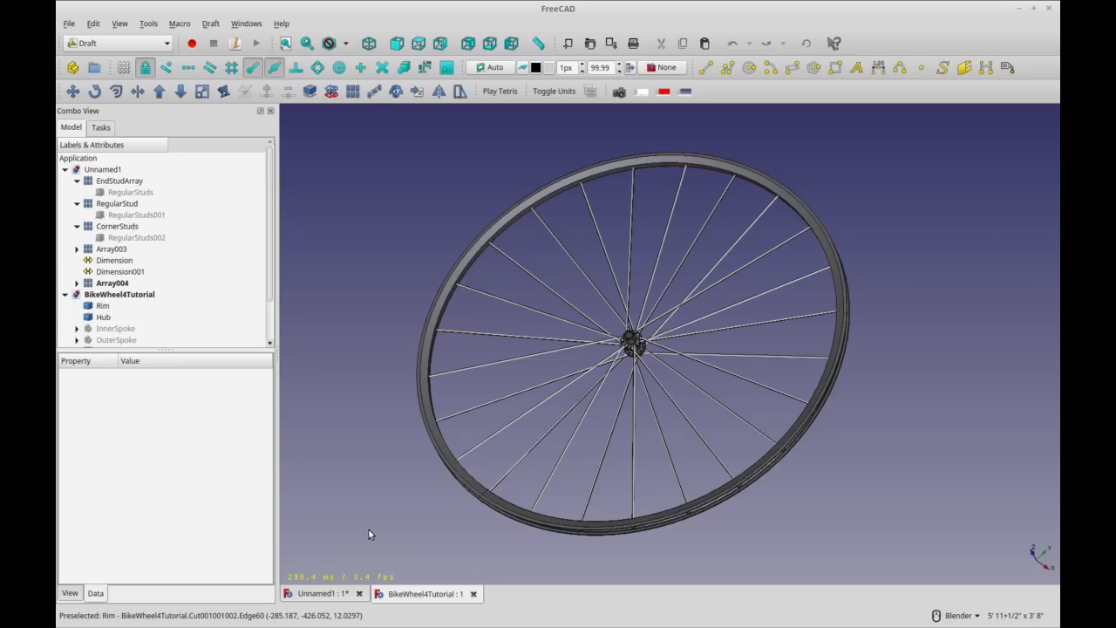
mouse_move(368, 534)
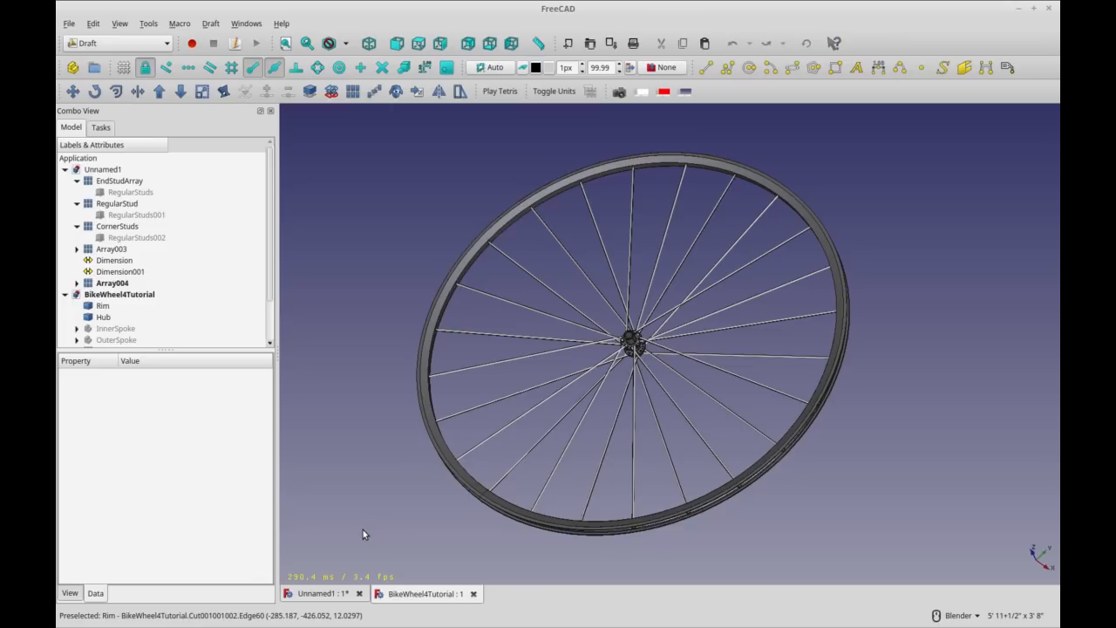
left_click(321, 593)
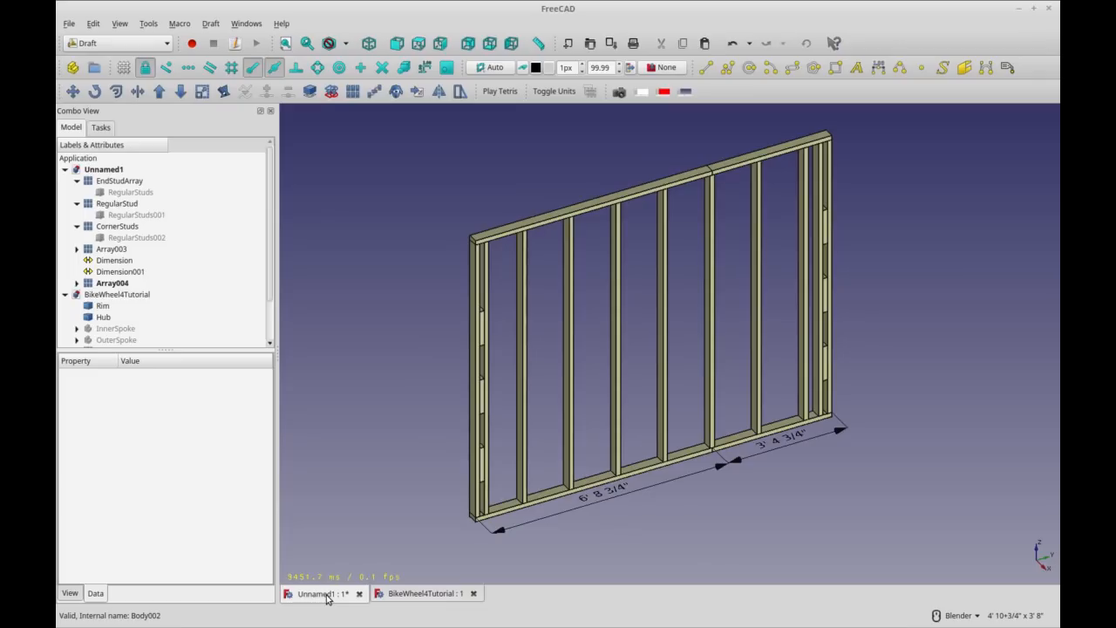